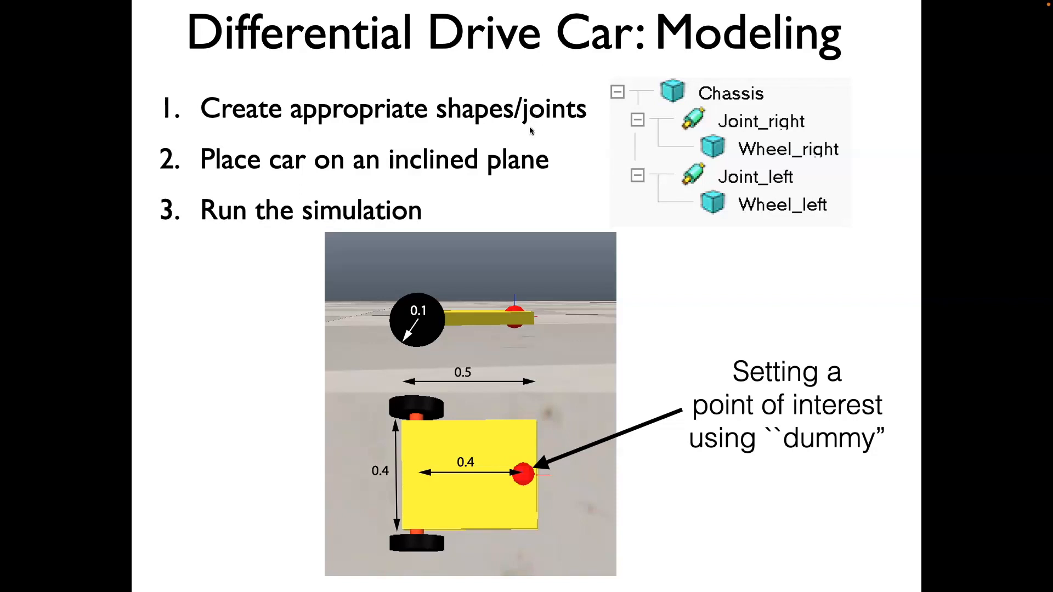
pyautogui.moveTo(447, 399)
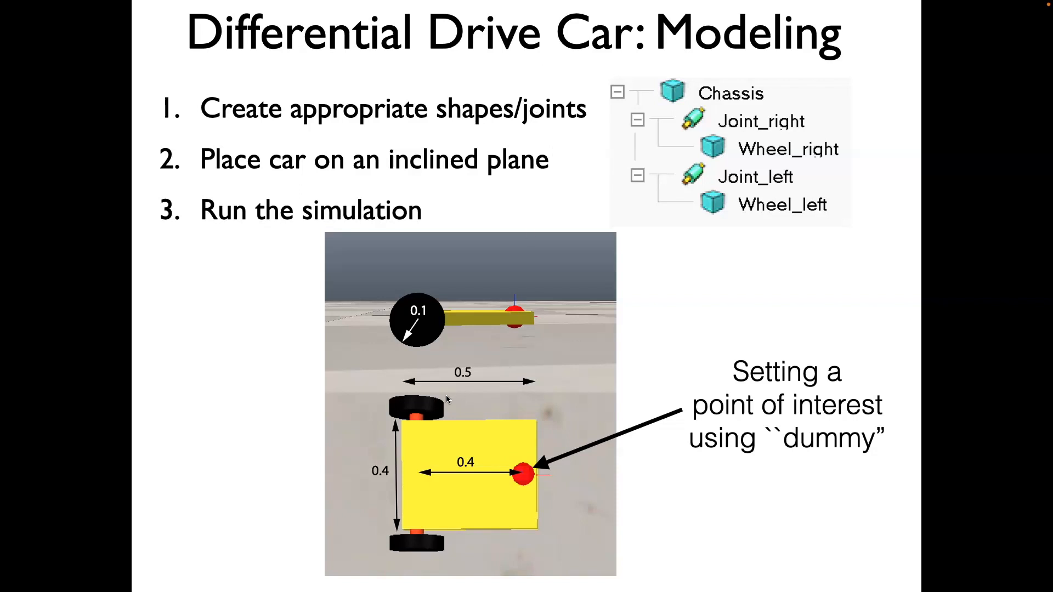
pyautogui.moveTo(423, 428)
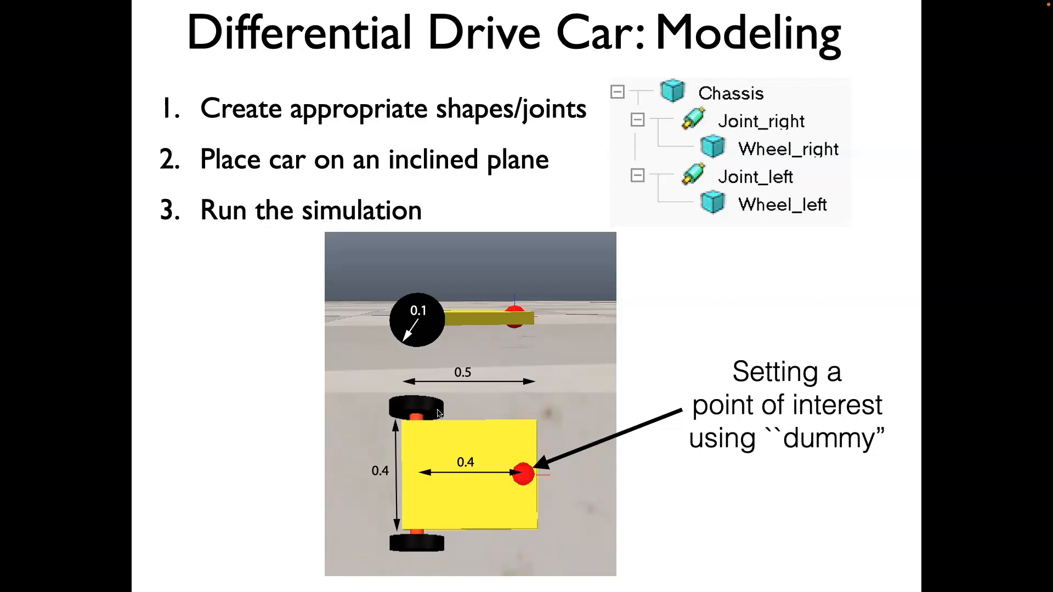
pyautogui.moveTo(666, 276)
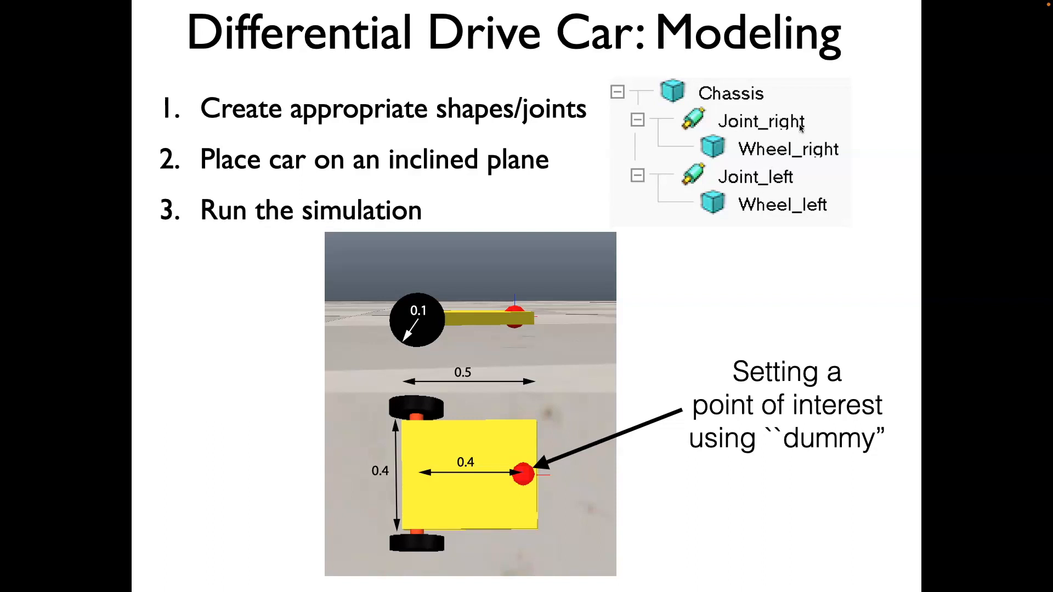
pyautogui.moveTo(507, 198)
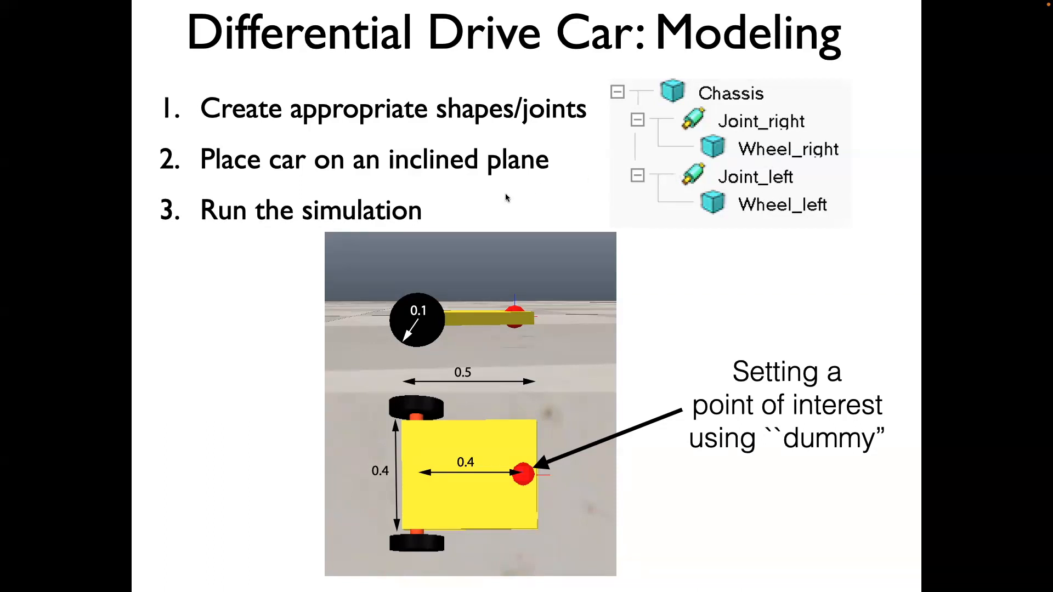
pyautogui.moveTo(500, 197)
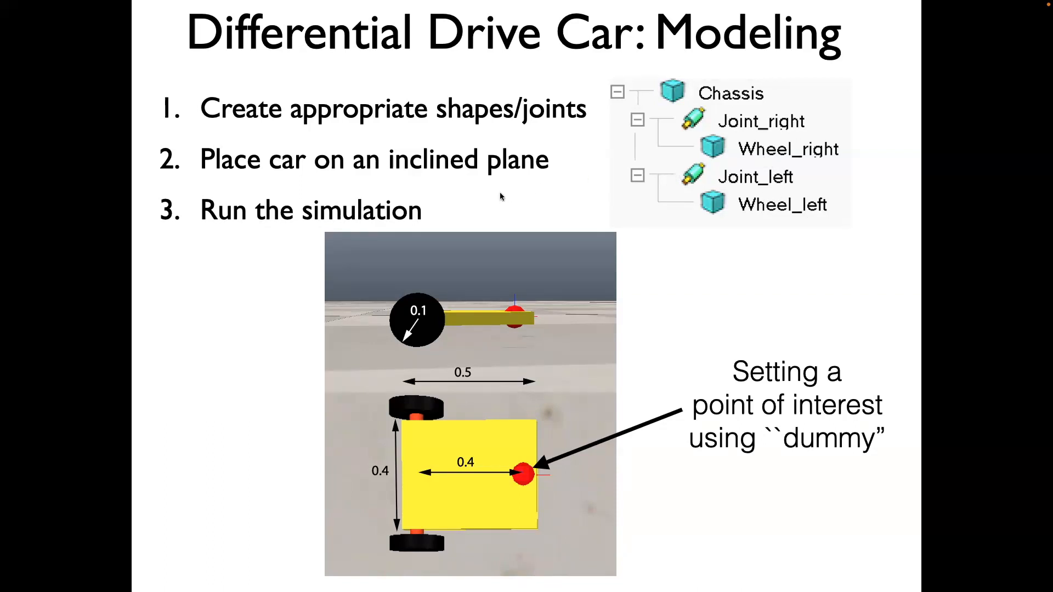
pyautogui.moveTo(492, 192)
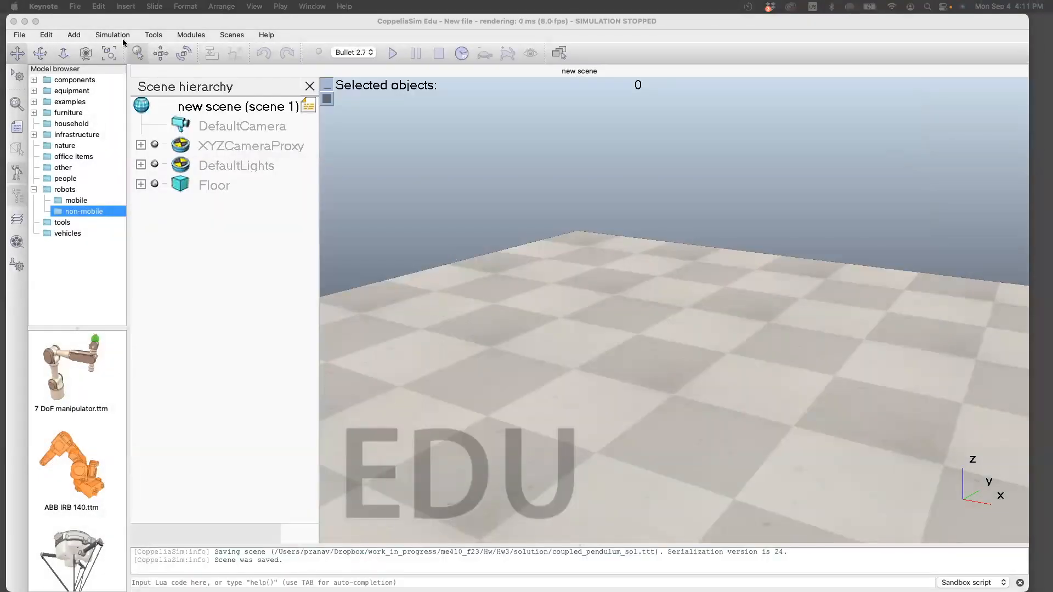
# Create a dynamic, respondable primitive cuboid sized 0.50 × 0.40 × 0.05 m
pyautogui.click(74, 34)
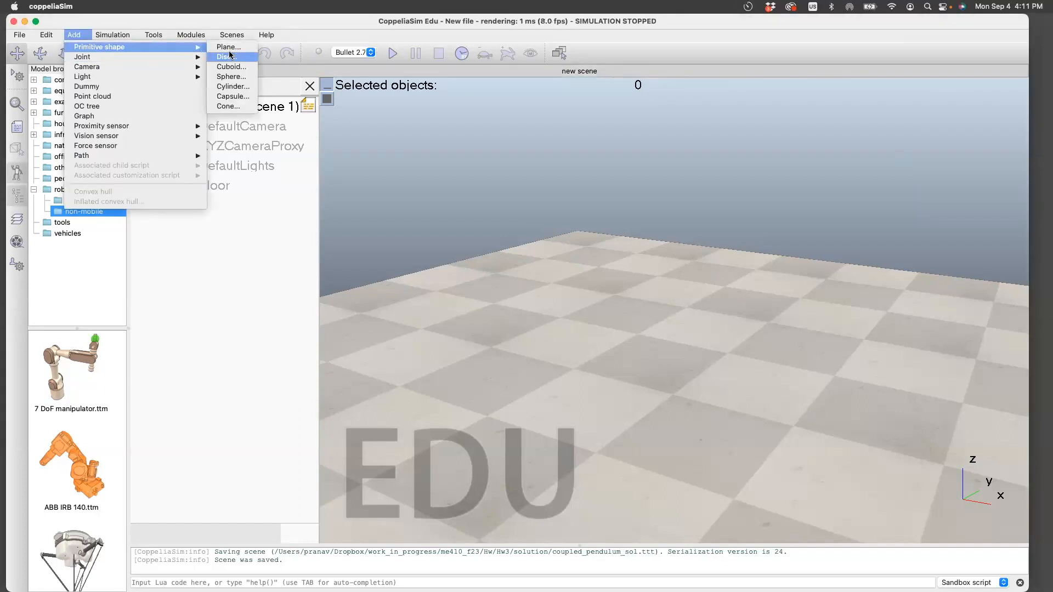
pyautogui.click(231, 66)
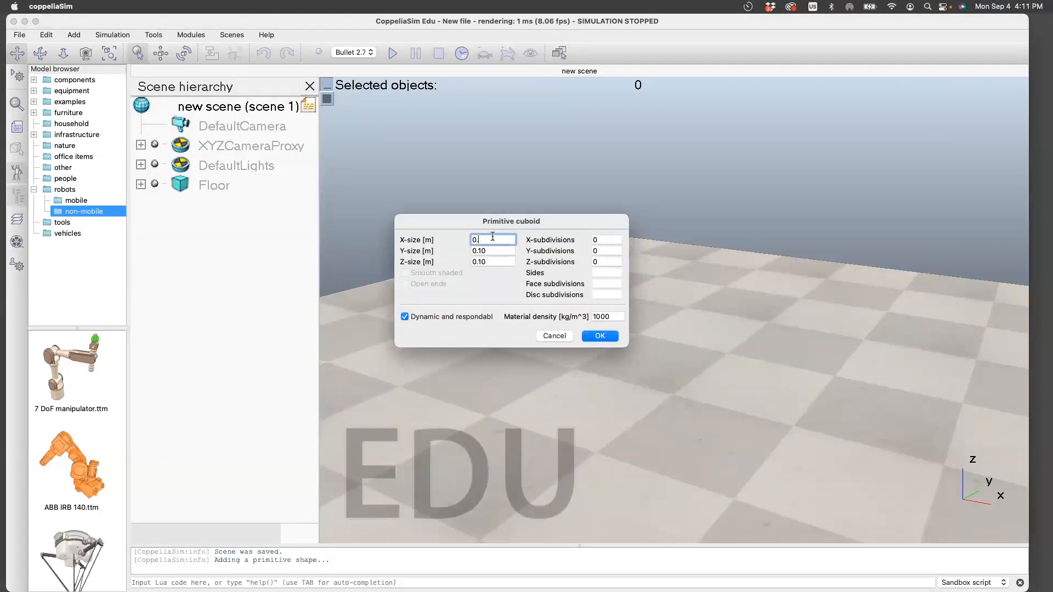
pyautogui.write('0.4')
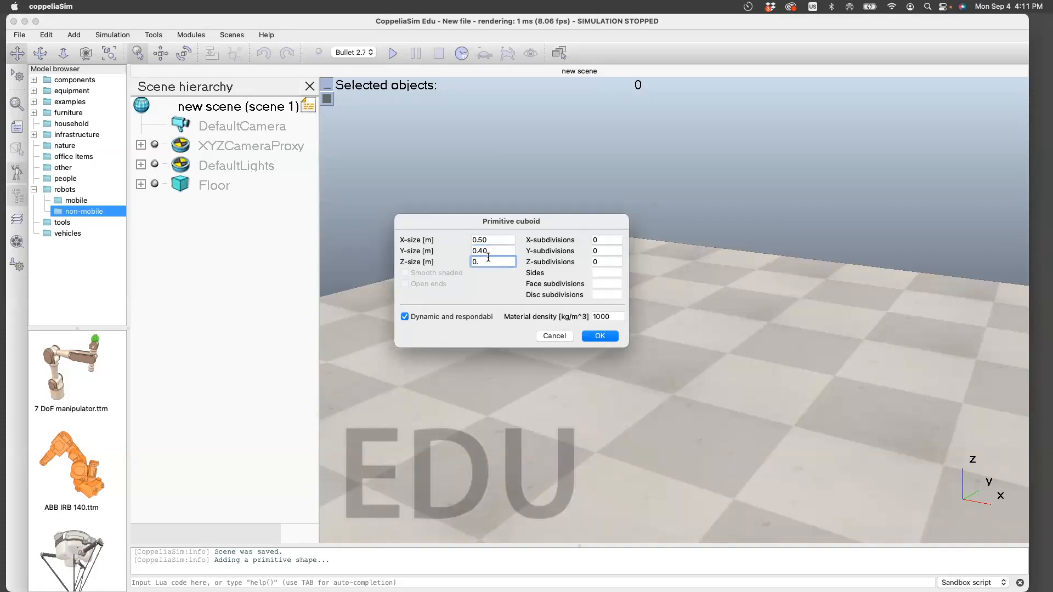
pyautogui.write('0.05')
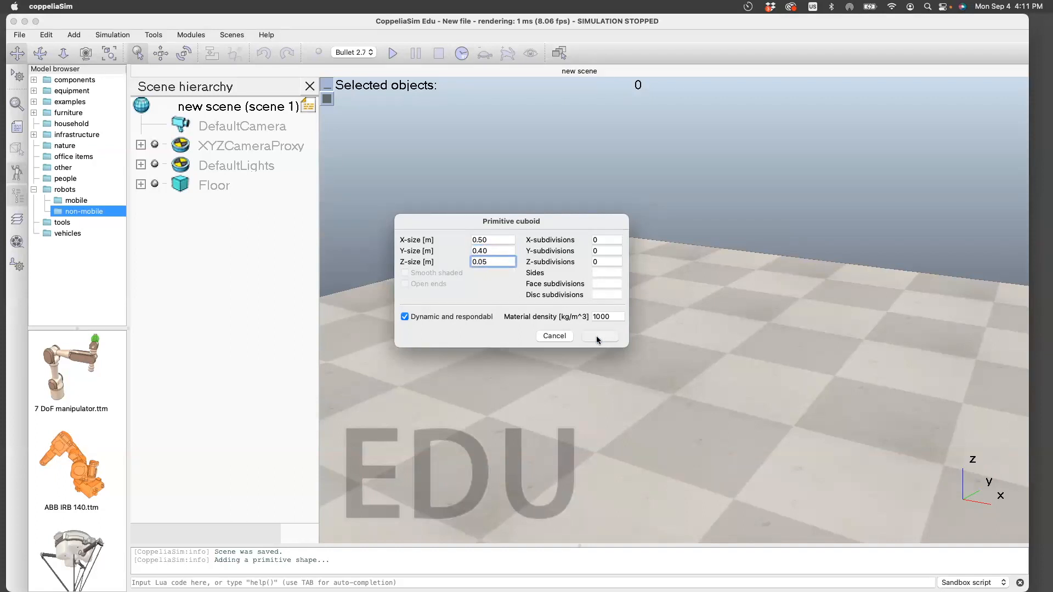
pyautogui.click(600, 335)
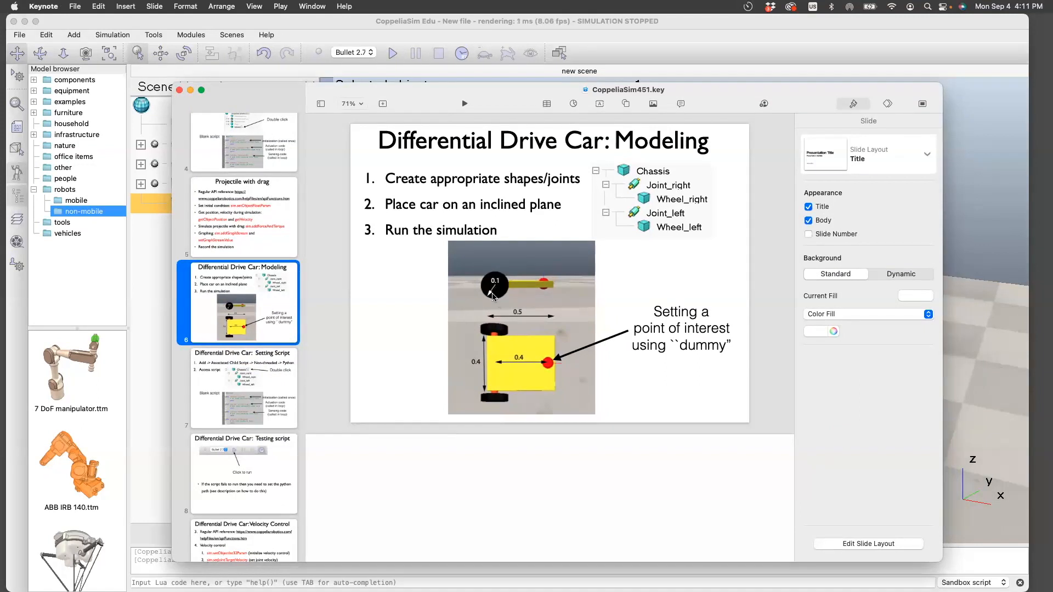
pyautogui.moveTo(527, 287)
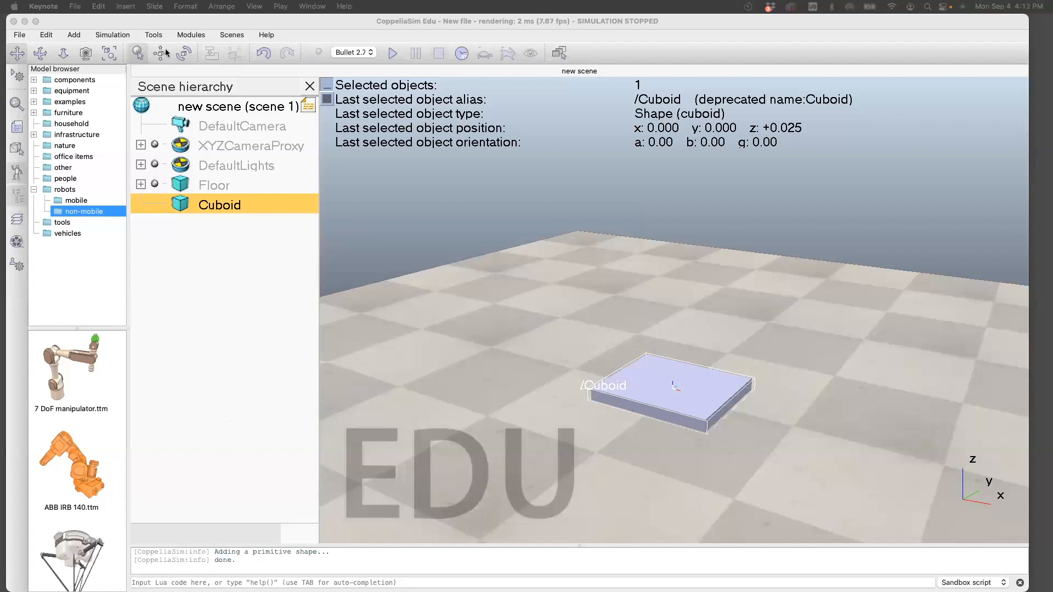
# Set the cuboid's Z coordinate to +0.100 m and rename it Chassis
pyautogui.click(160, 54)
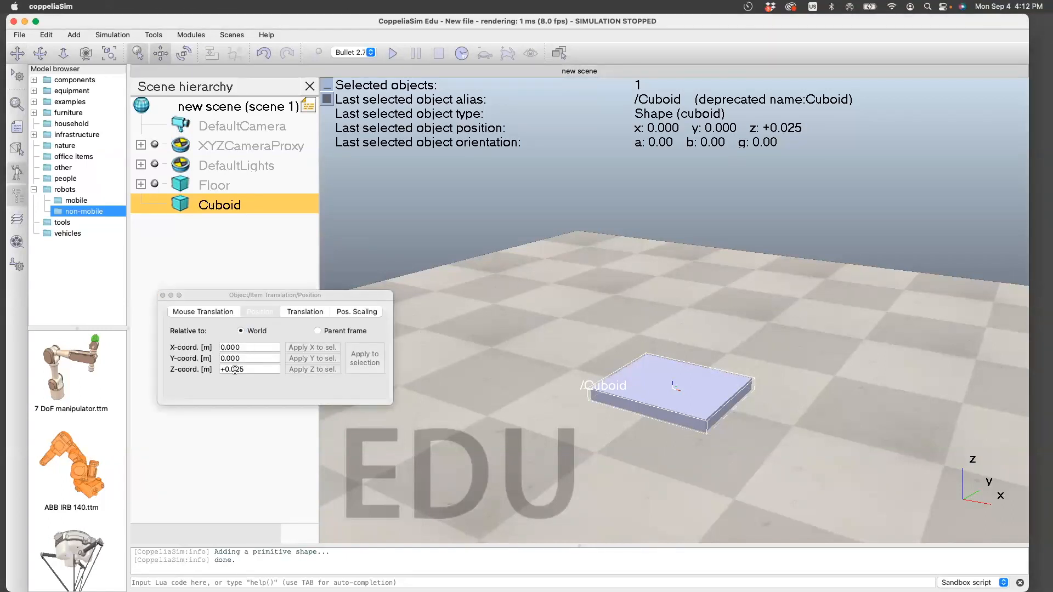
pyautogui.click(260, 312)
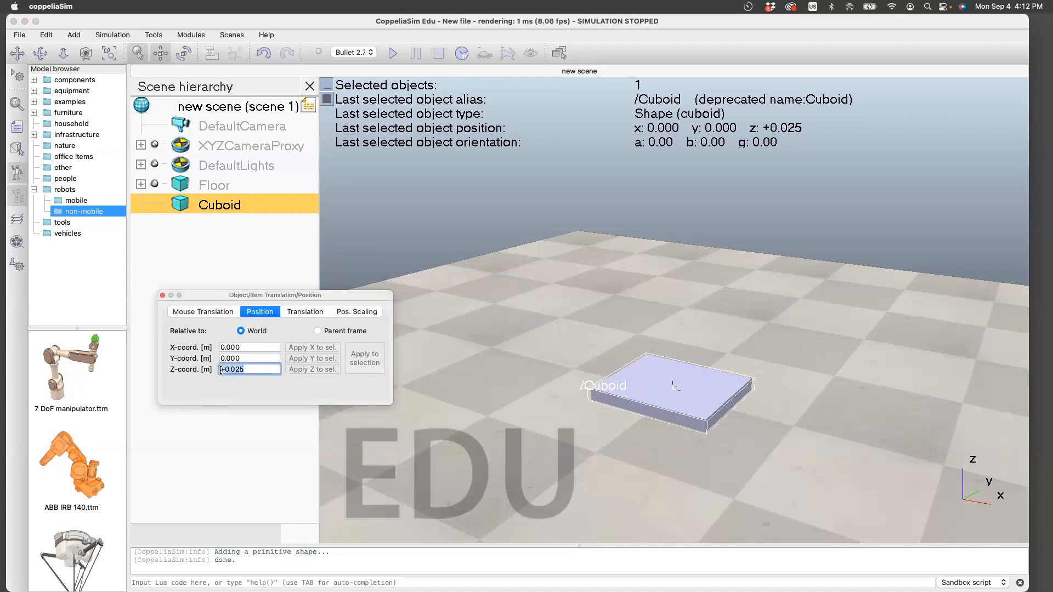
pyautogui.write('+0.100')
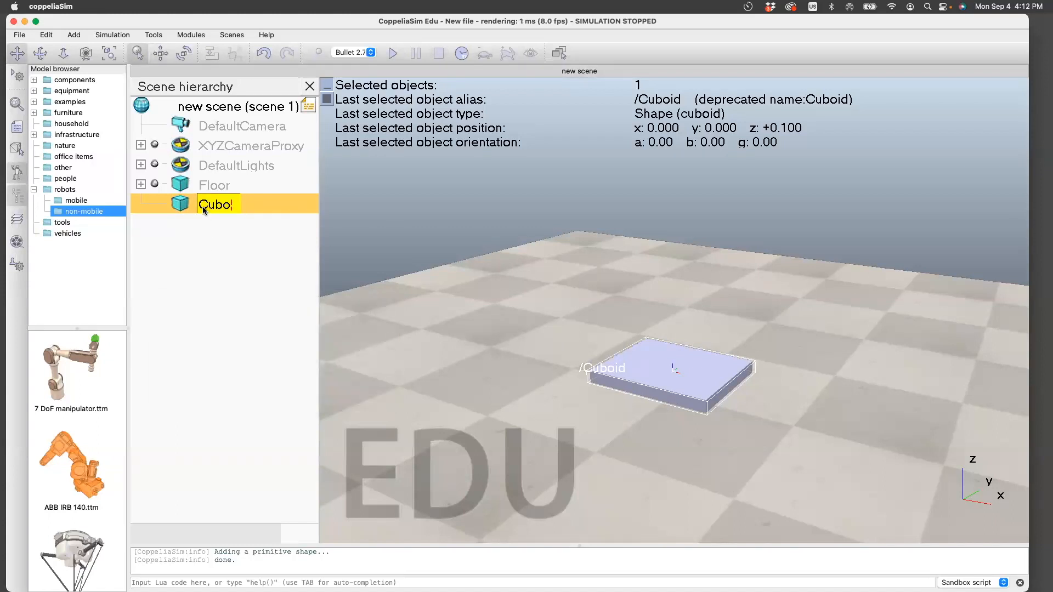
pyautogui.write('Chassis')
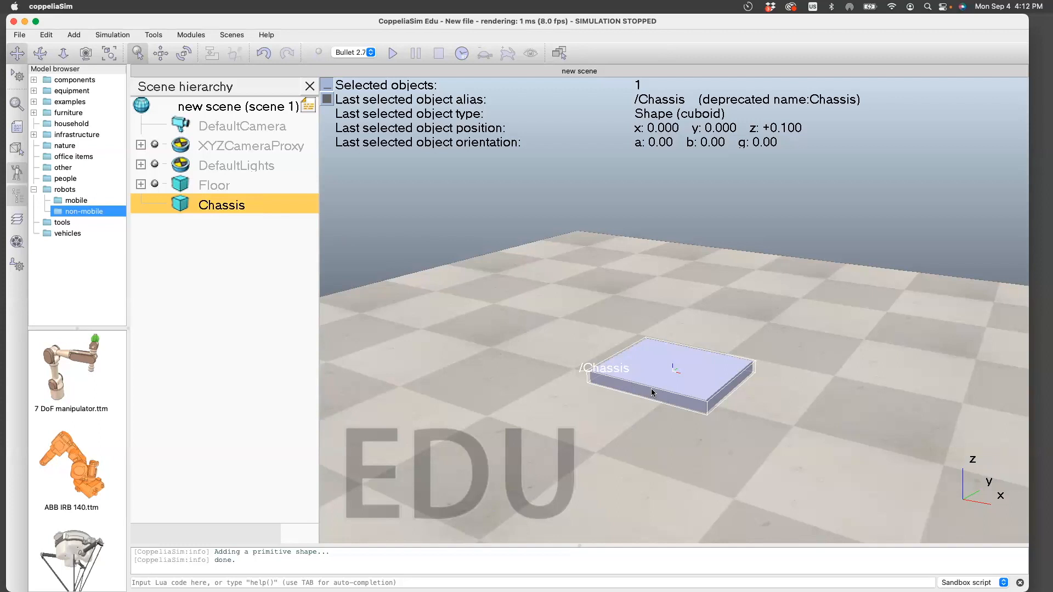
pyautogui.moveTo(582, 473)
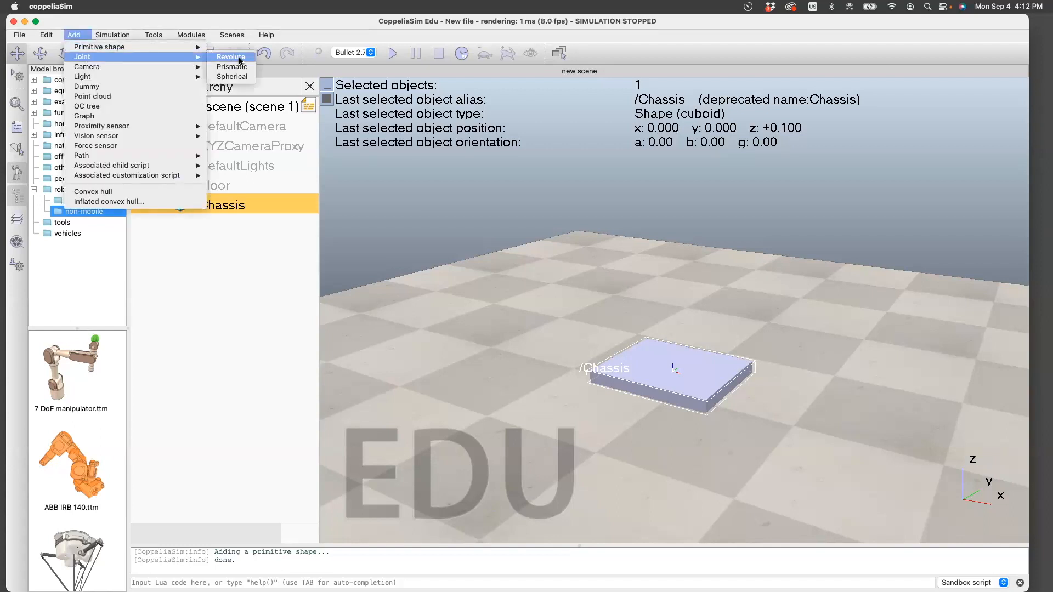
# Add a revolute joint, lift it to z = 0.5 m, and set its length to 0.10
pyautogui.click(231, 57)
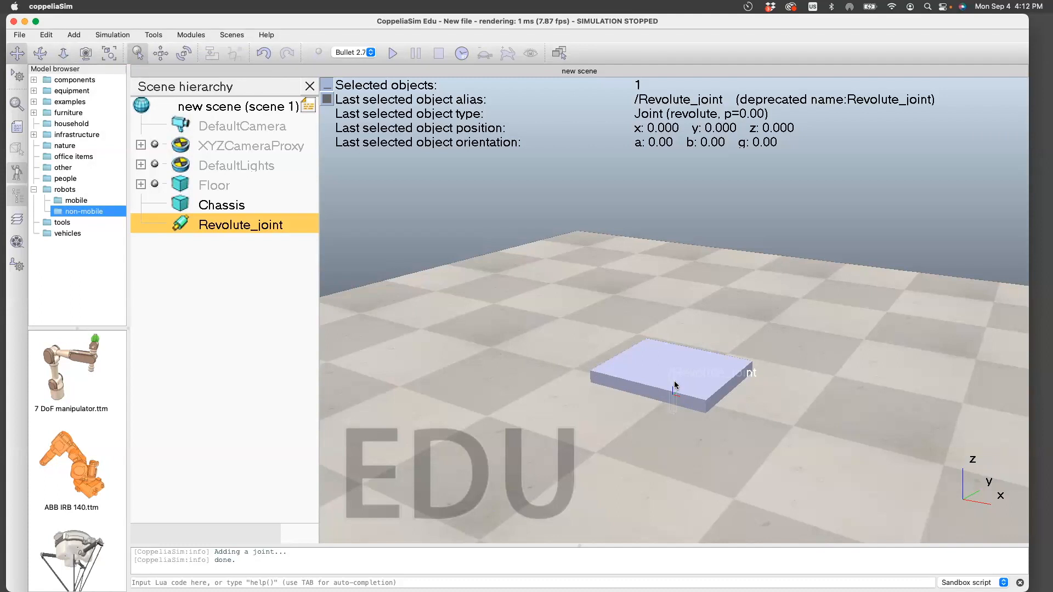
pyautogui.moveTo(160, 61)
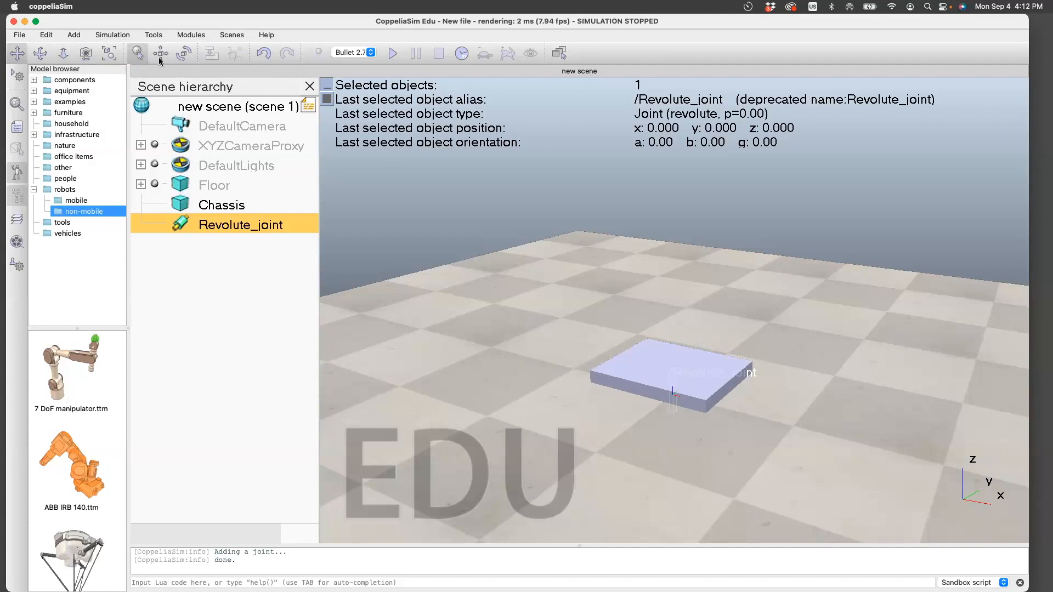
pyautogui.click(160, 53)
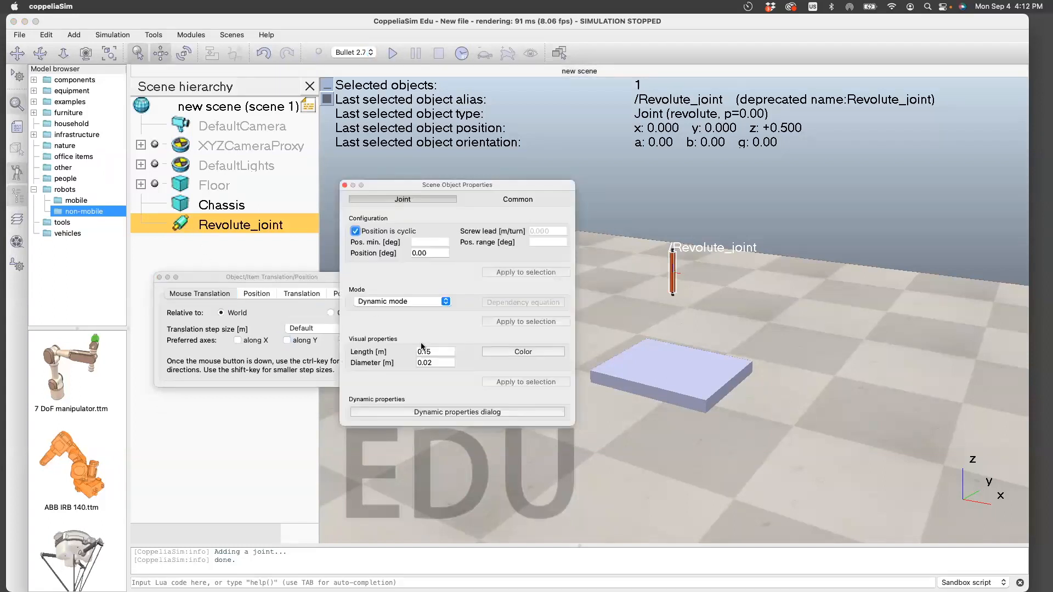
pyautogui.click(435, 352)
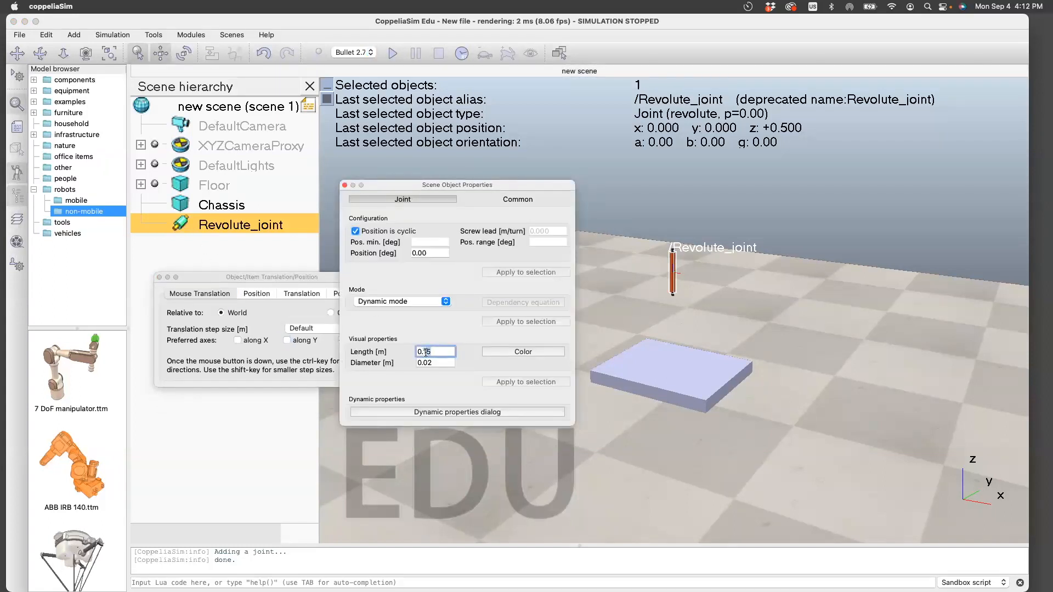
pyautogui.write('0.10')
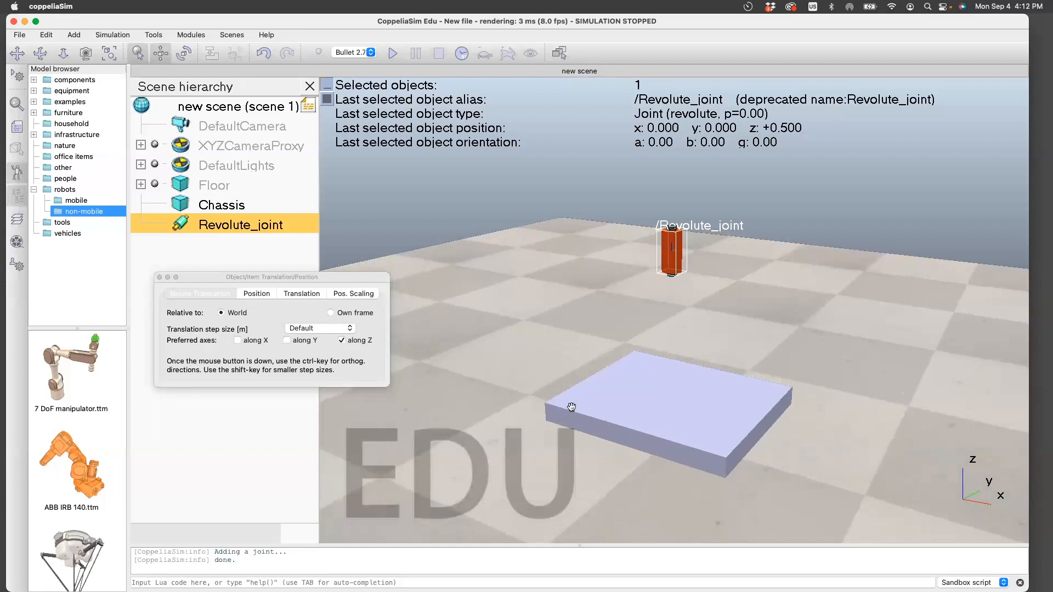
pyautogui.moveTo(674, 254)
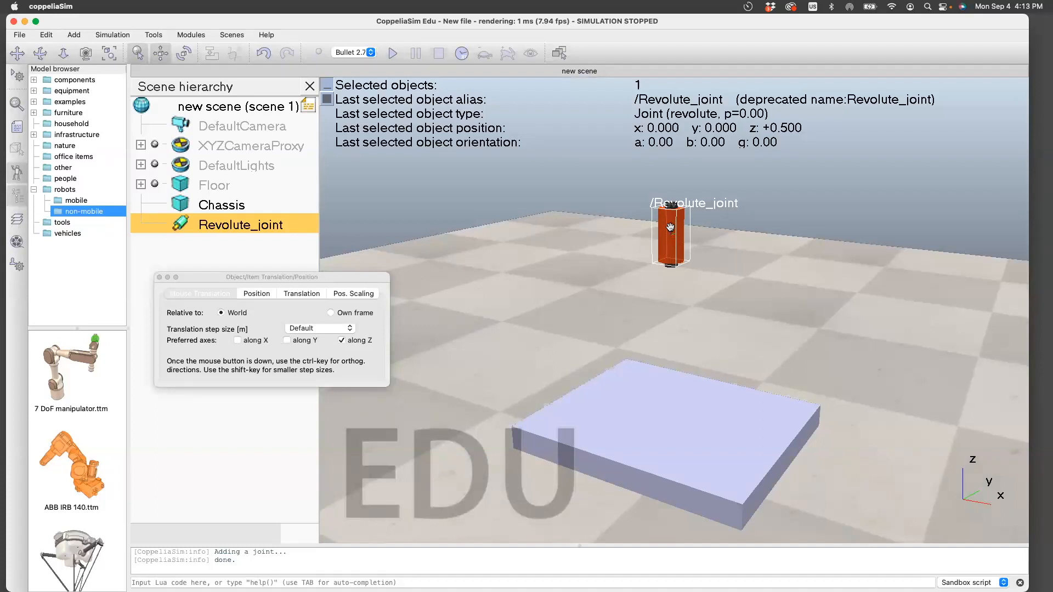
pyautogui.moveTo(587, 410)
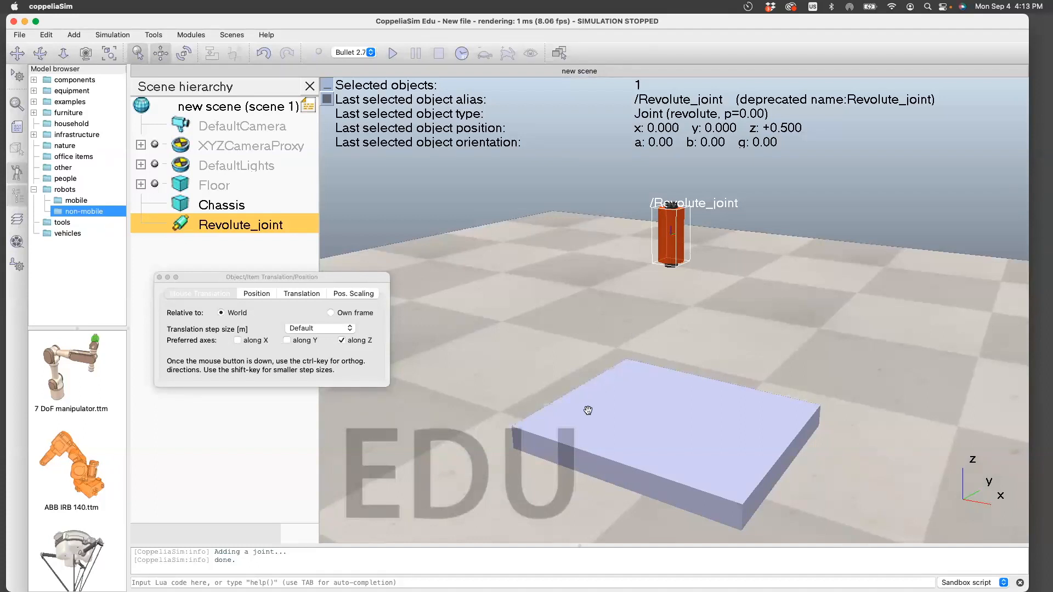
pyautogui.moveTo(1013, 469)
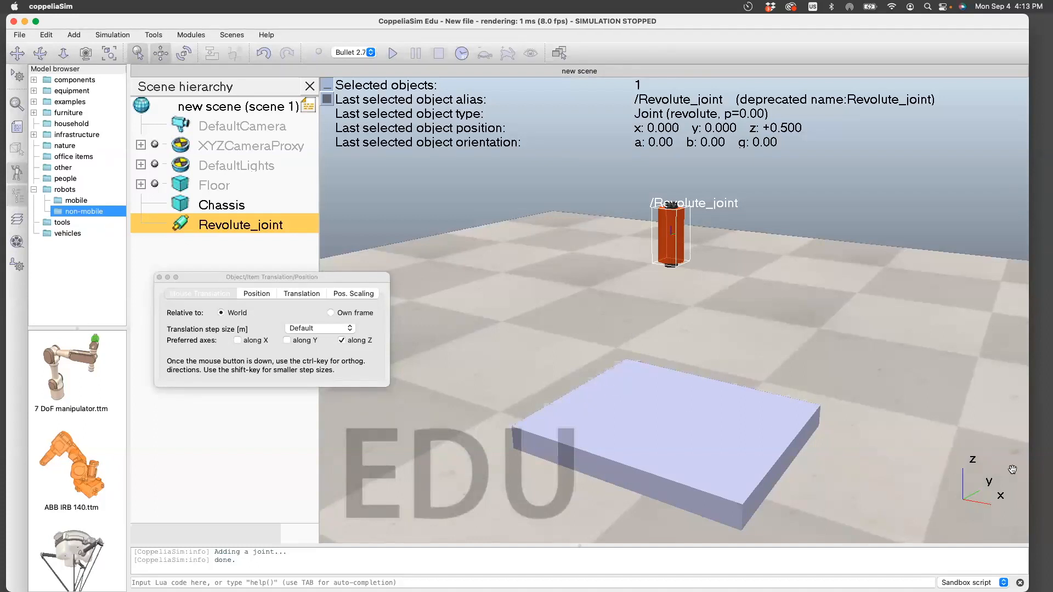
pyautogui.moveTo(741, 290)
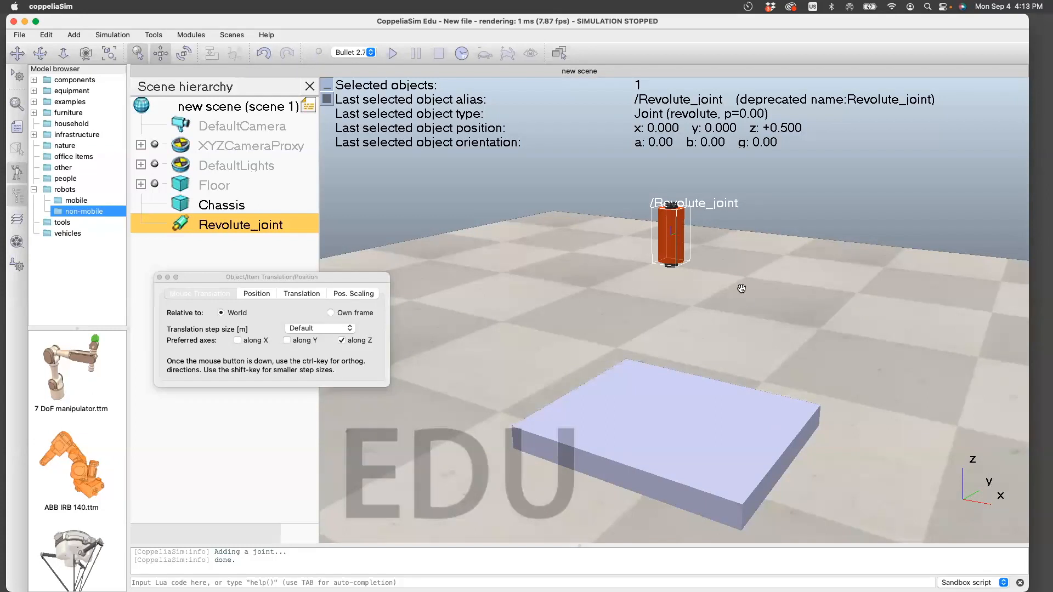
pyautogui.moveTo(660, 373)
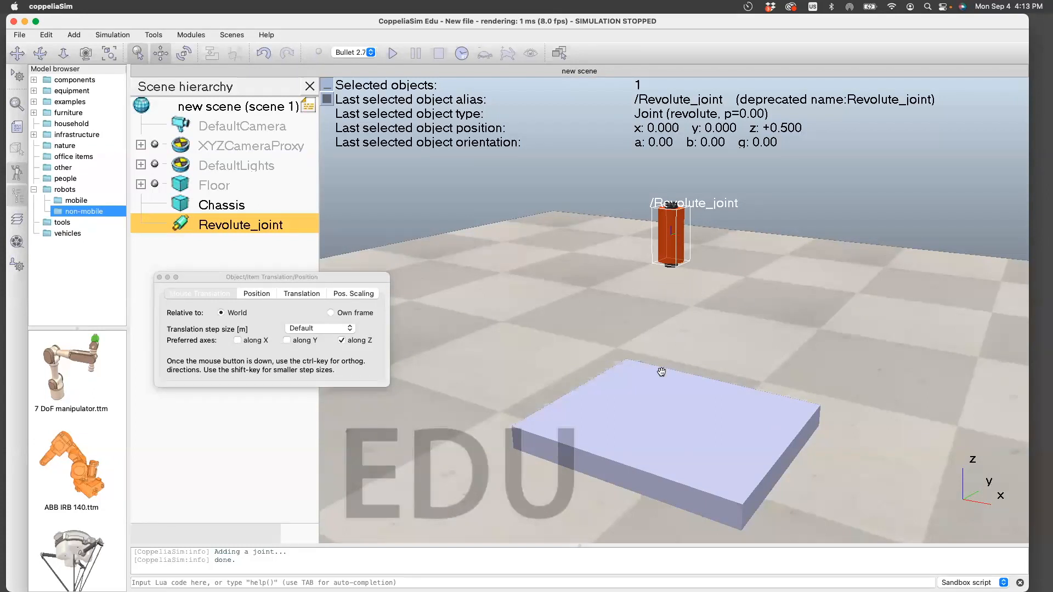
pyautogui.moveTo(779, 439)
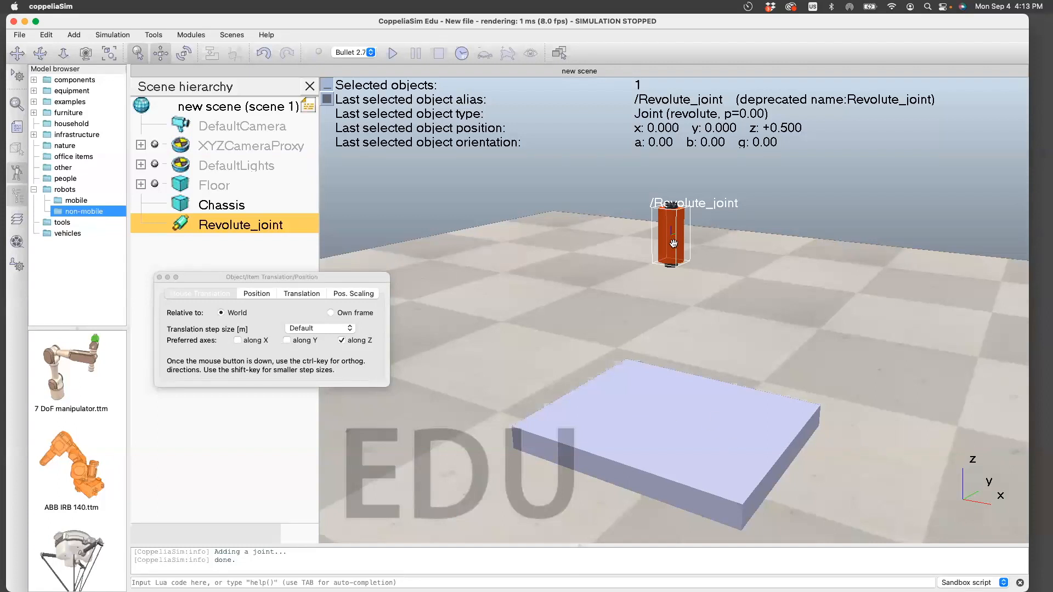
pyautogui.moveTo(663, 236)
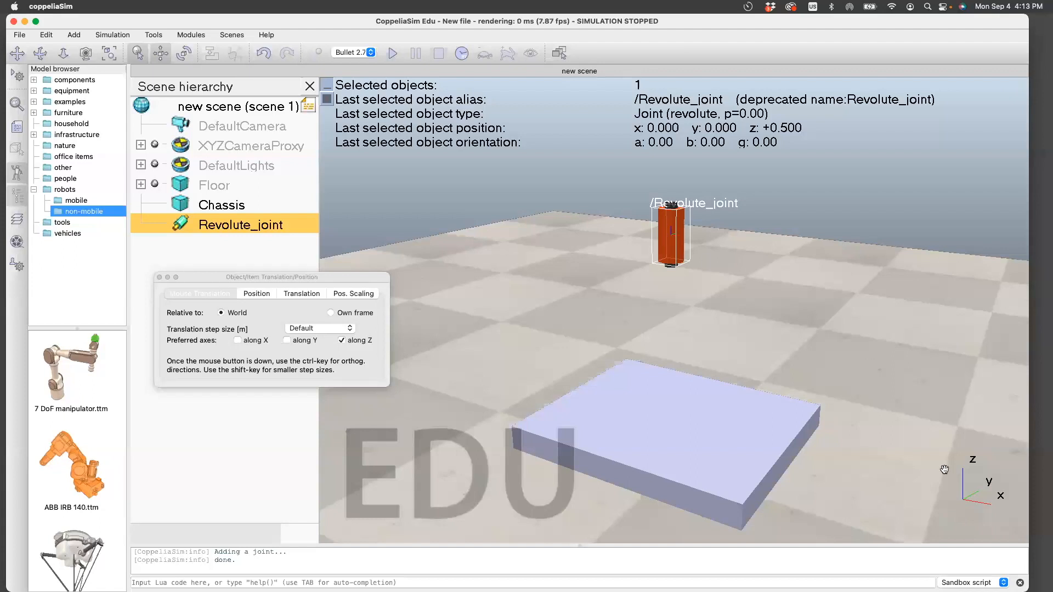
pyautogui.moveTo(738, 297)
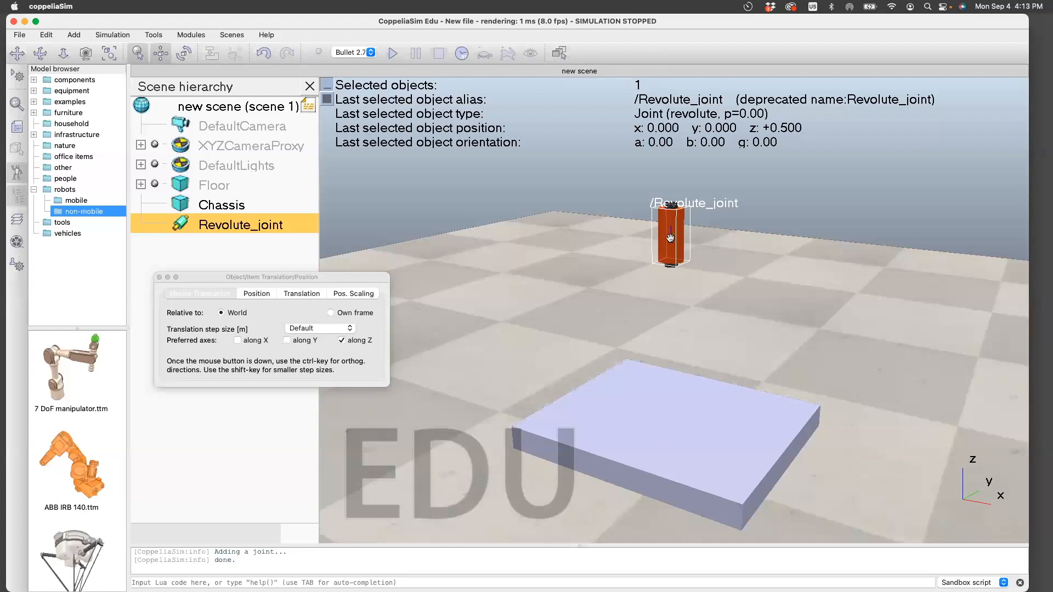
pyautogui.moveTo(674, 241)
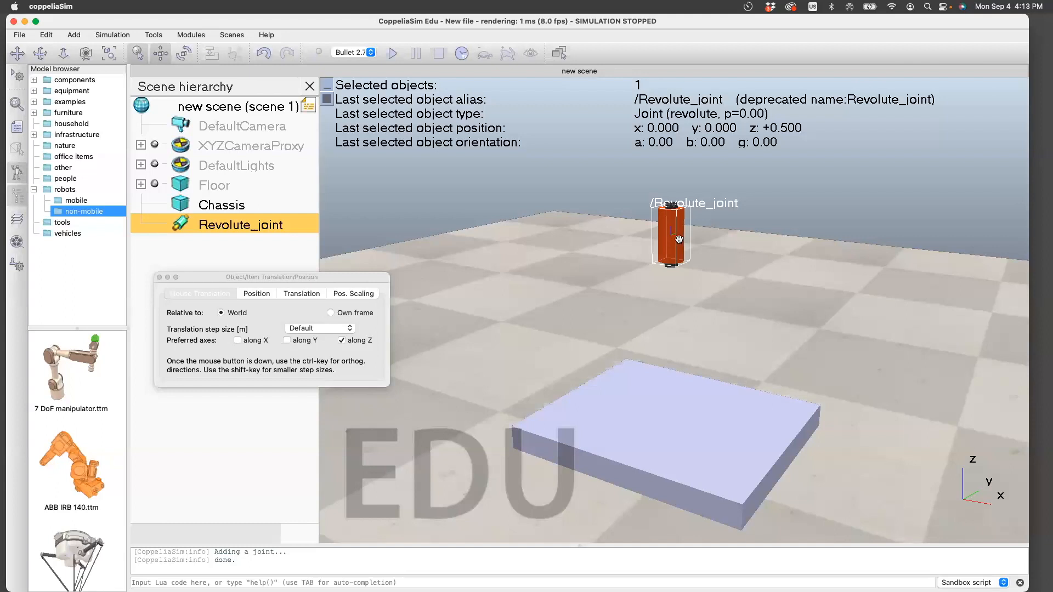
pyautogui.moveTo(672, 232)
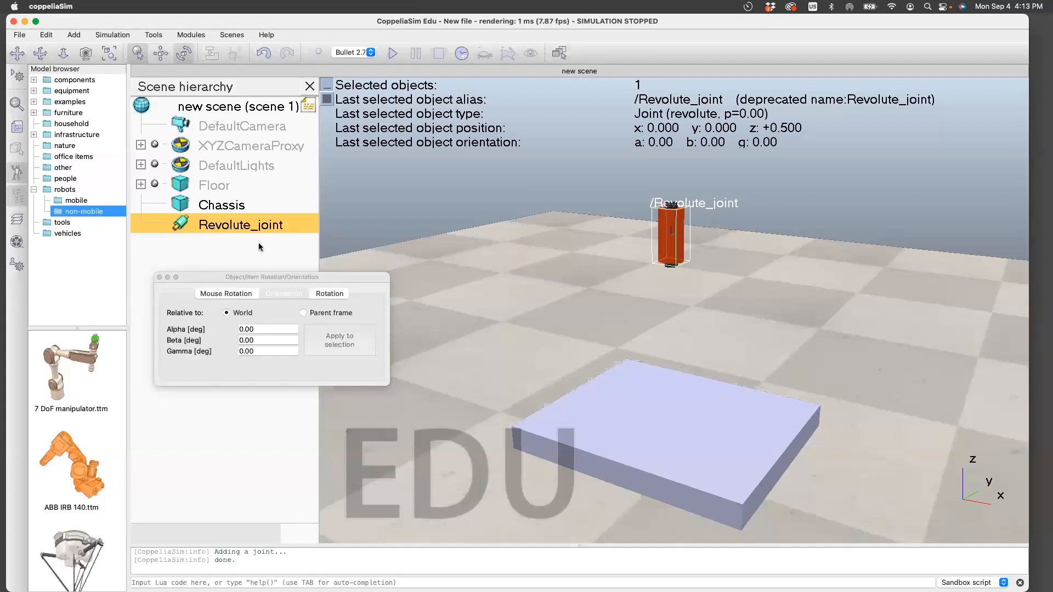
# Apply a −90° alpha orientation to the revolute joint and start renaming it
pyautogui.click(283, 293)
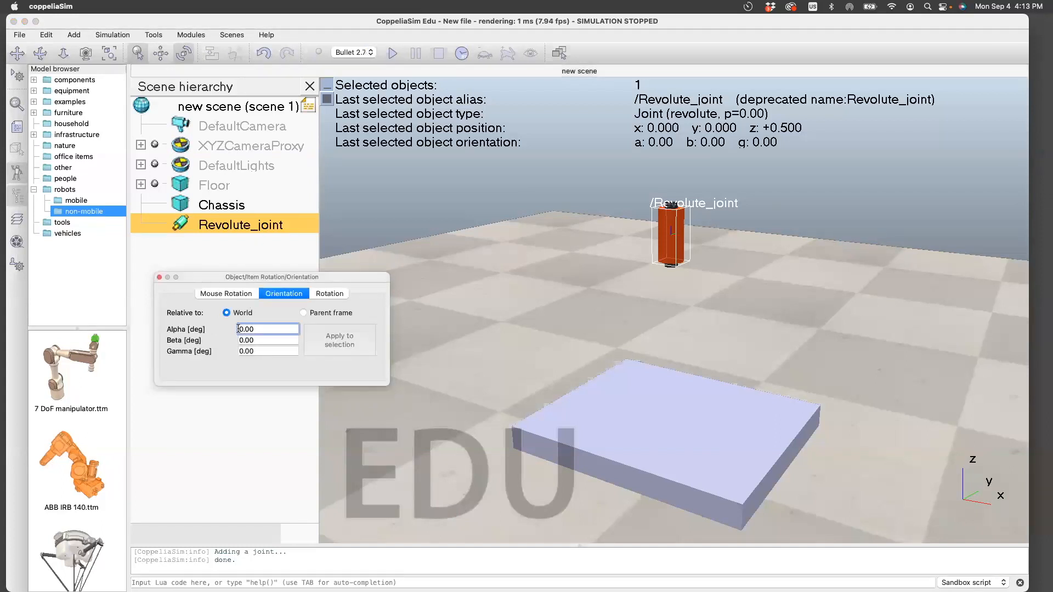
pyautogui.write('-90.00')
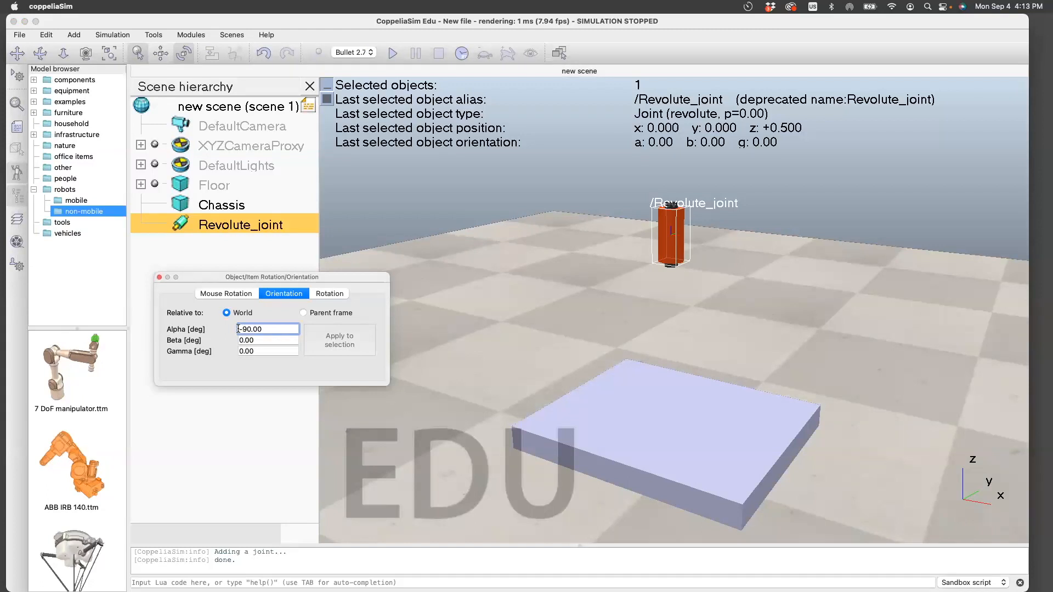
pyautogui.click(339, 340)
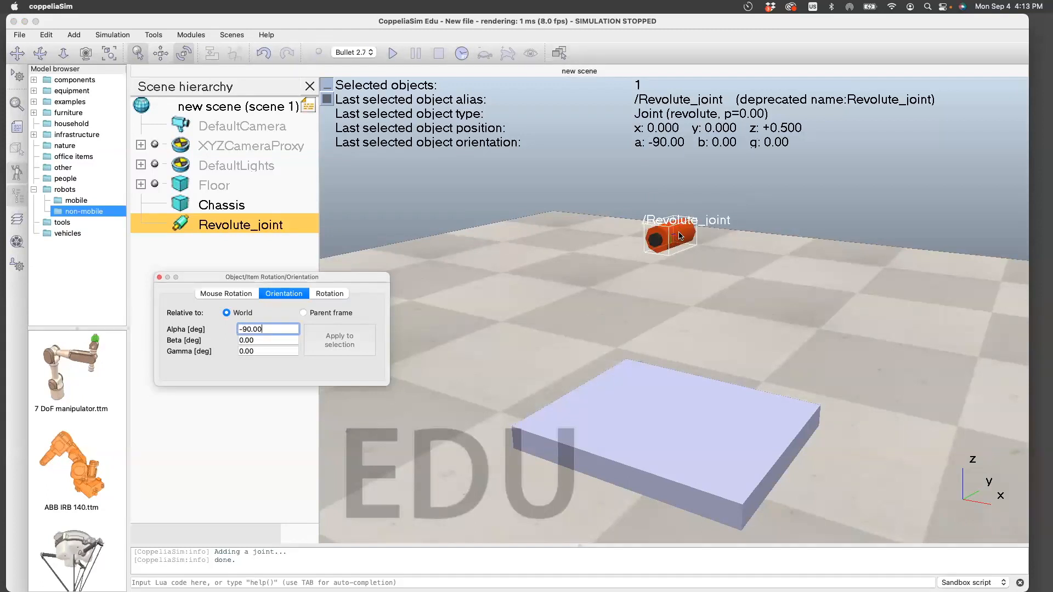
pyautogui.moveTo(380, 217)
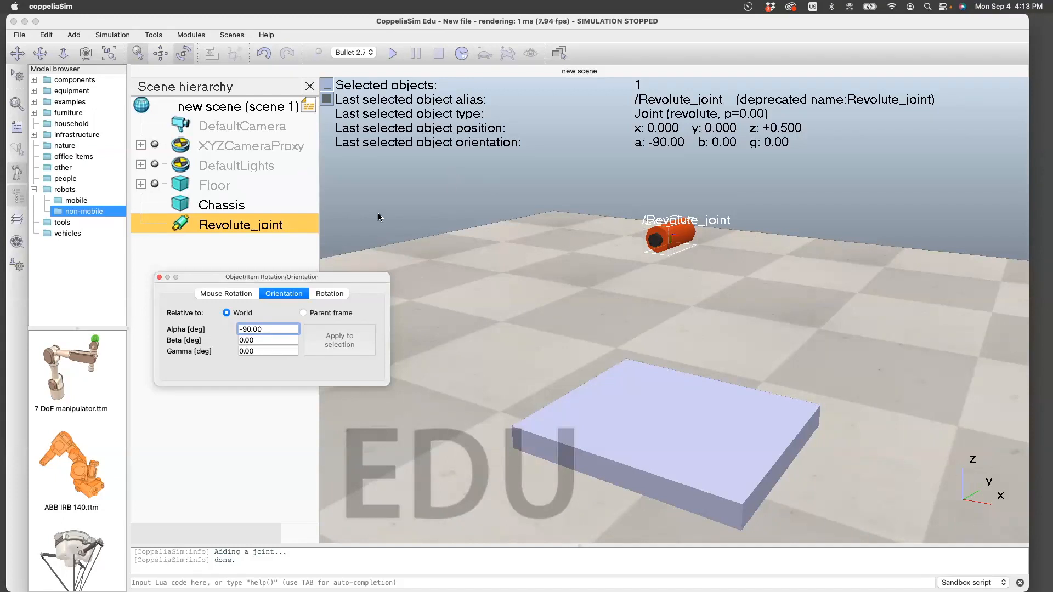
pyautogui.click(160, 277)
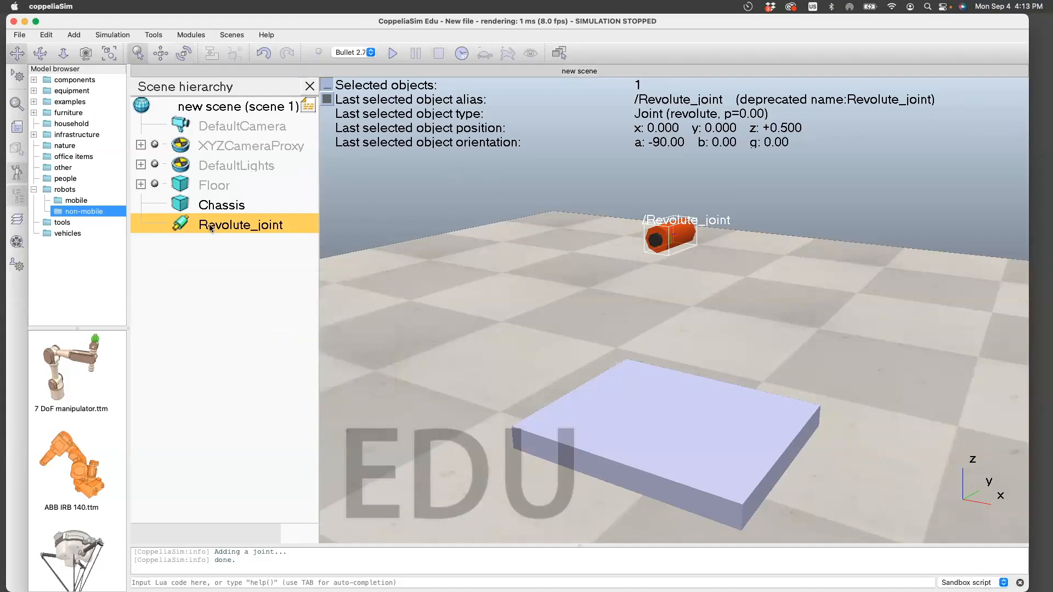
pyautogui.doubleClick(240, 225)
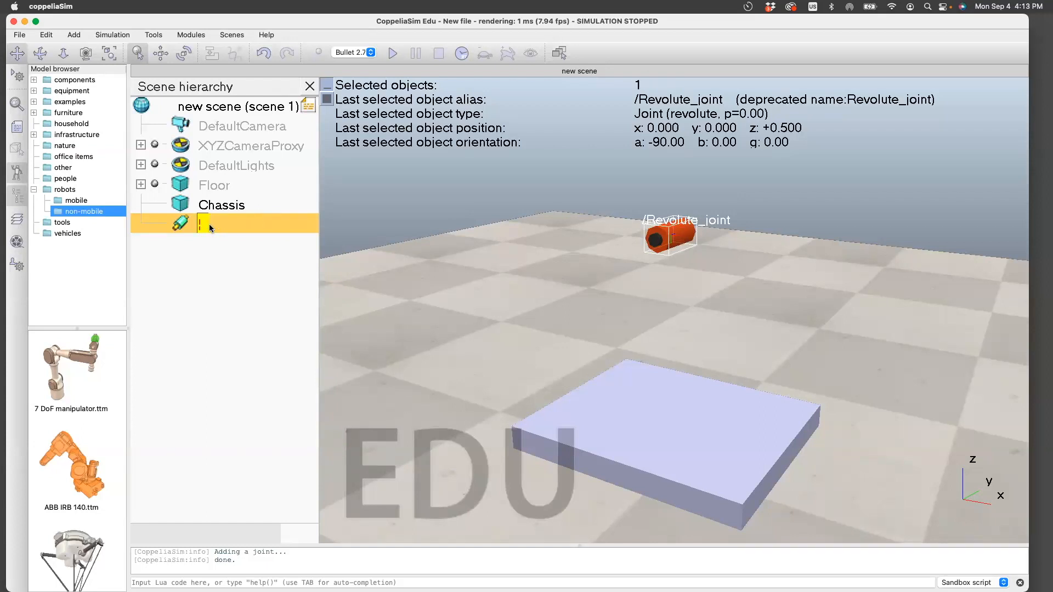
# Name the joint Joint_right and nest it under Chassis
pyautogui.write('Joint_right')
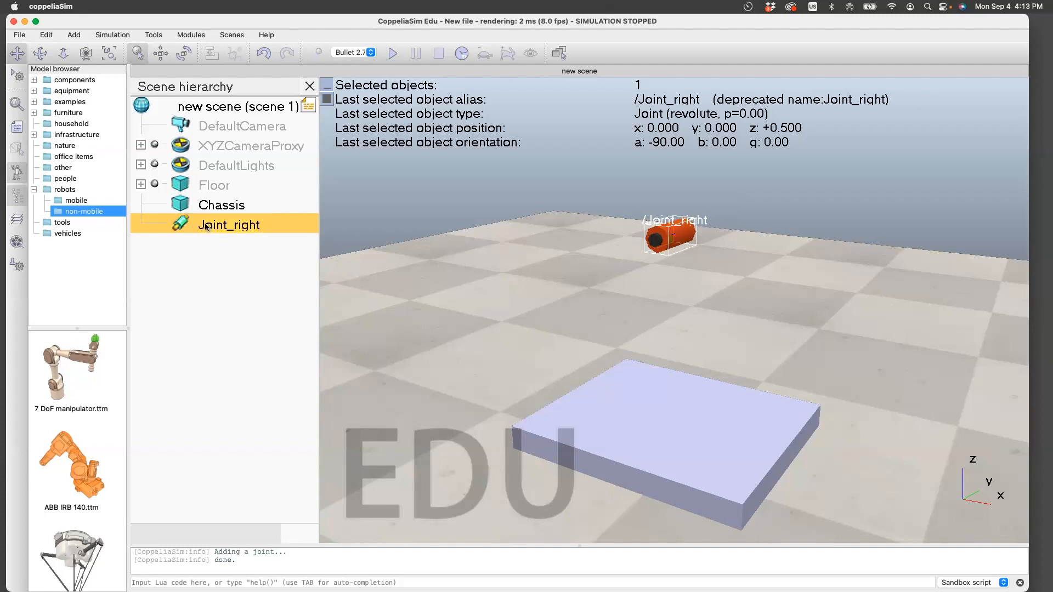
pyautogui.moveTo(661, 236)
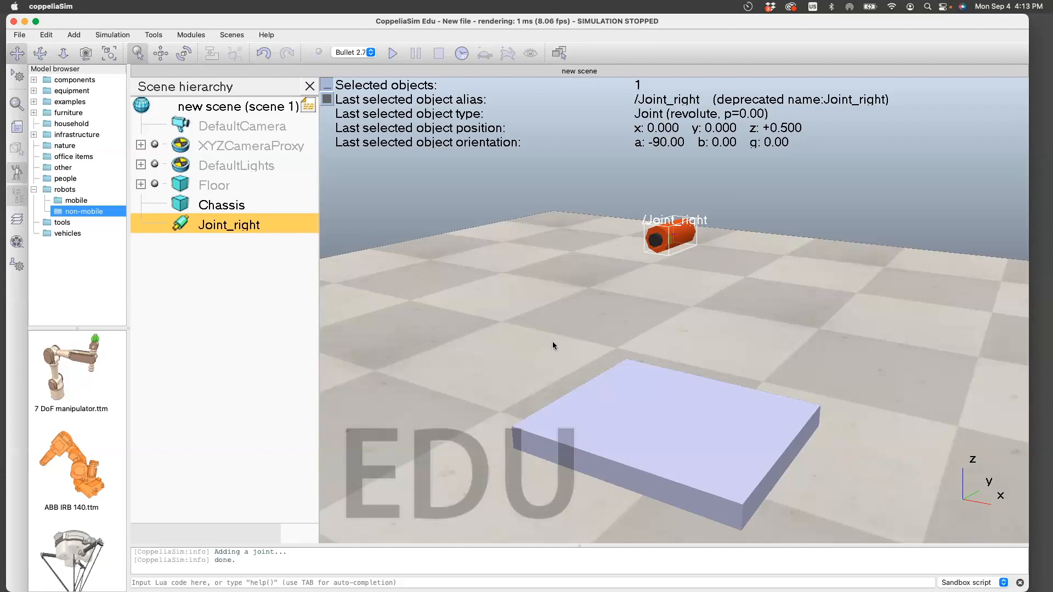
pyautogui.moveTo(188, 227)
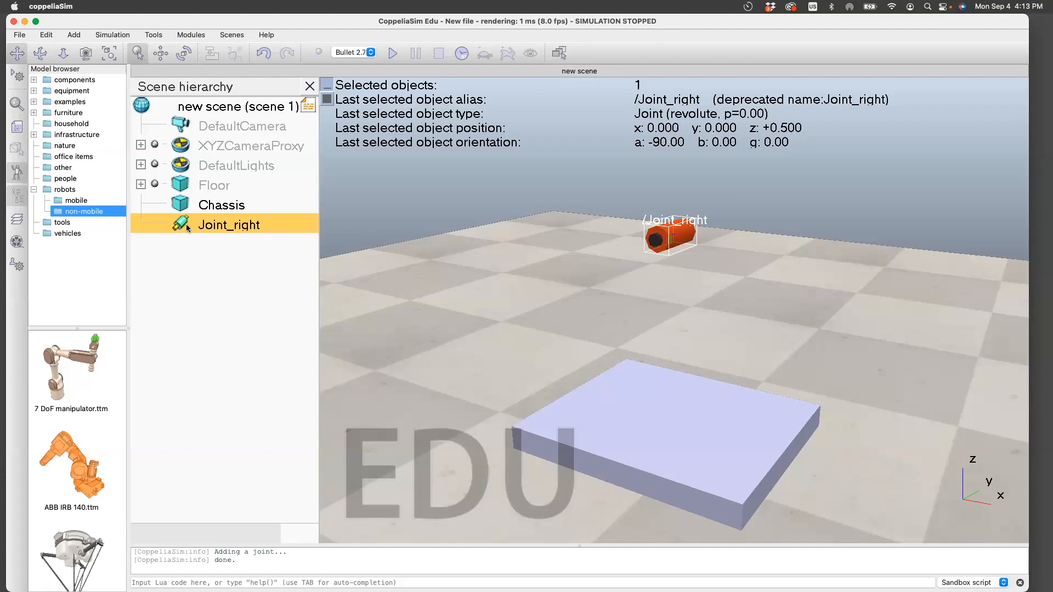
pyautogui.click(141, 205)
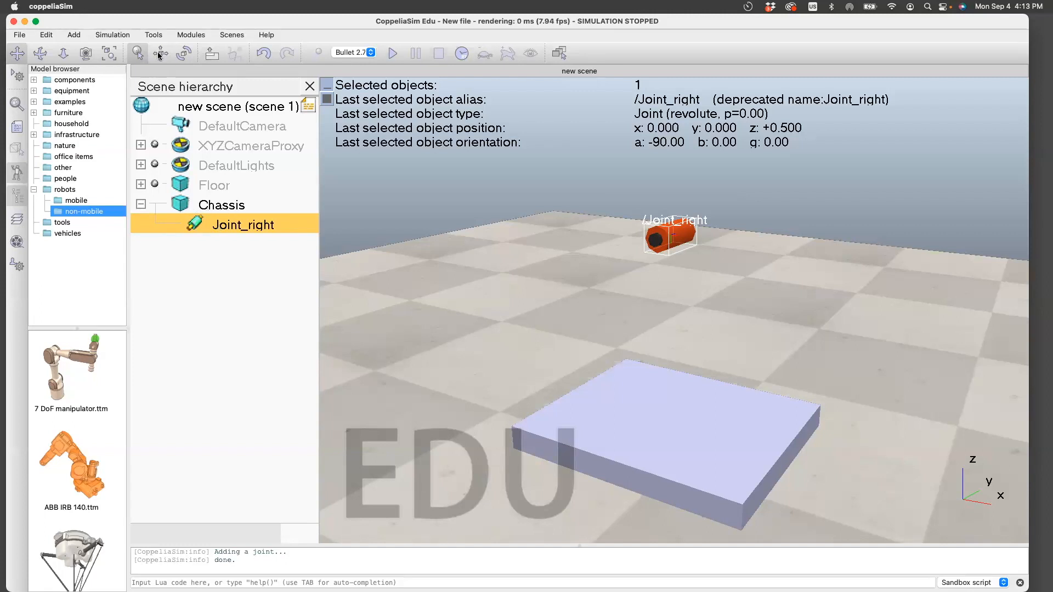
# Place Joint_right at x −0.200, y −0.200 in the Chassis parent frame
pyautogui.click(161, 53)
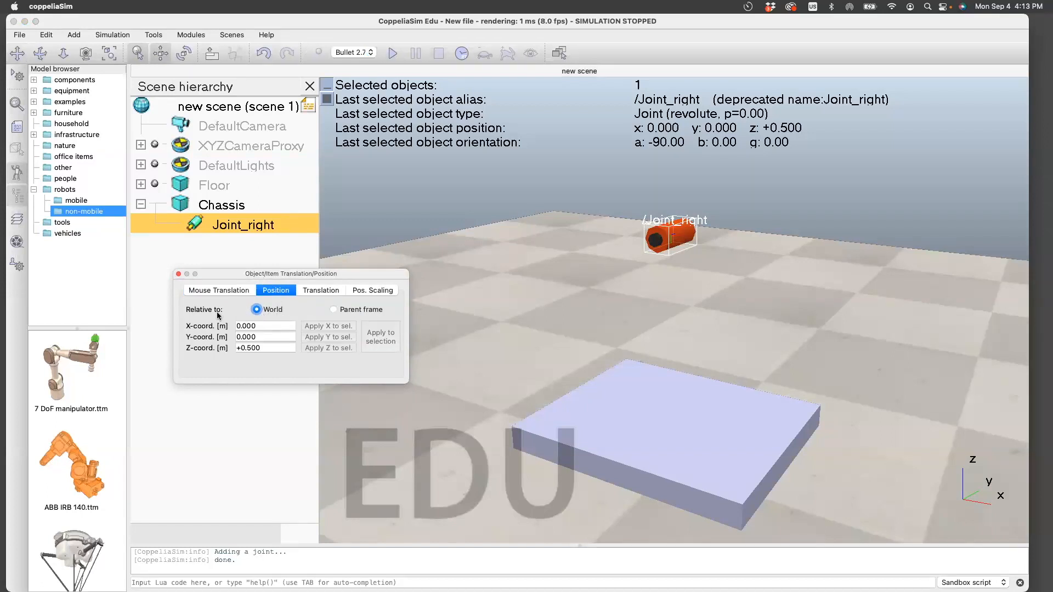
pyautogui.click(333, 309)
pyautogui.write('0.000')
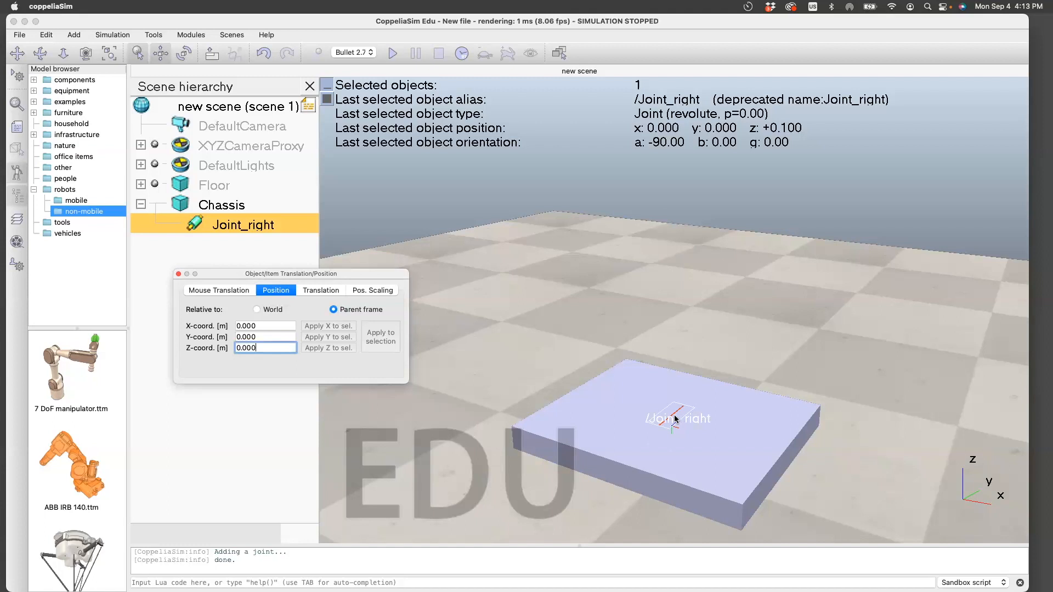
pyautogui.moveTo(672, 421)
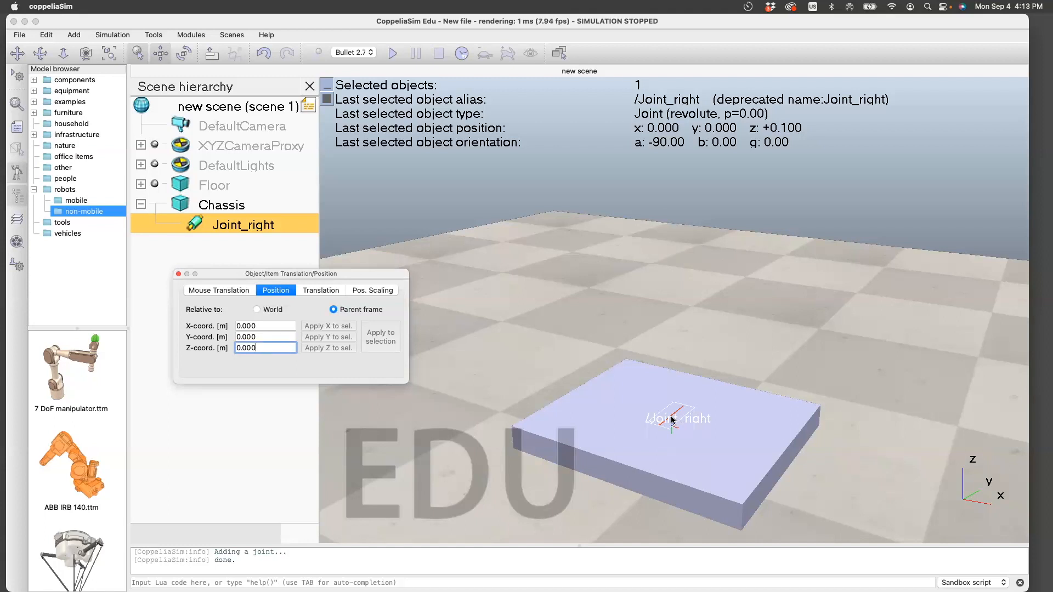
pyautogui.moveTo(634, 405)
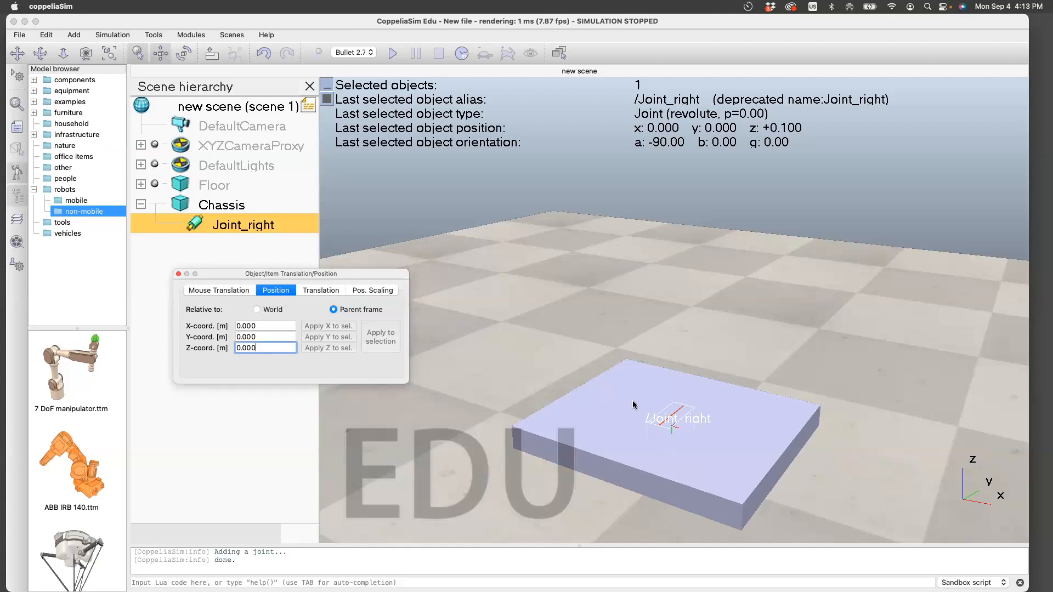
pyautogui.moveTo(622, 396)
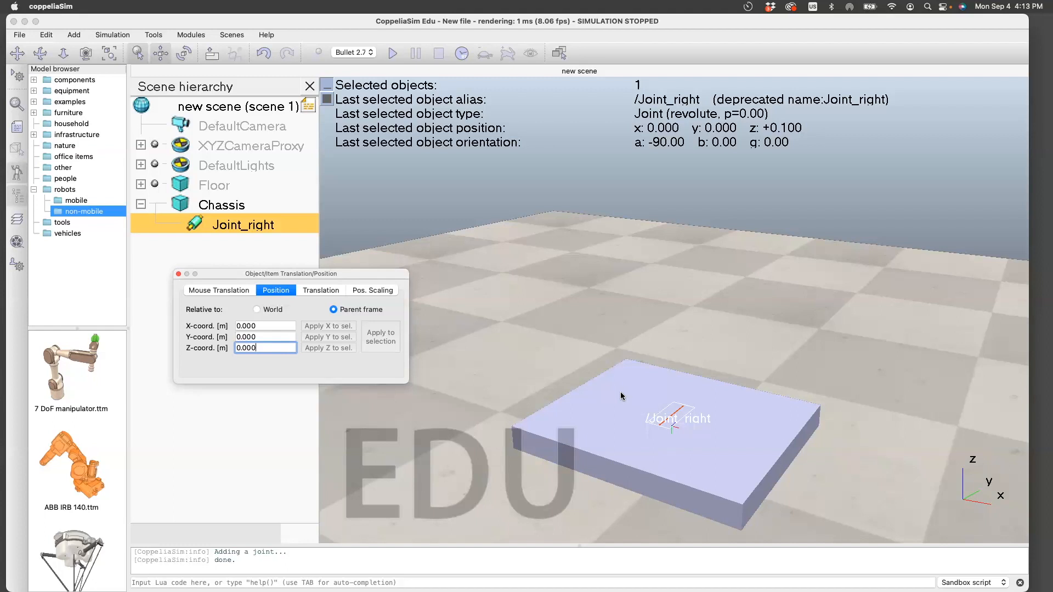
pyautogui.moveTo(1026, 516)
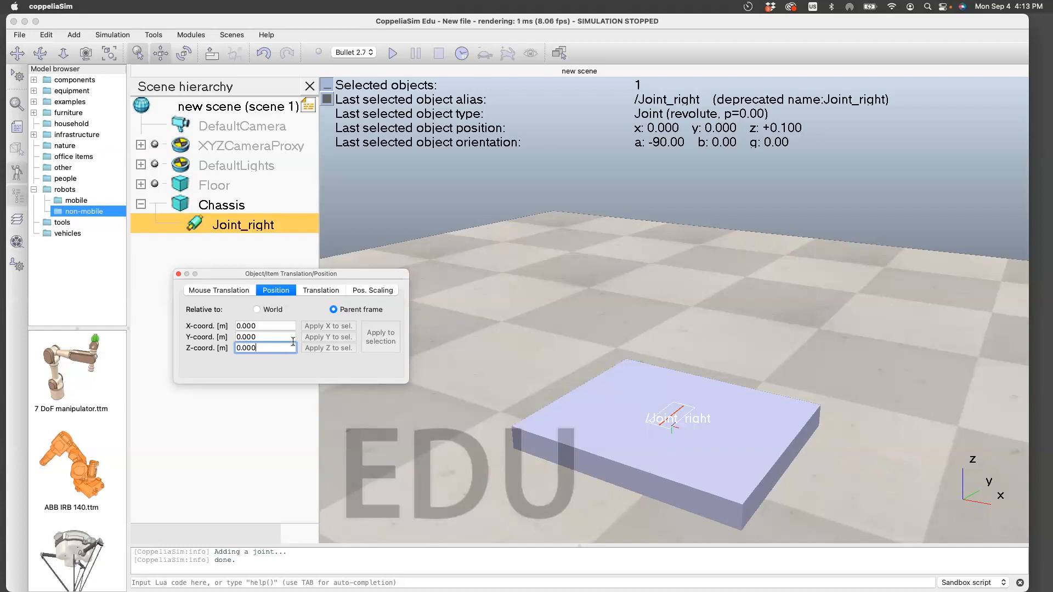
pyautogui.click(265, 326)
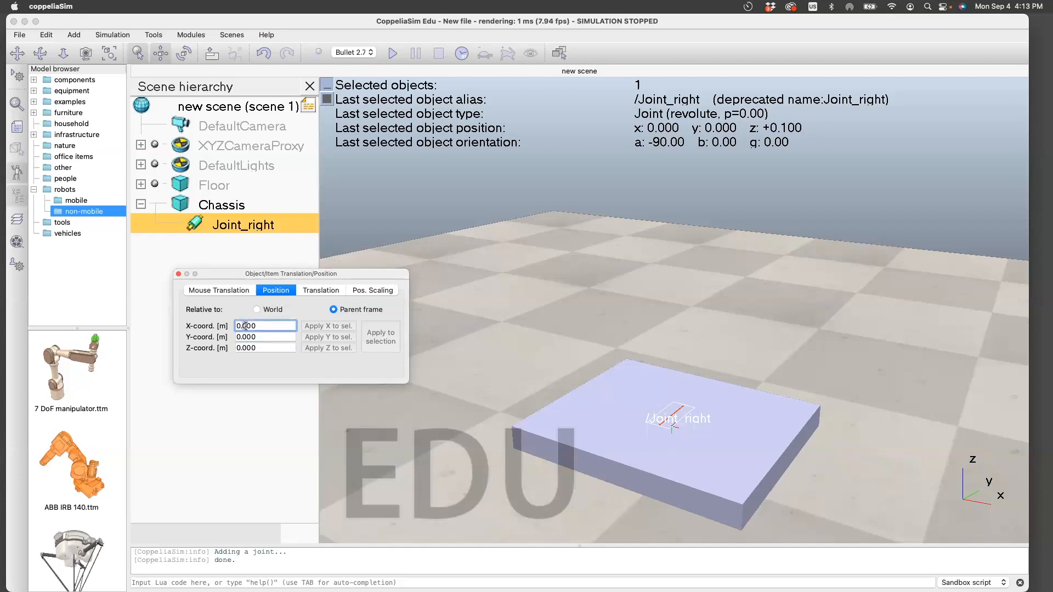
pyautogui.write('+0.200')
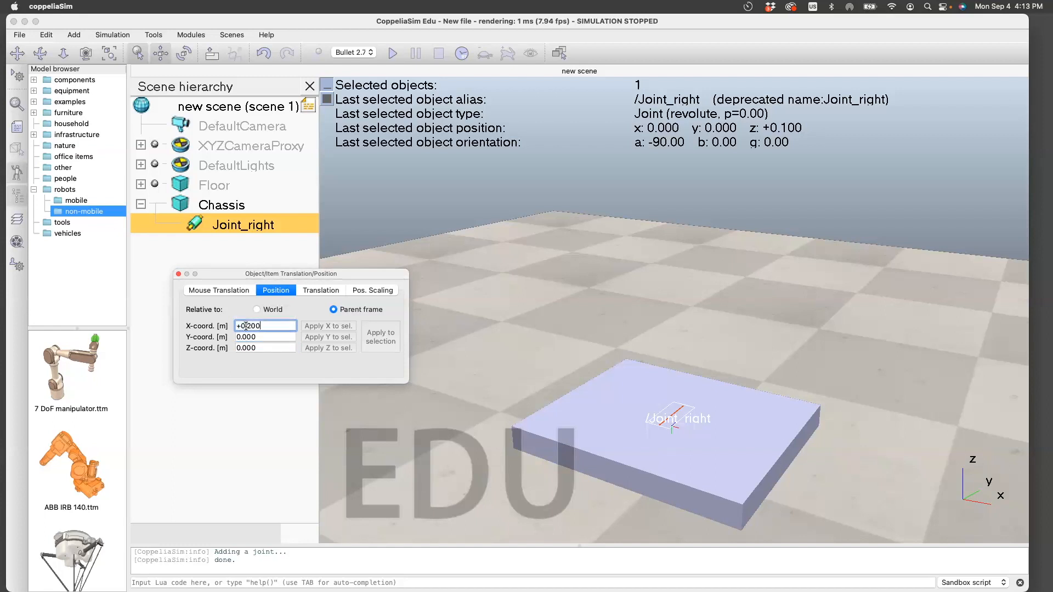
pyautogui.click(328, 326)
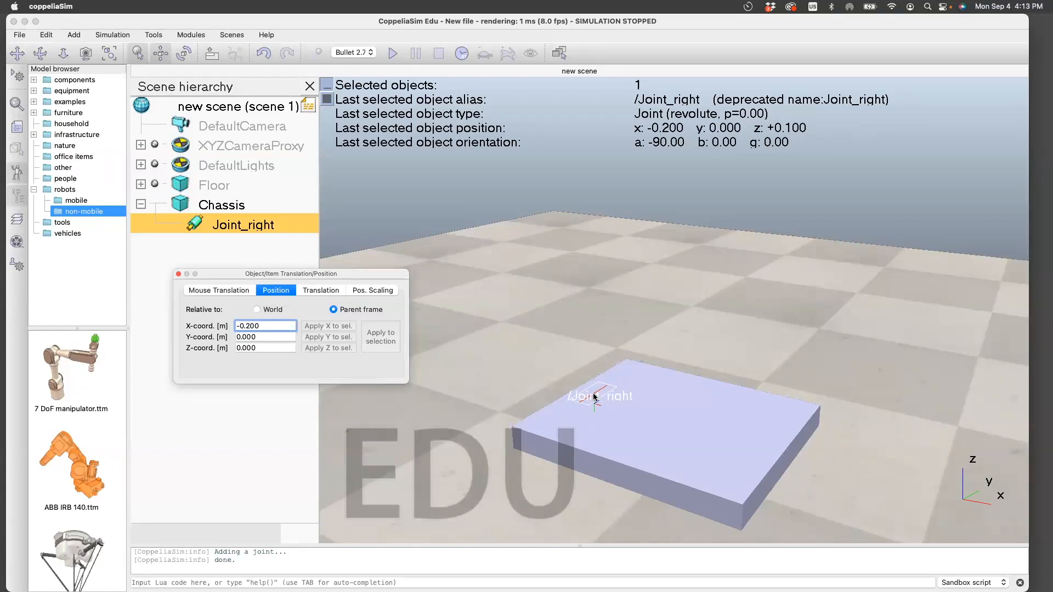
pyautogui.click(265, 337)
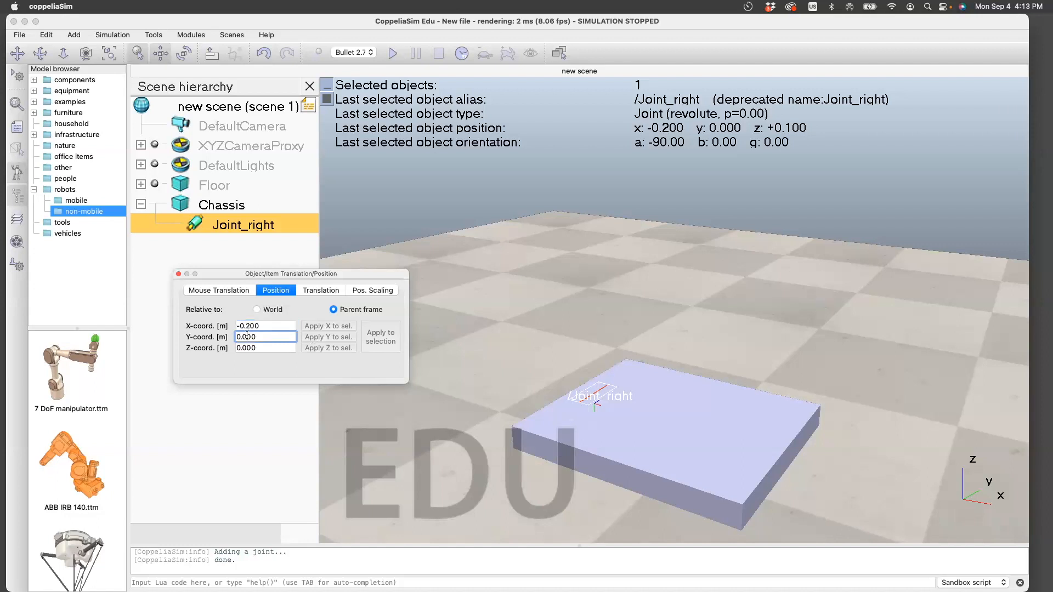
pyautogui.write('+0.200')
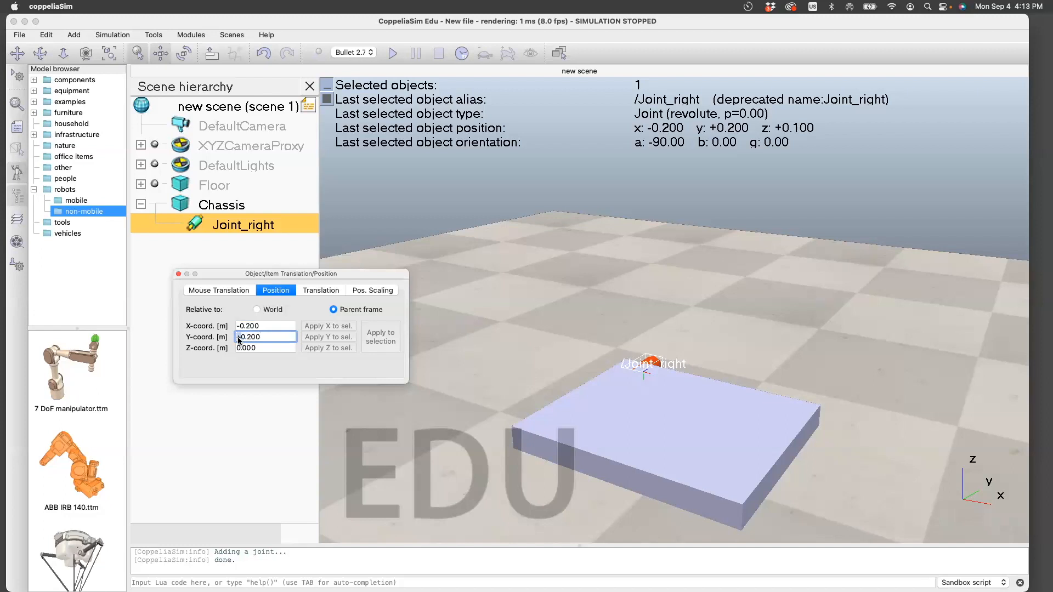
pyautogui.write('-0.200')
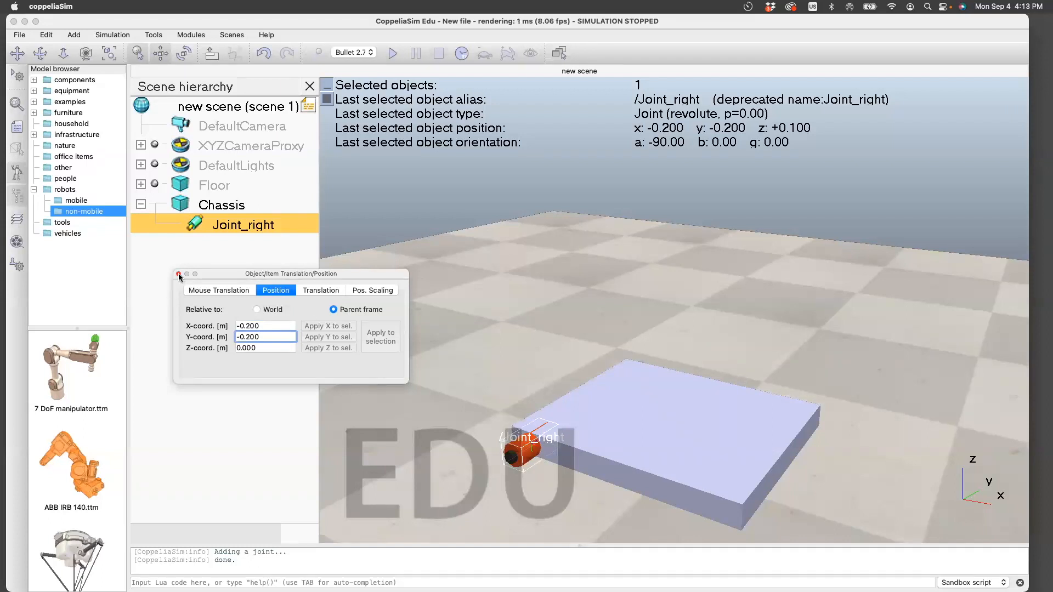
# Add a dynamic, respondable primitive cylinder sized 0.20 × 0.10 m
pyautogui.click(179, 274)
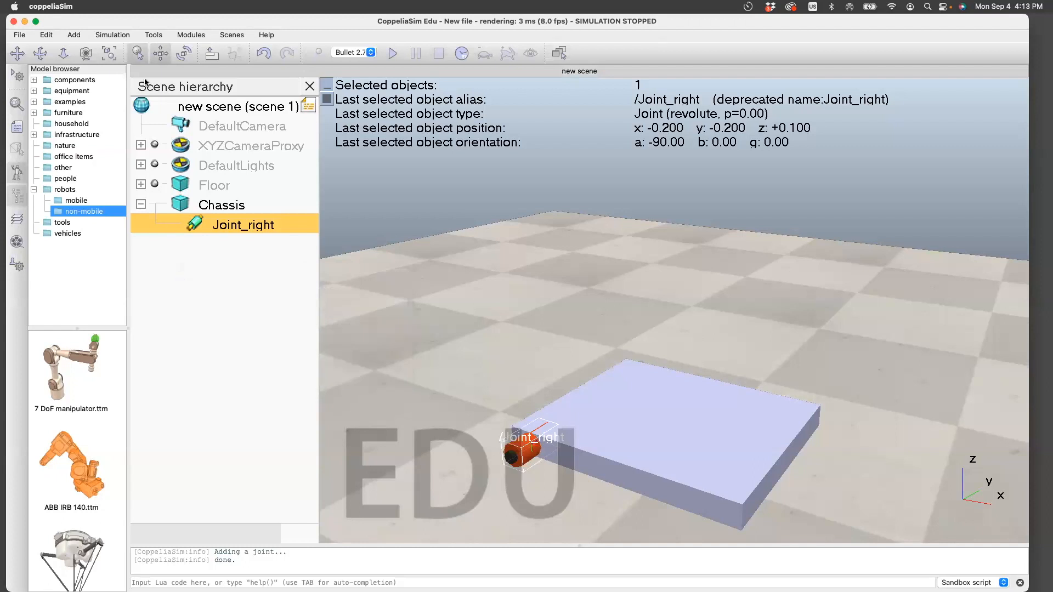
pyautogui.click(74, 34)
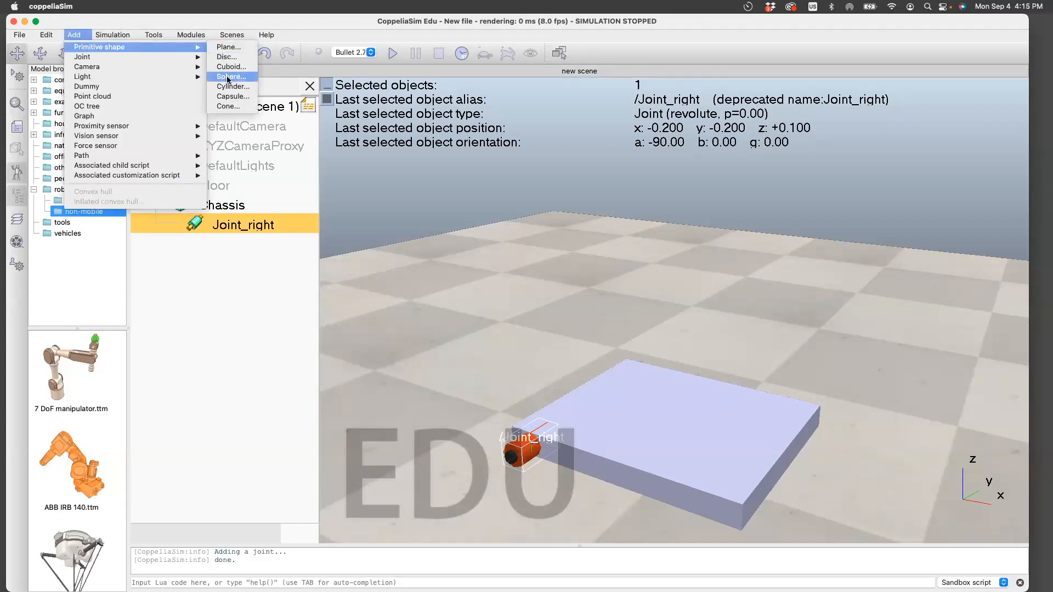
pyautogui.click(233, 86)
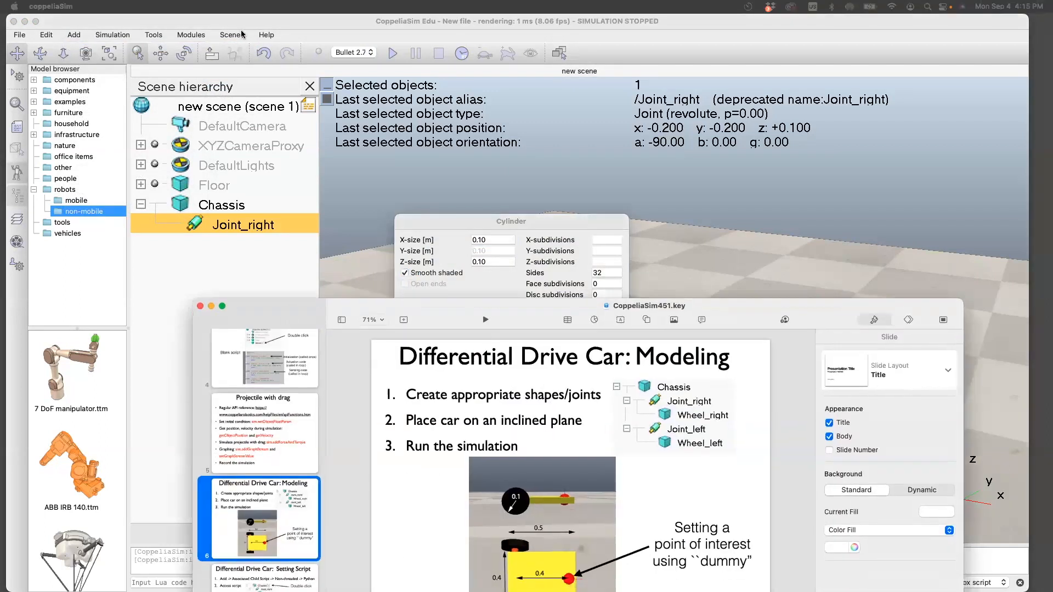
pyautogui.click(644, 305)
pyautogui.write('0.2')
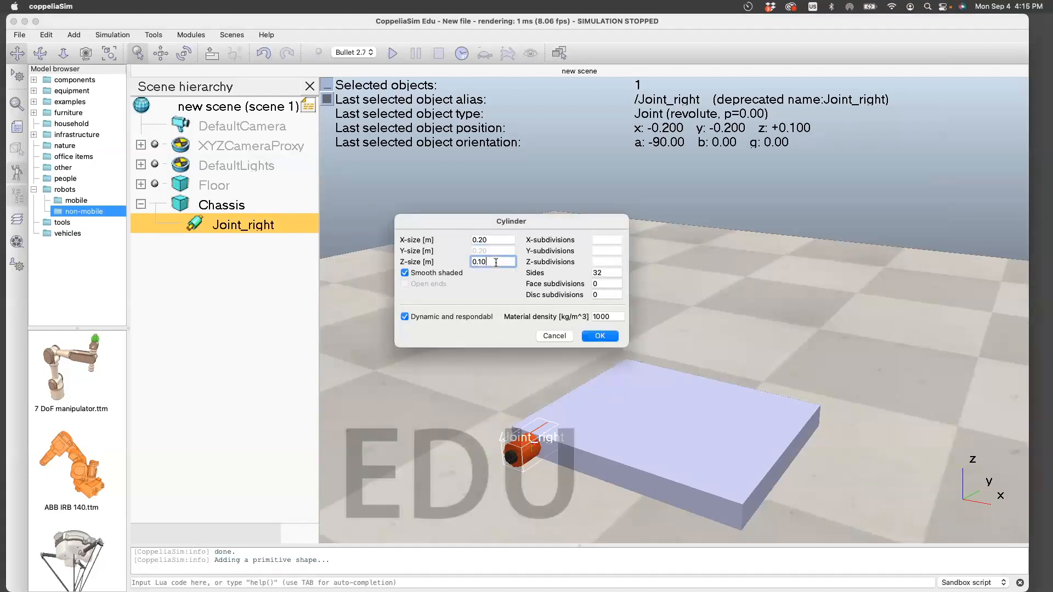
pyautogui.click(600, 335)
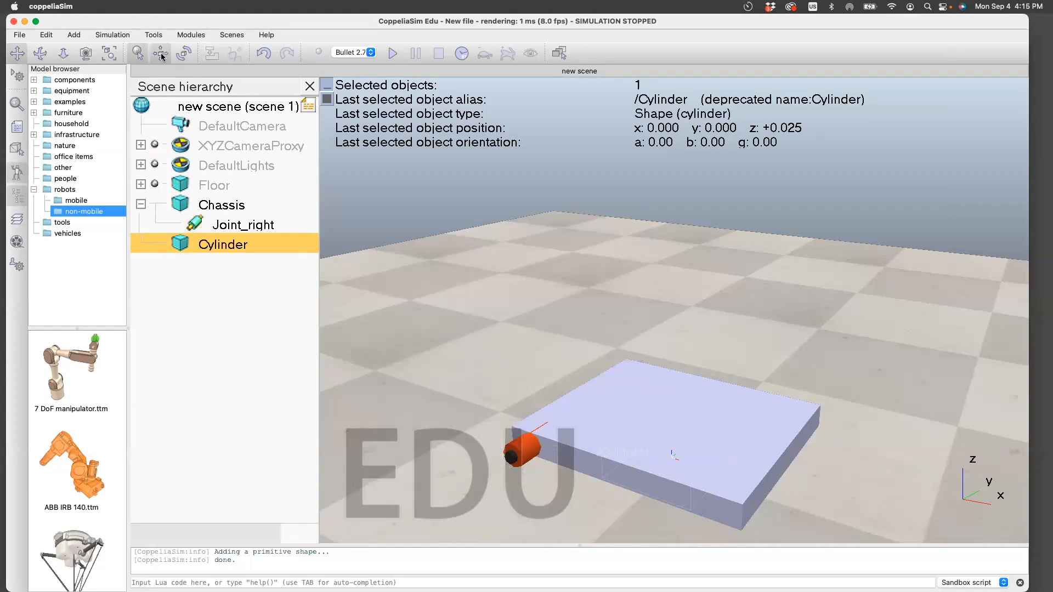
# Lift the cylinder to z = 0.400 m with the translation dialog
pyautogui.click(160, 53)
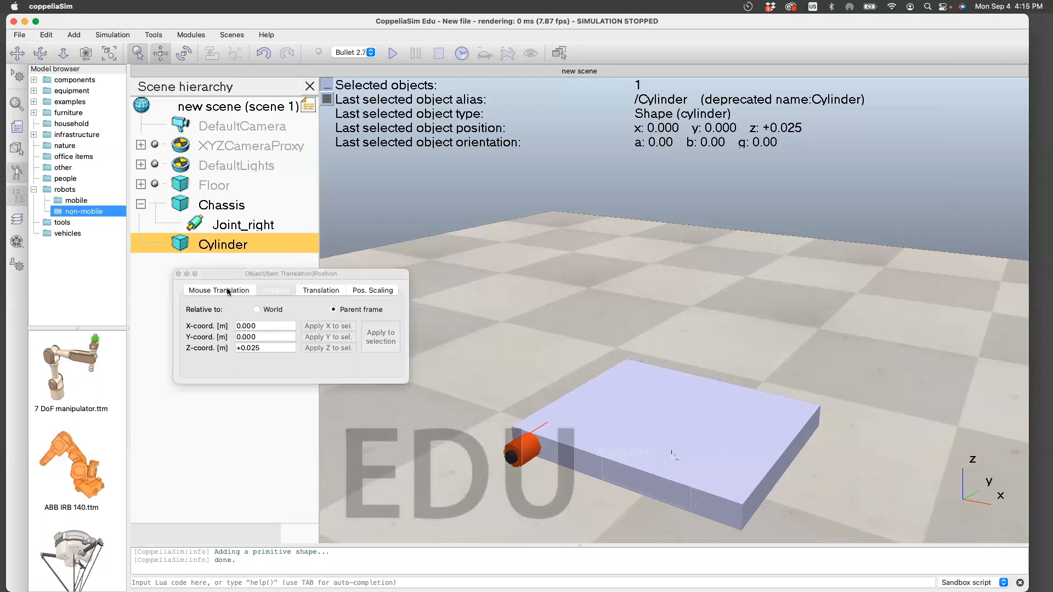
pyautogui.click(218, 290)
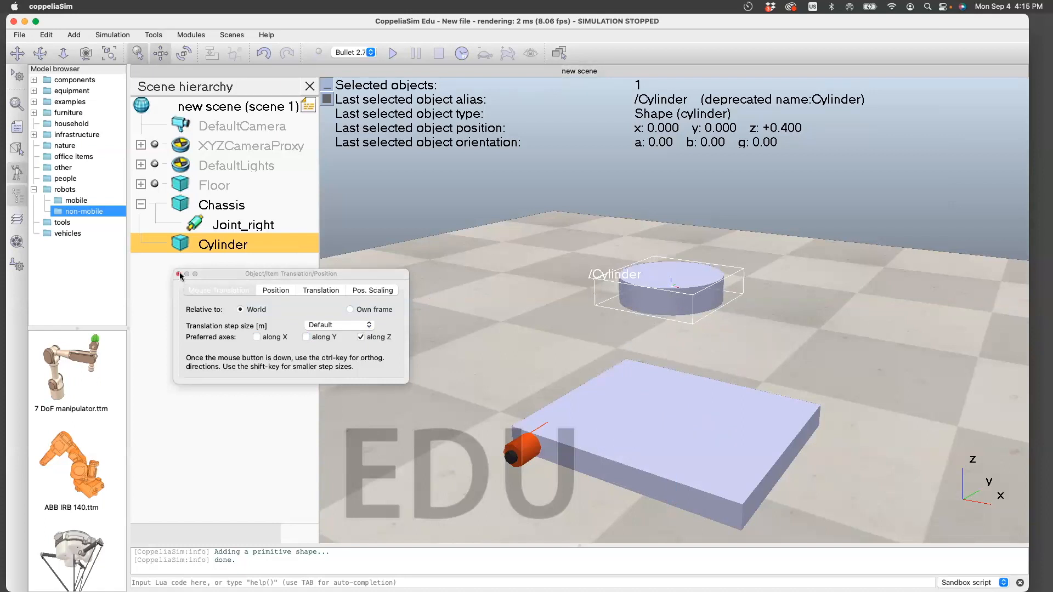
pyautogui.click(179, 274)
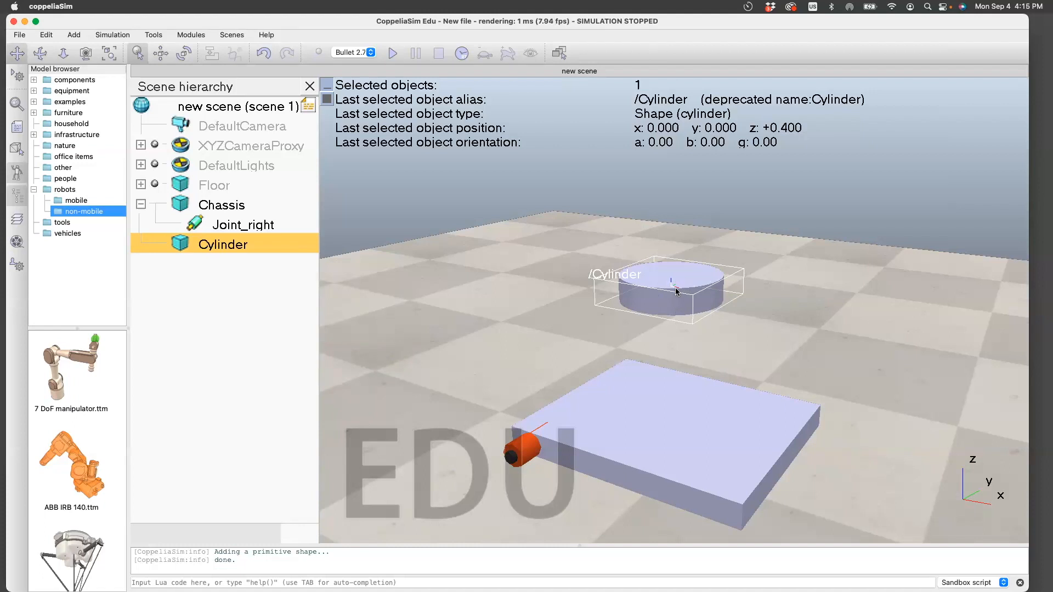
pyautogui.moveTo(671, 284)
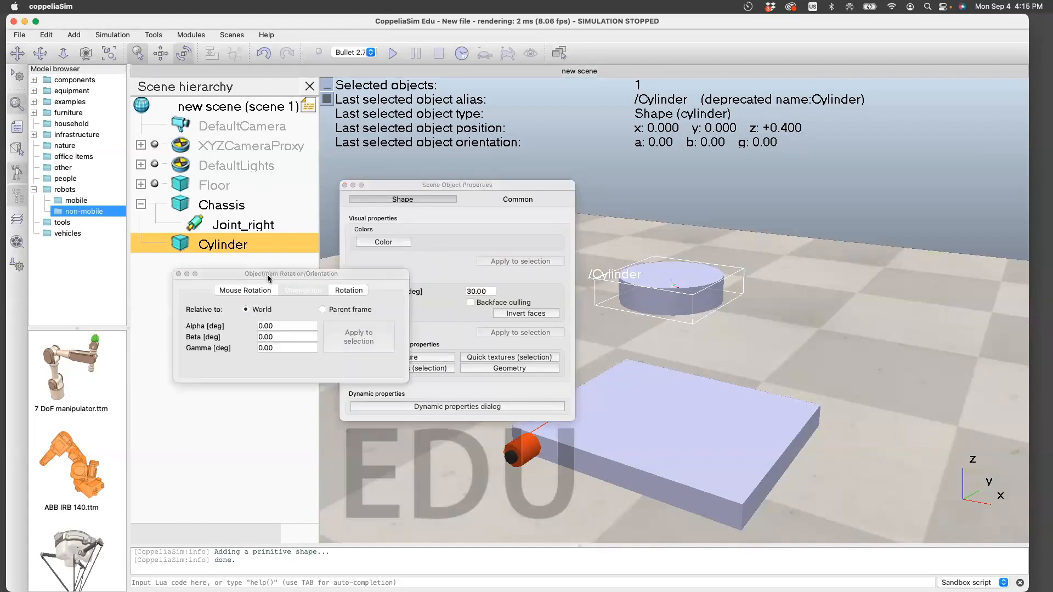
# Set the cylinder's alpha to −90° and close the rotation and properties windows
pyautogui.click(304, 290)
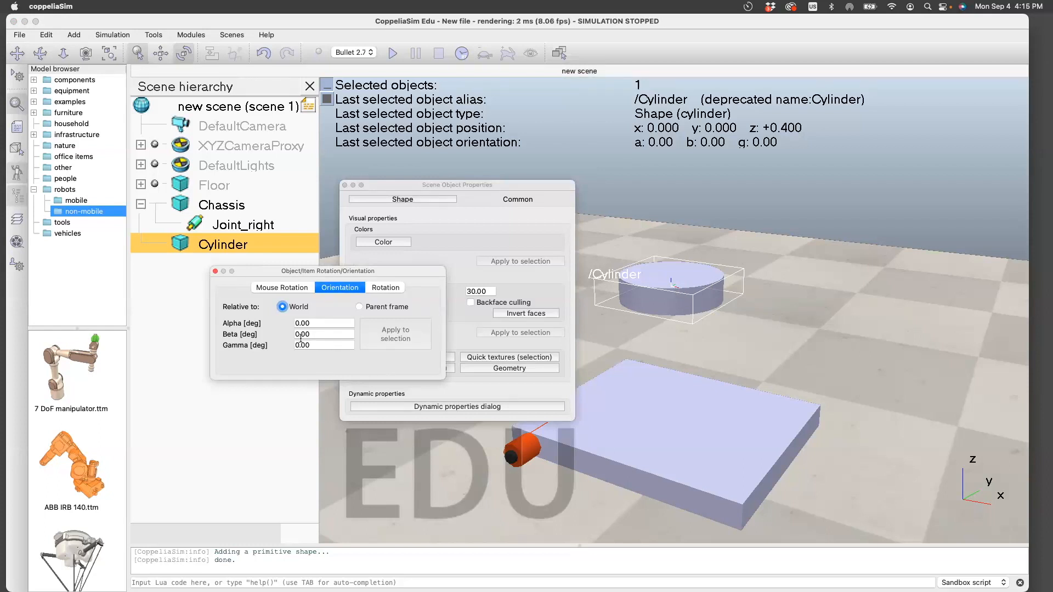
pyautogui.write('+90.00')
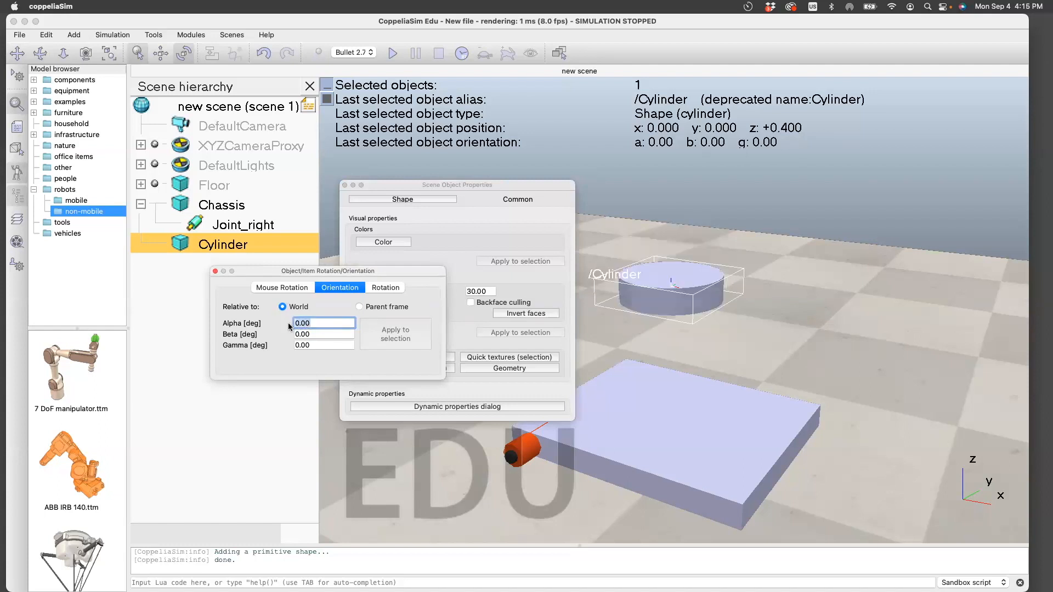
pyautogui.write('-90')
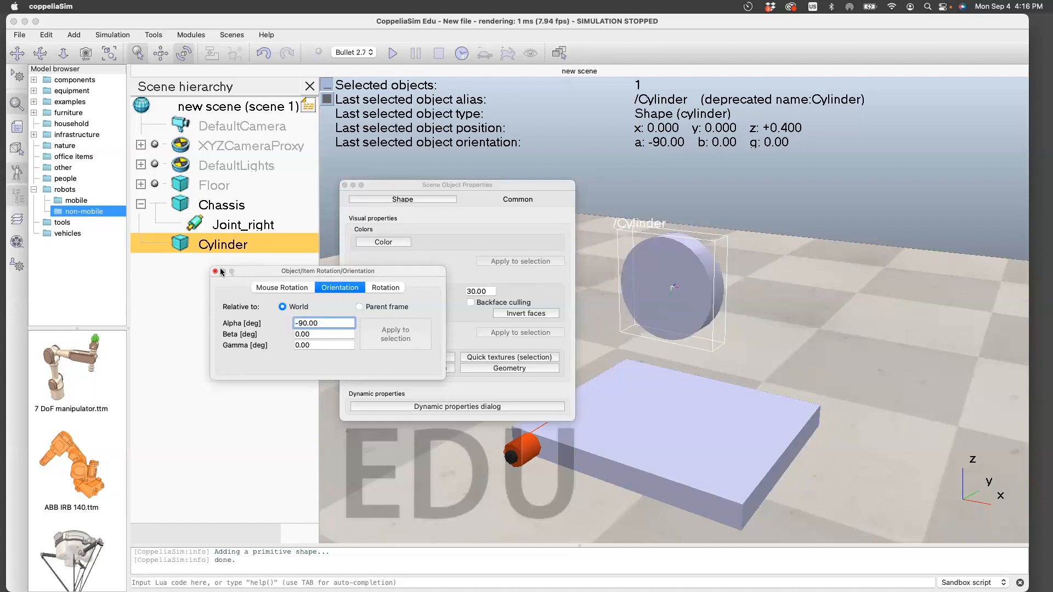
pyautogui.click(216, 272)
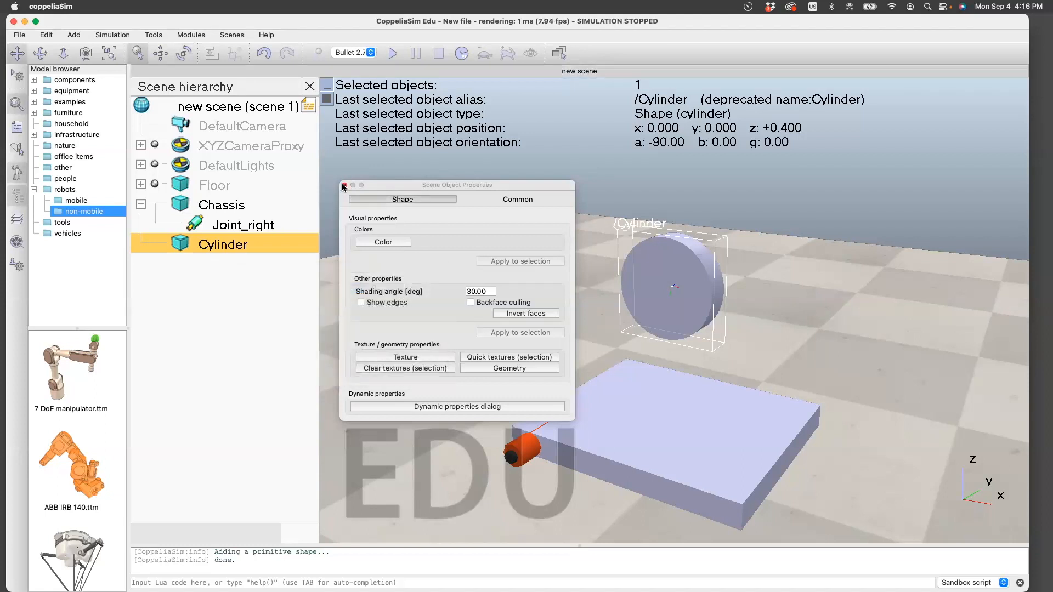
pyautogui.click(345, 185)
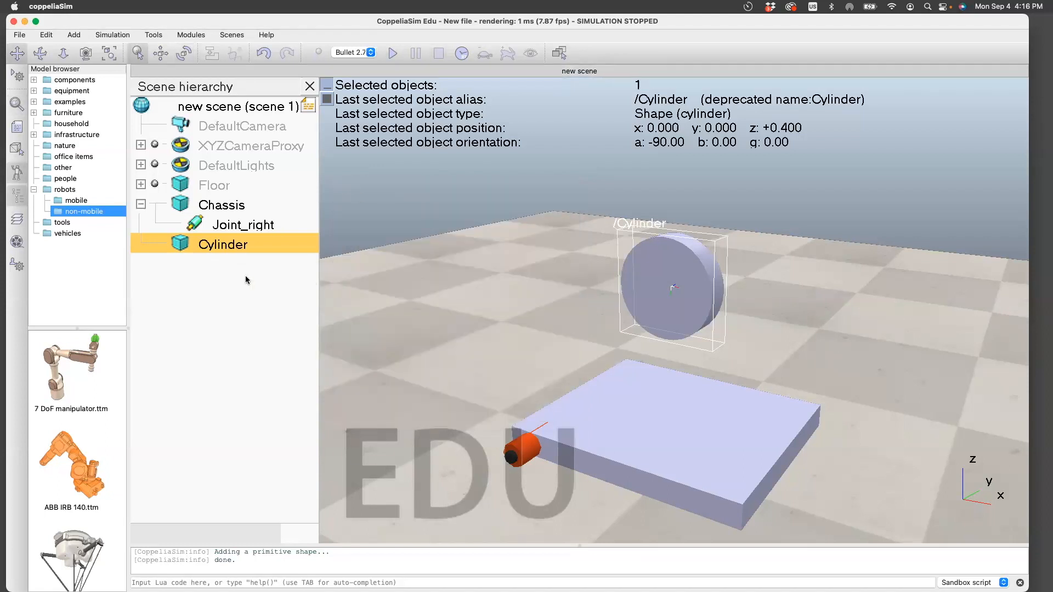
pyautogui.moveTo(517, 455)
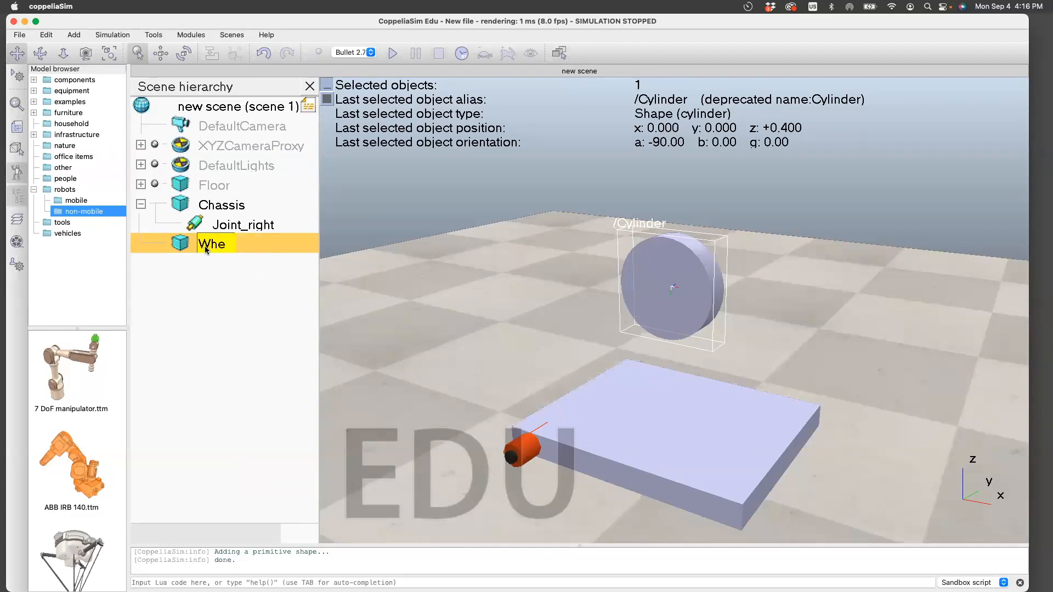
# Rename the cylinder Wheel_right and bring up its position settings
pyautogui.write('Wheel_right')
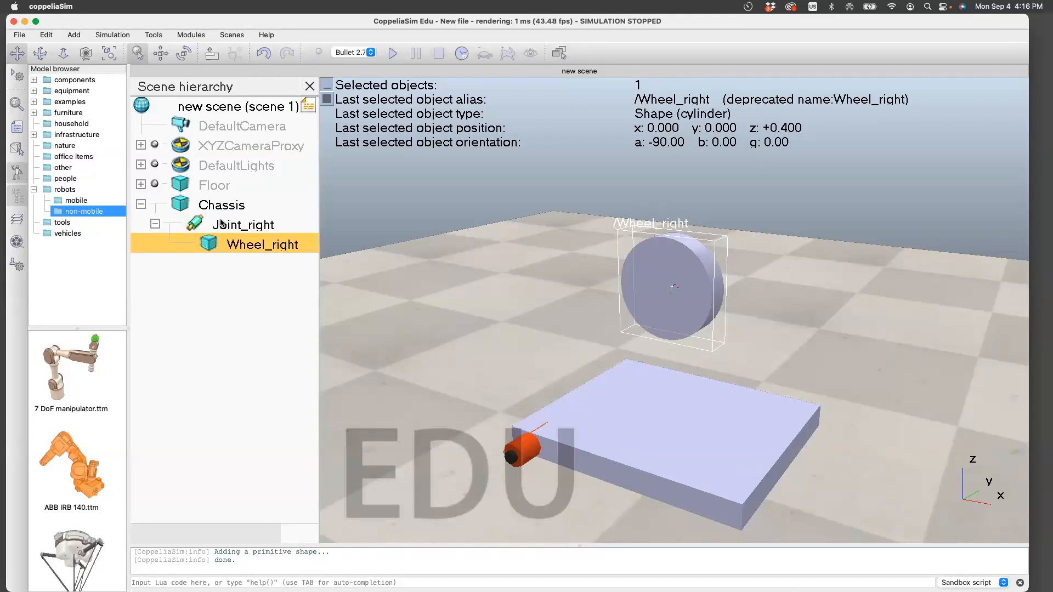
pyautogui.click(160, 53)
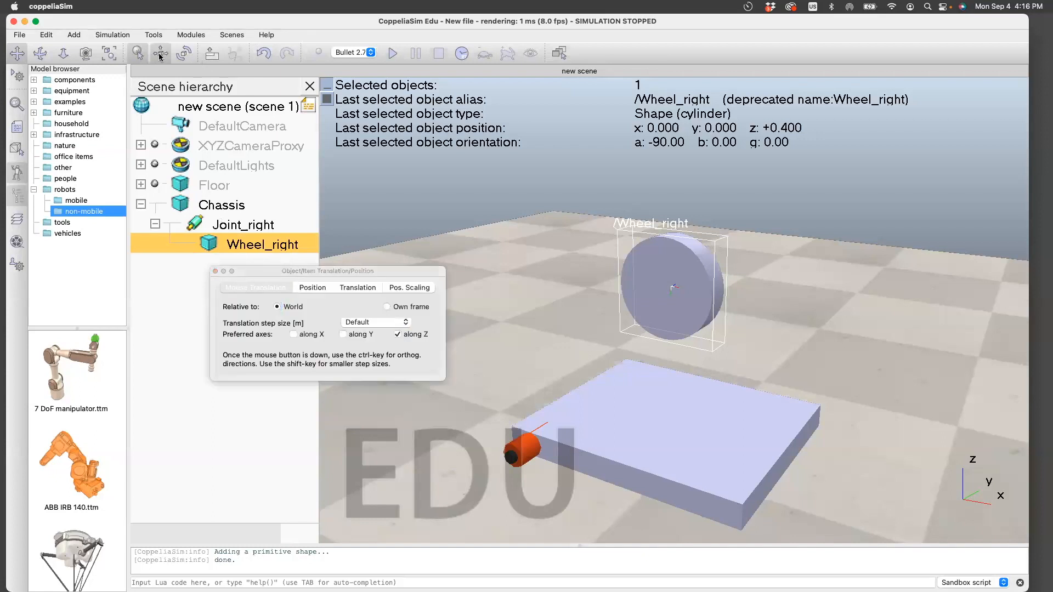
pyautogui.moveTo(319, 302)
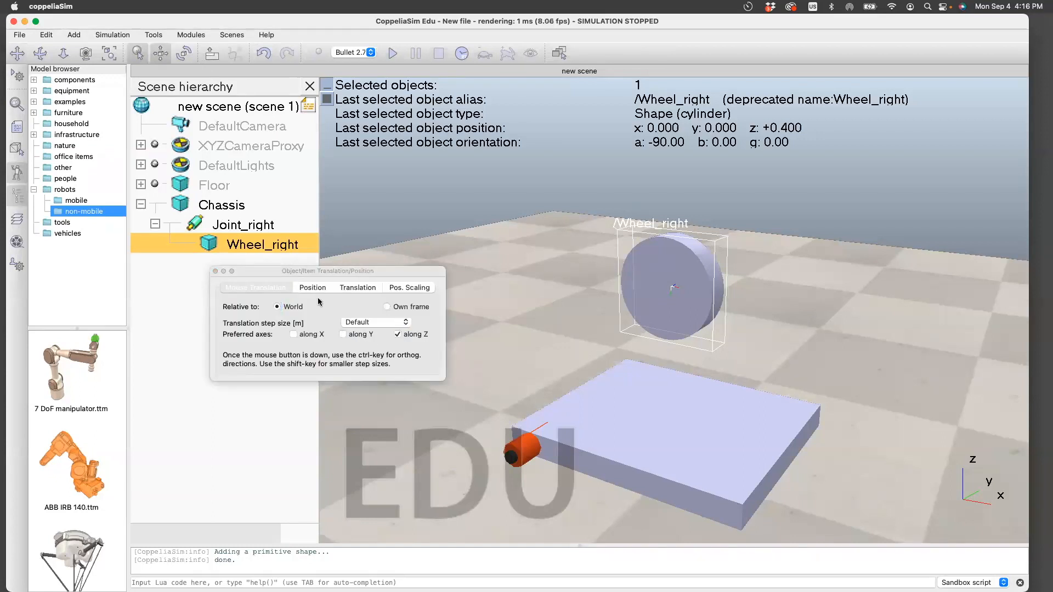
# Move Wheel_right onto the right joint's coordinates, then set its Y to -0.250
pyautogui.click(312, 287)
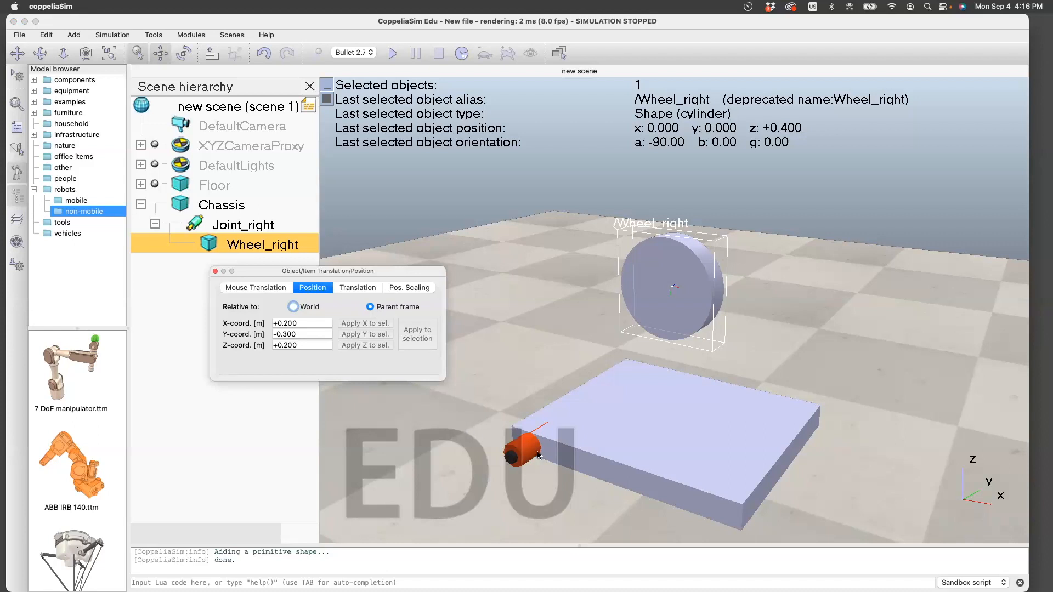
pyautogui.click(302, 323)
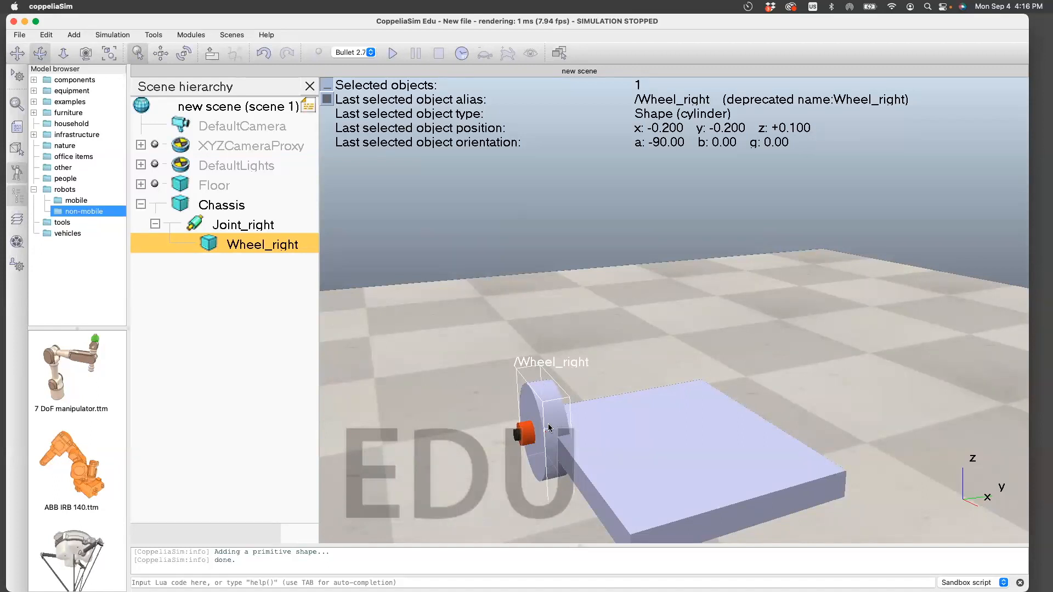
pyautogui.moveTo(482, 447)
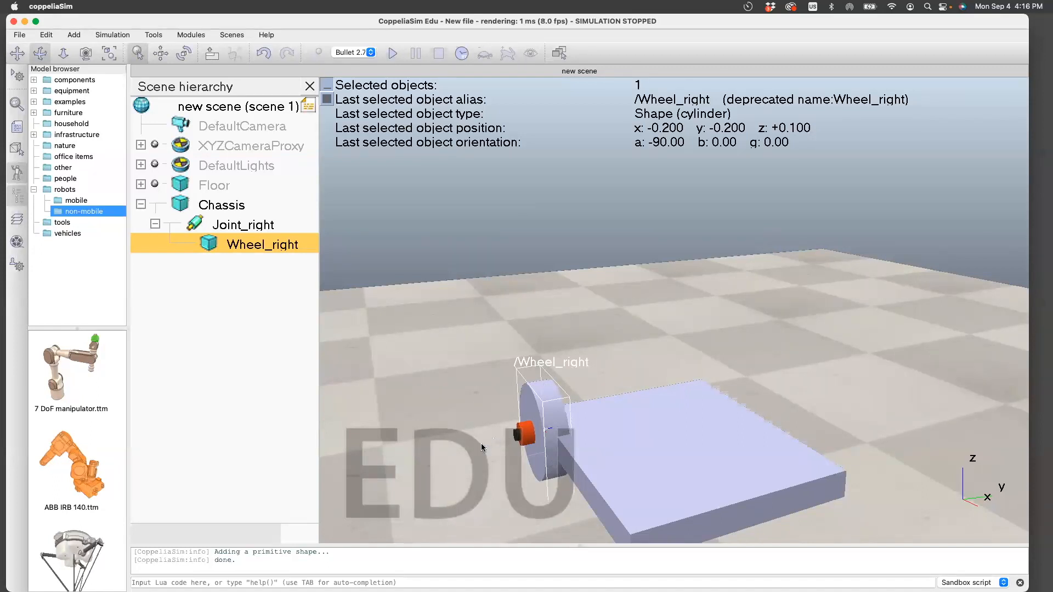
pyautogui.moveTo(524, 430)
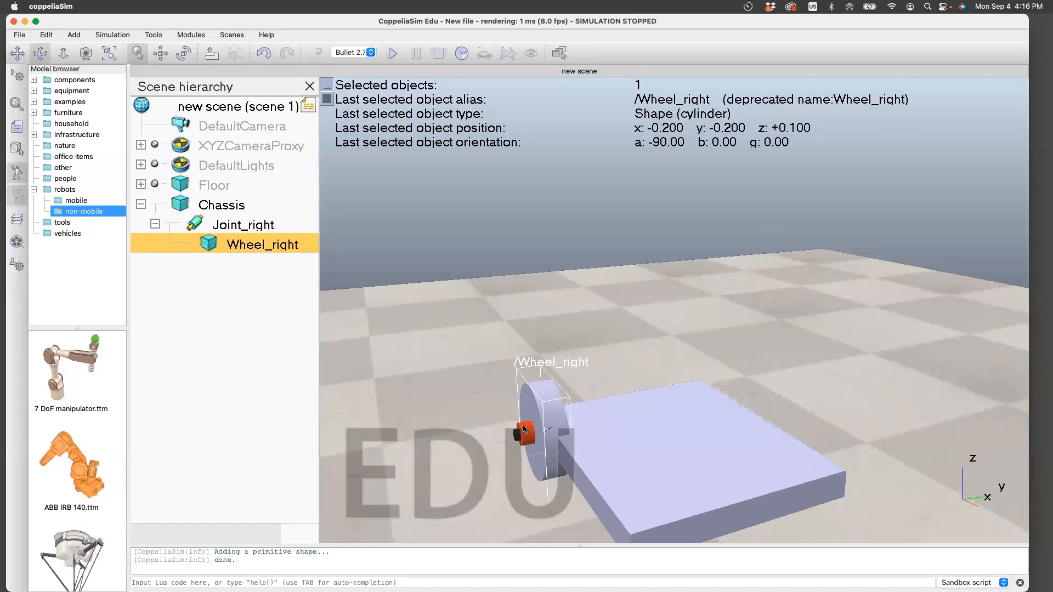
pyautogui.moveTo(489, 443)
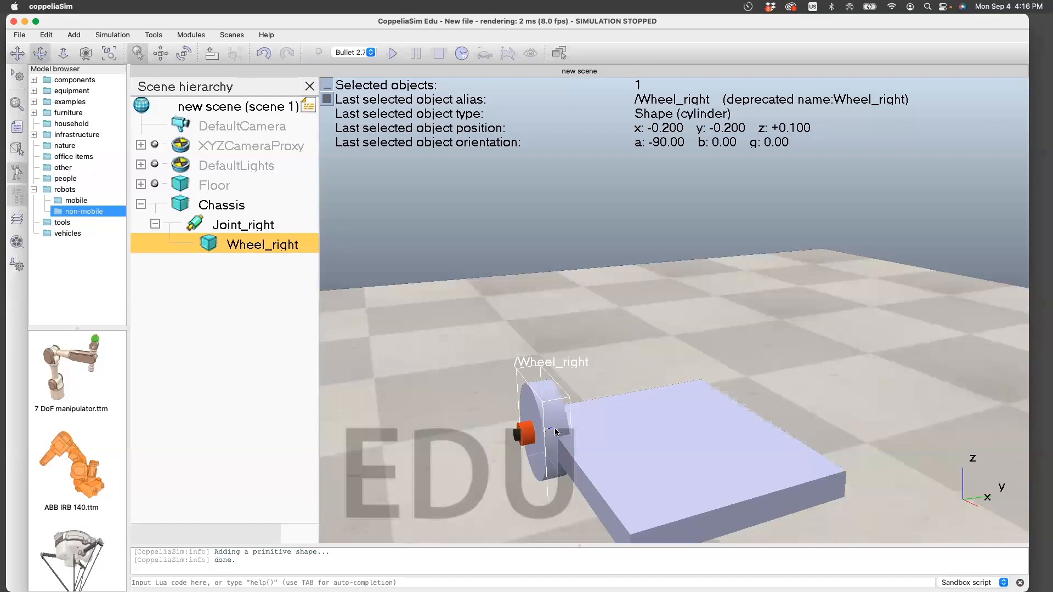
pyautogui.moveTo(624, 495)
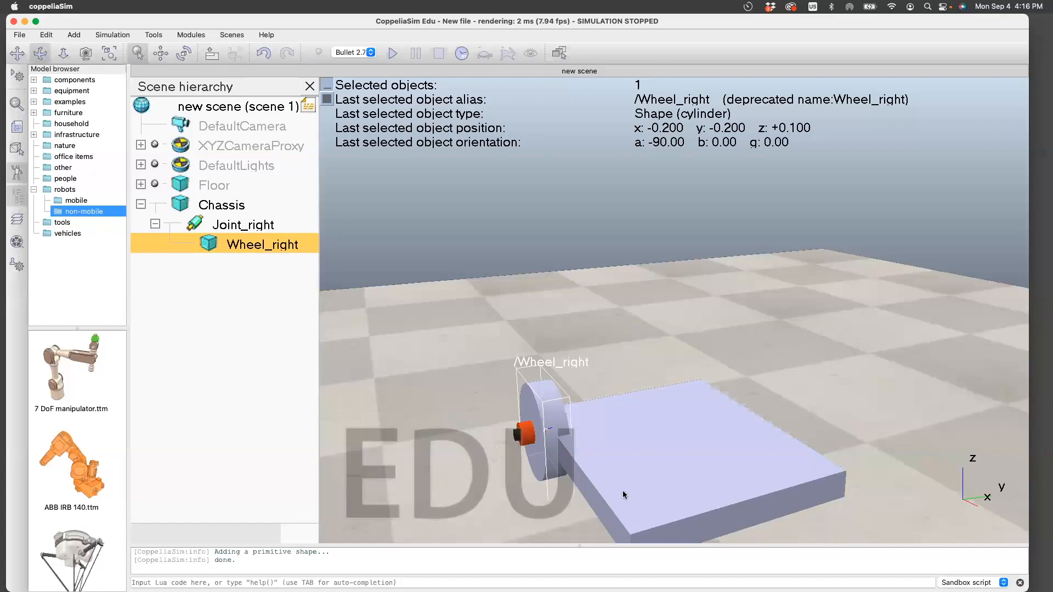
pyautogui.click(159, 54)
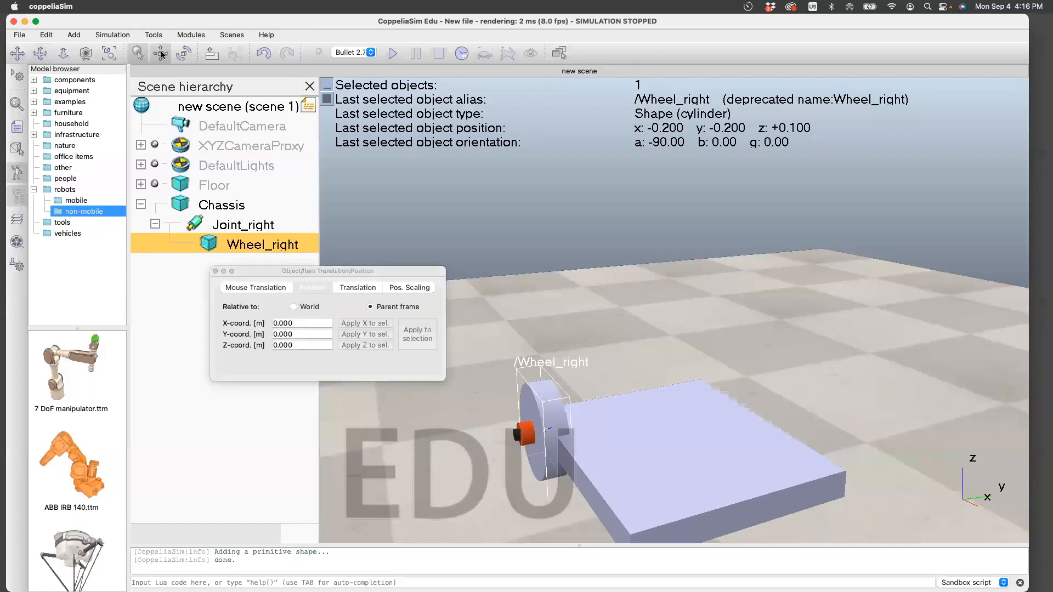
pyautogui.moveTo(326, 270); pyautogui.dragTo(382, 222)
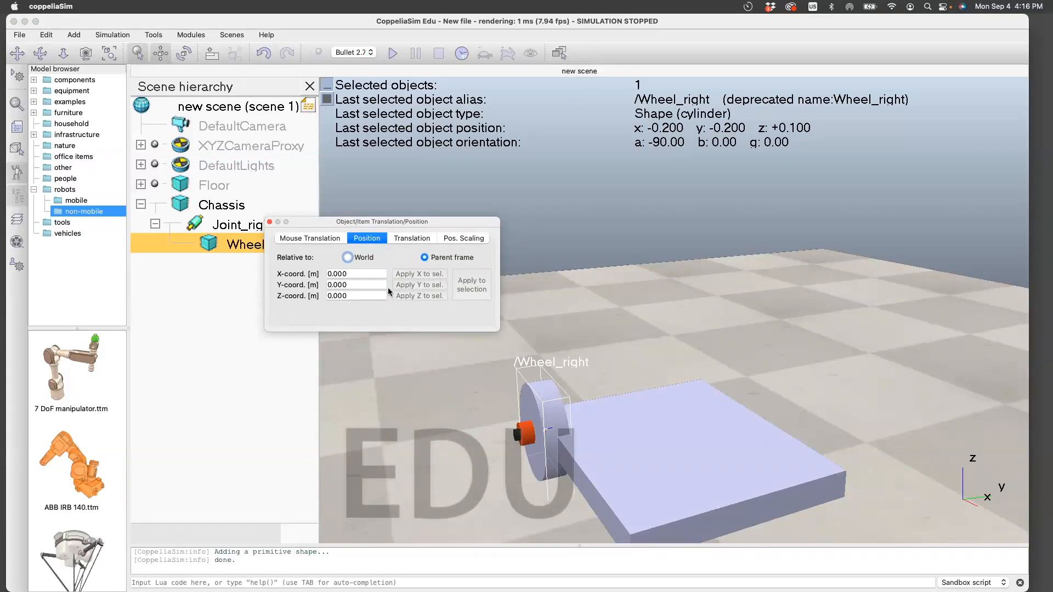
pyautogui.click(356, 296)
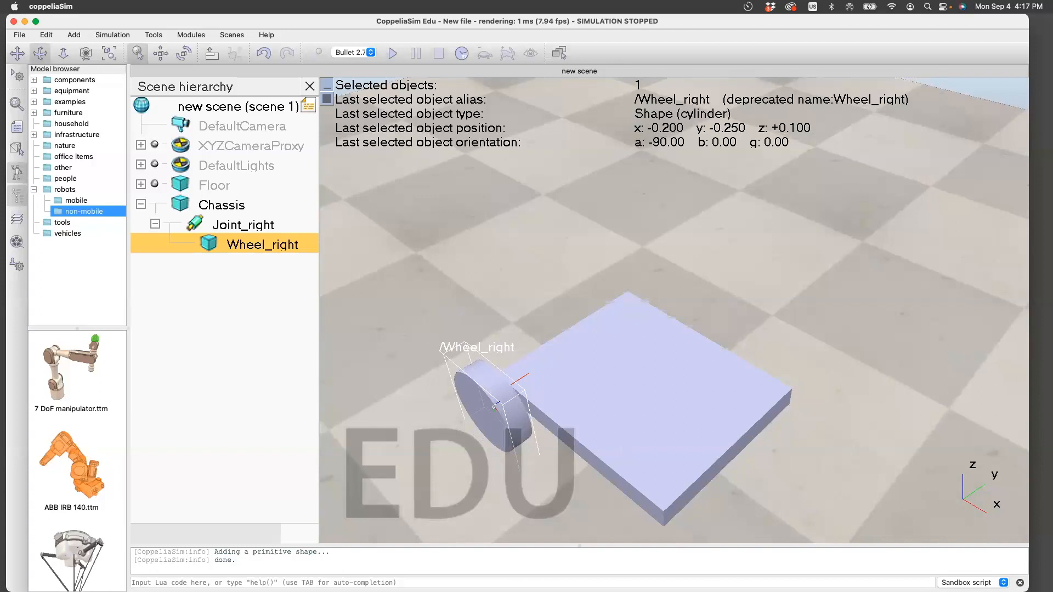
pyautogui.moveTo(604, 415)
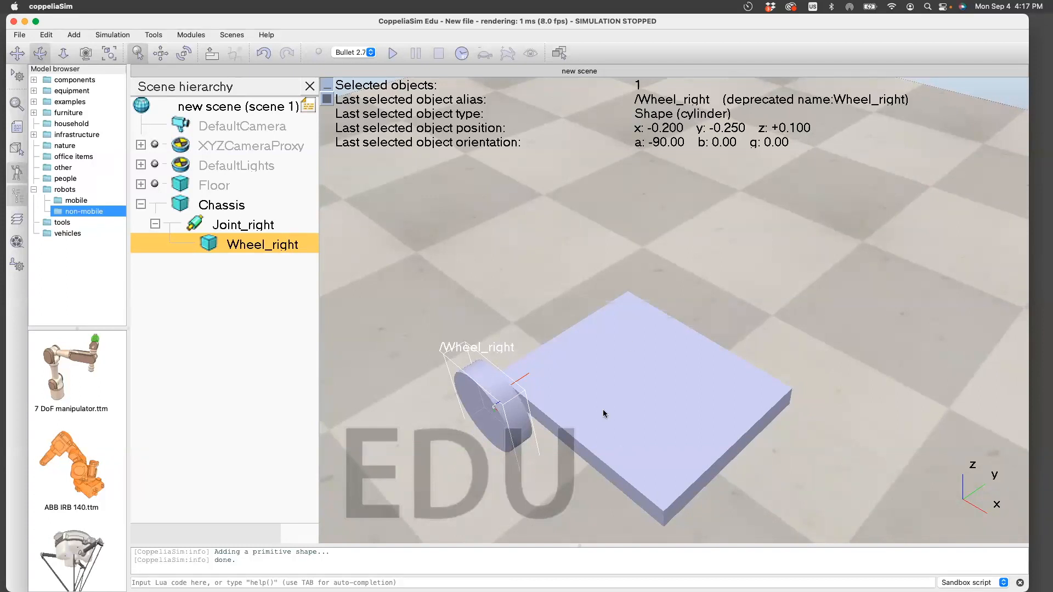
pyautogui.moveTo(526, 416)
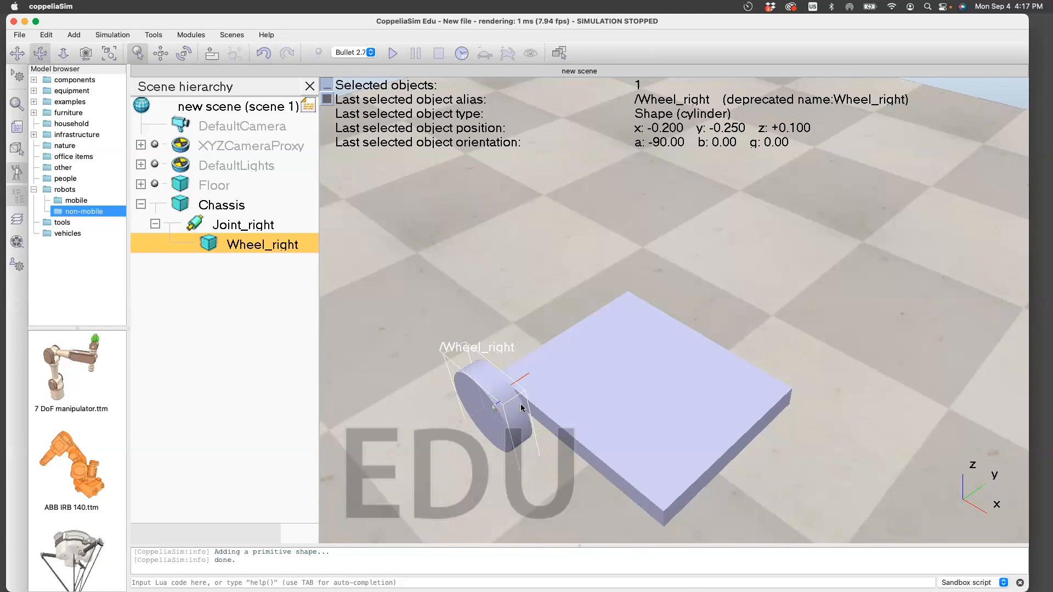
pyautogui.moveTo(325, 274)
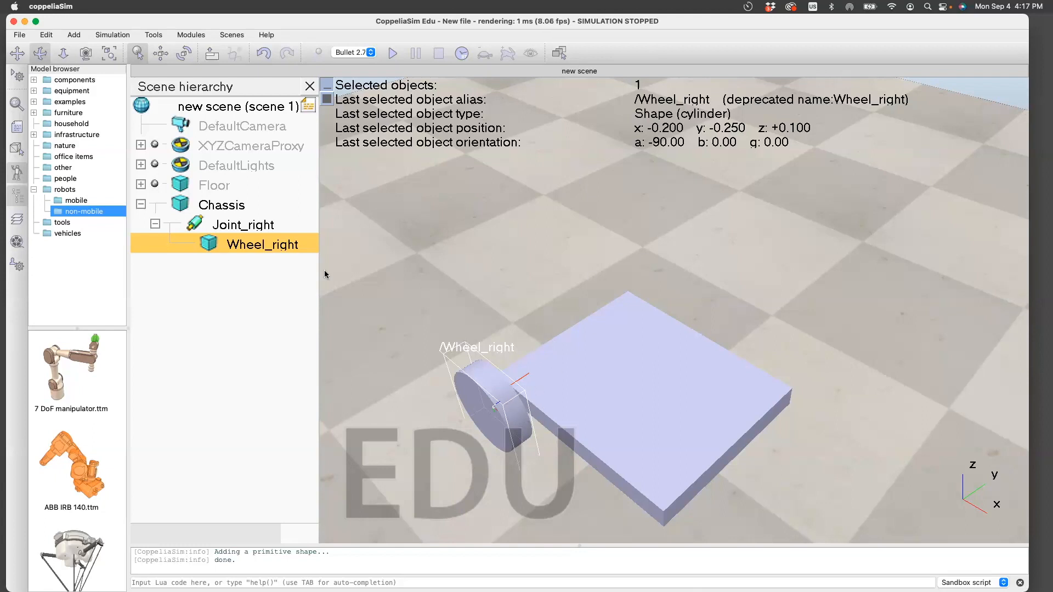
# Copy Joint_right and its wheel as Joint_left and Wheel_left, nested under Chassis
pyautogui.click(243, 225)
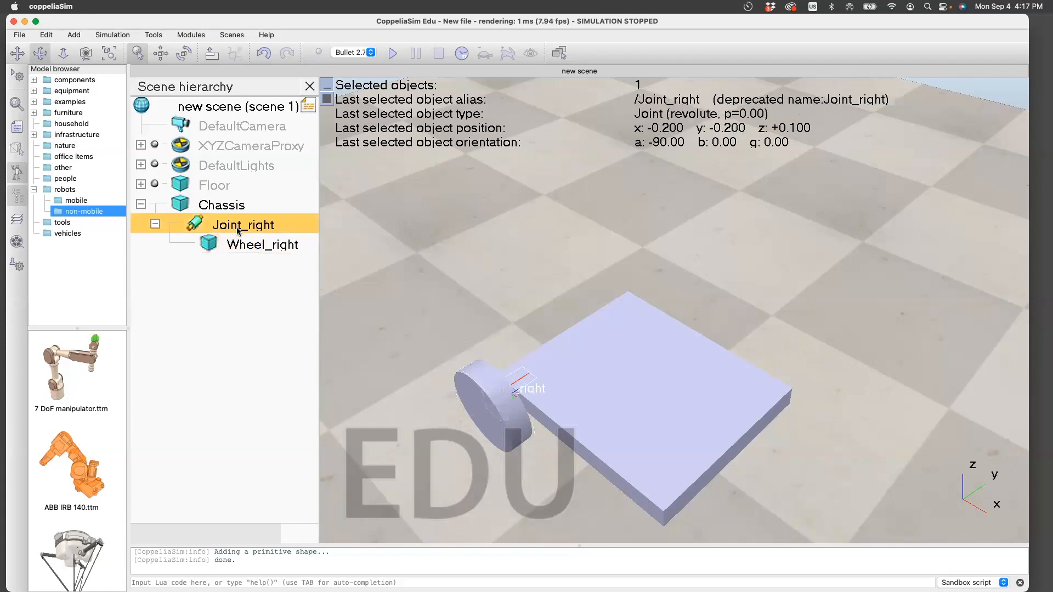
pyautogui.click(263, 245)
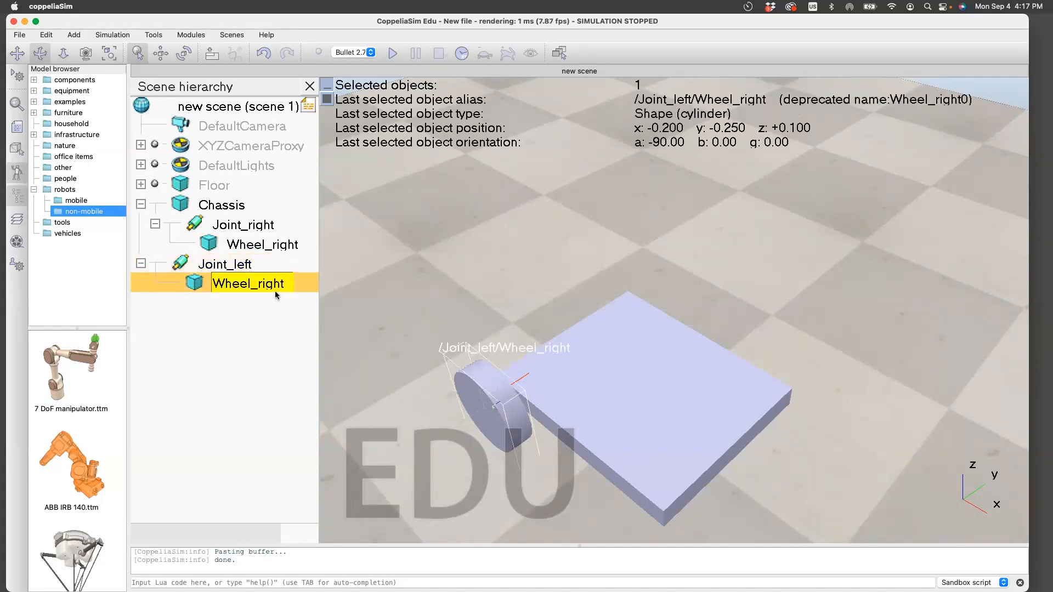
pyautogui.write('Wheel_left')
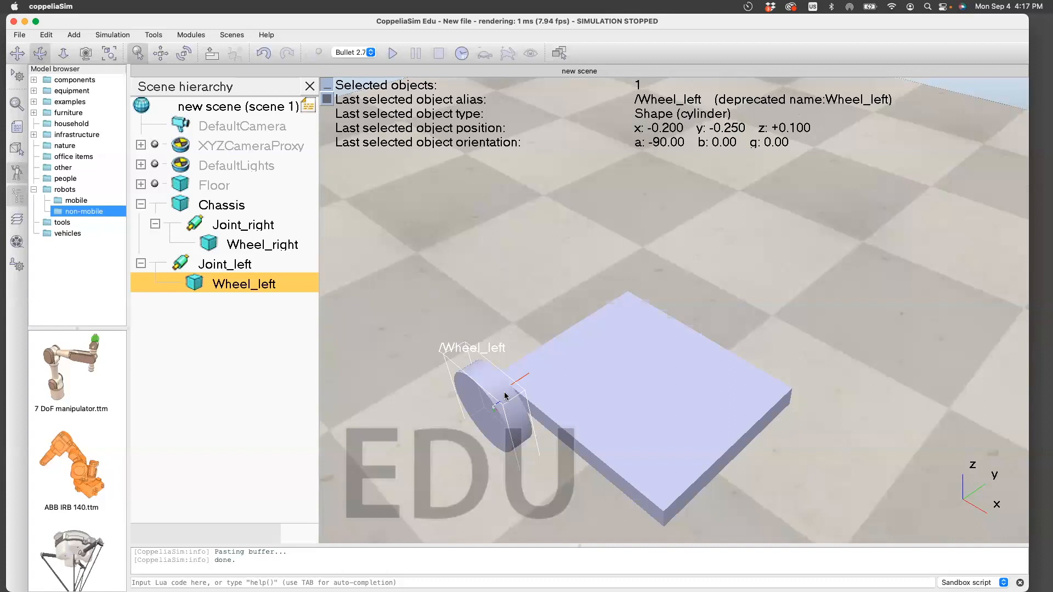
pyautogui.click(225, 265)
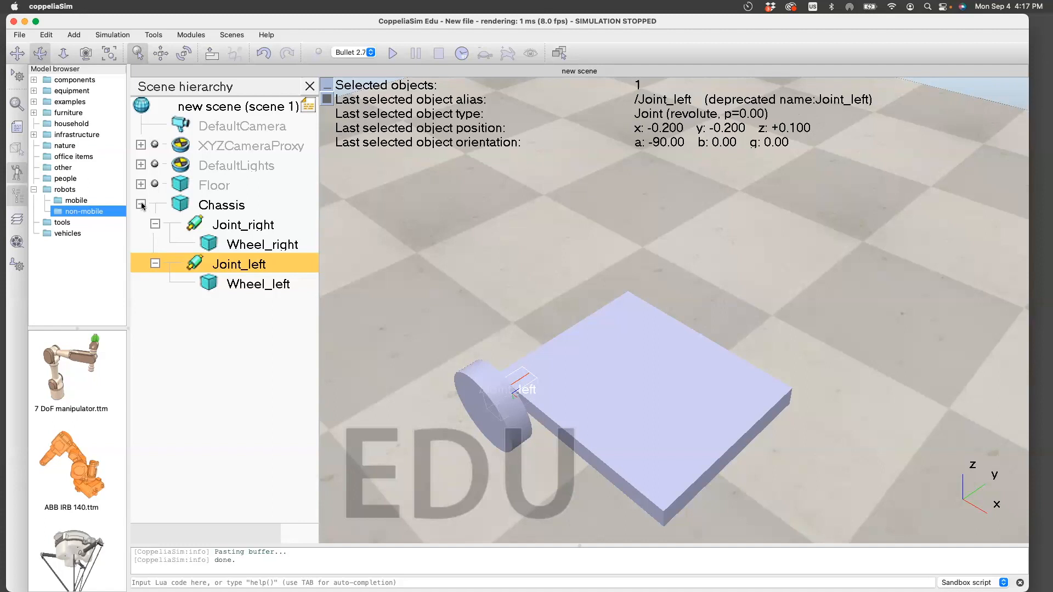
# Set Joint_left's Y position to +0.200
pyautogui.click(141, 205)
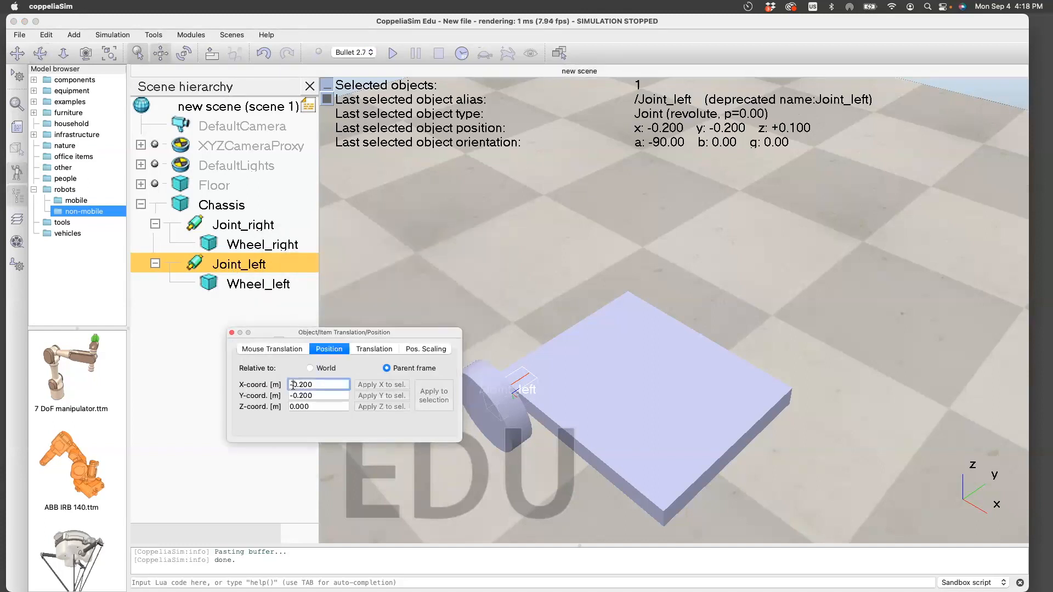
pyautogui.write('+0.200')
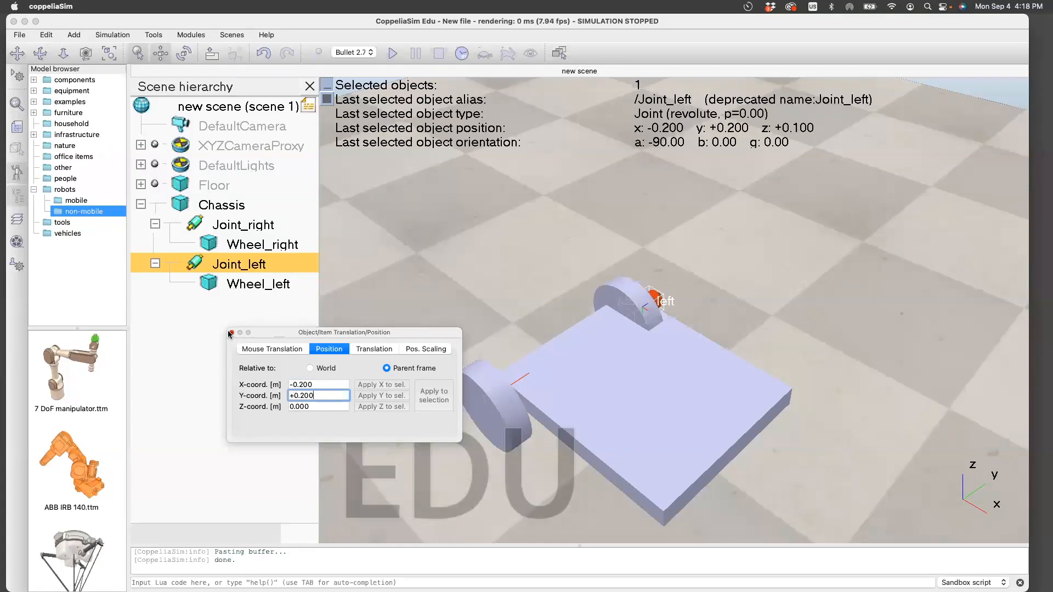
pyautogui.click(232, 333)
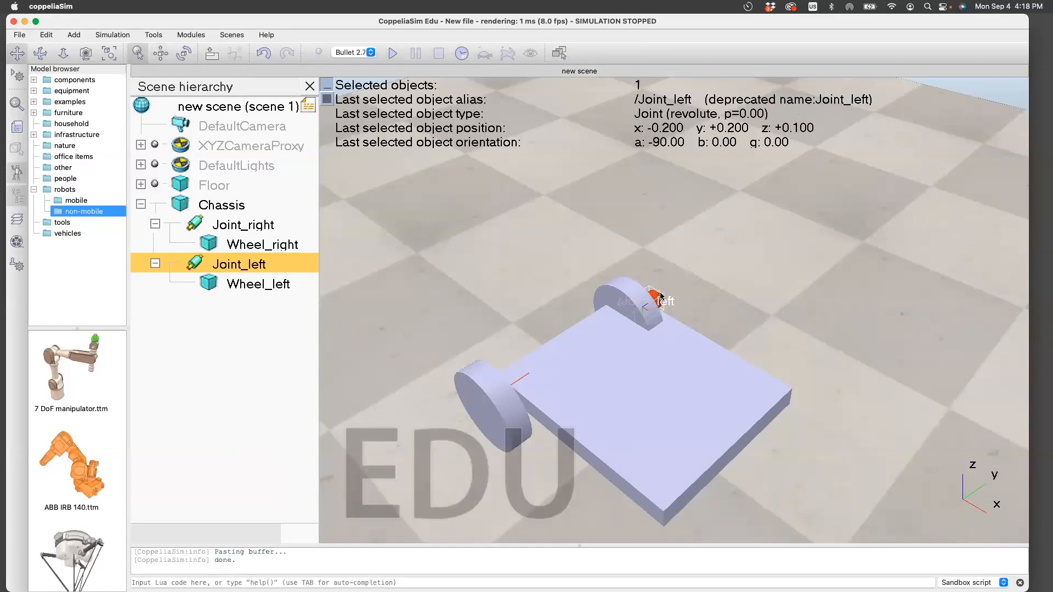
pyautogui.moveTo(706, 295)
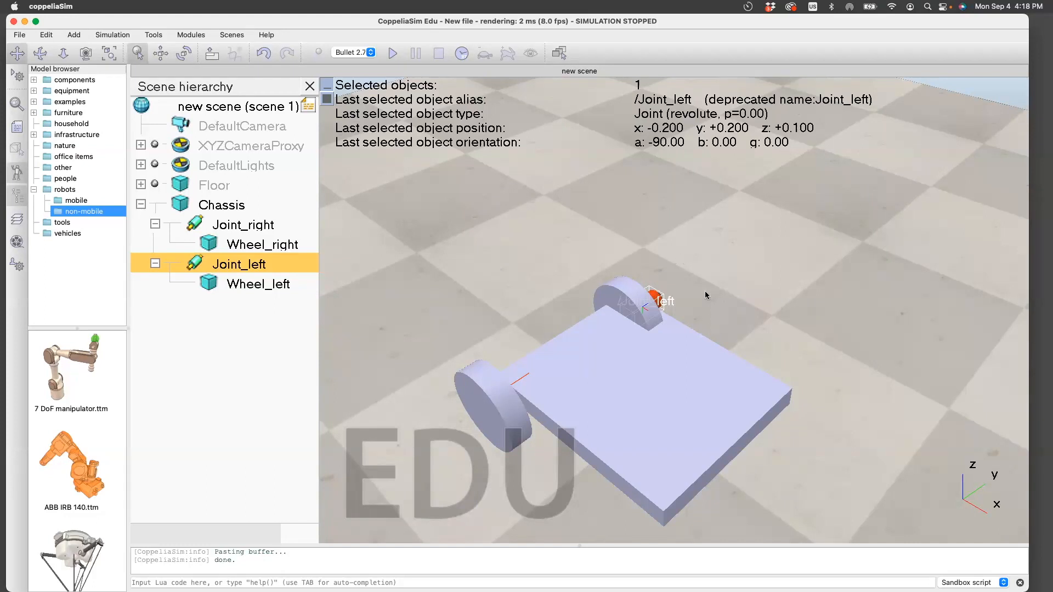
pyautogui.moveTo(645, 315)
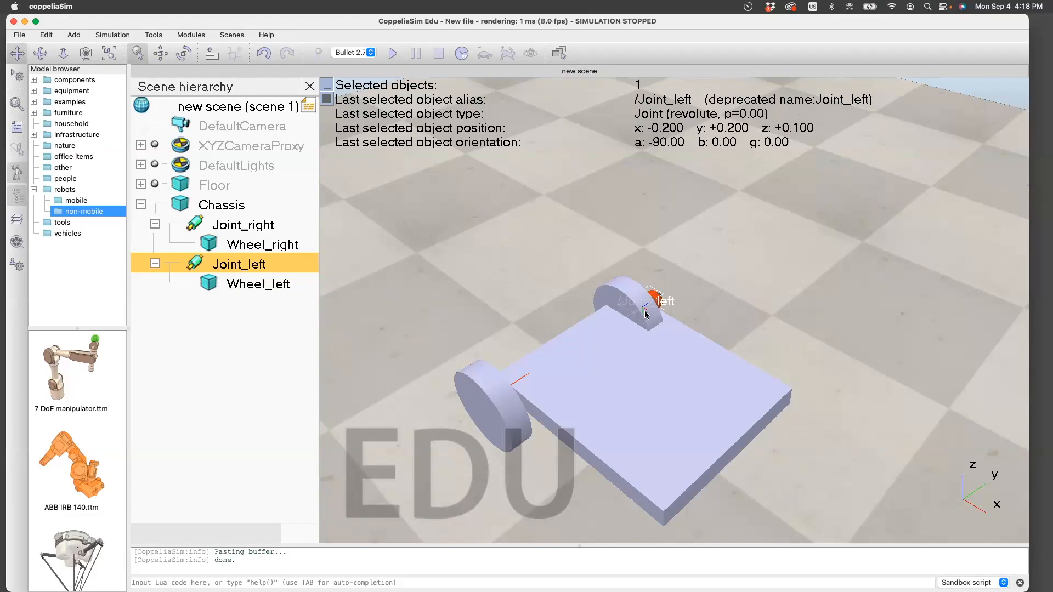
# Adjust Wheel_left's offset so it sits at y = +0.250, outside the chassis
pyautogui.click(258, 284)
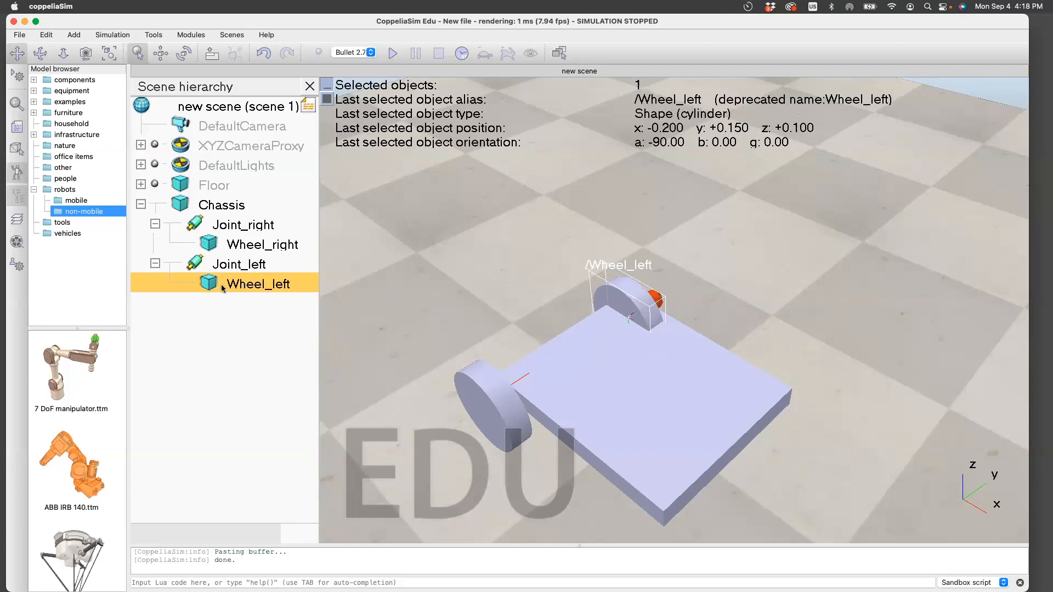
pyautogui.moveTo(158, 53)
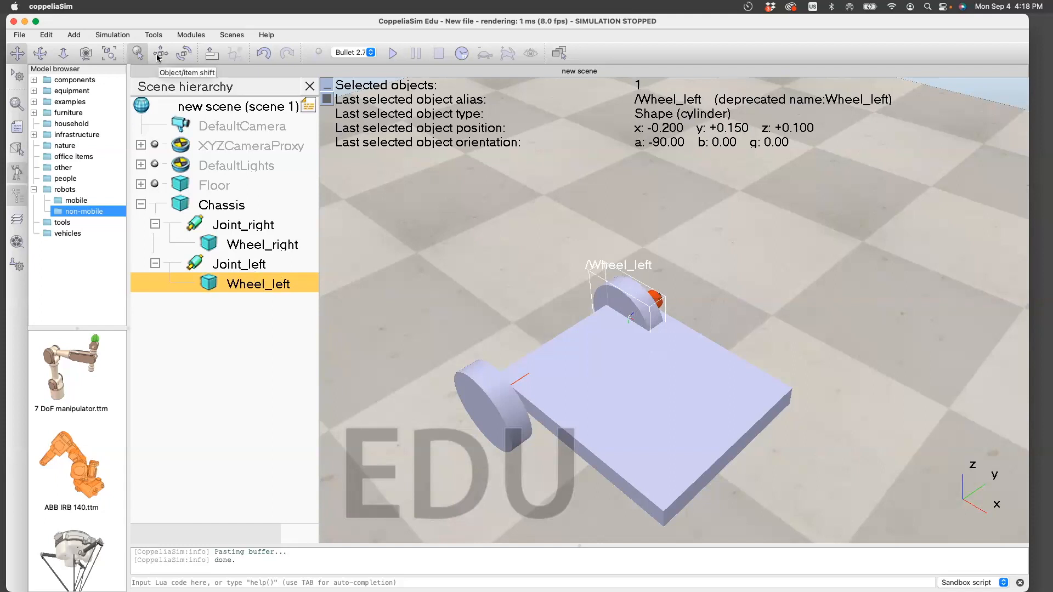
pyautogui.click(158, 53)
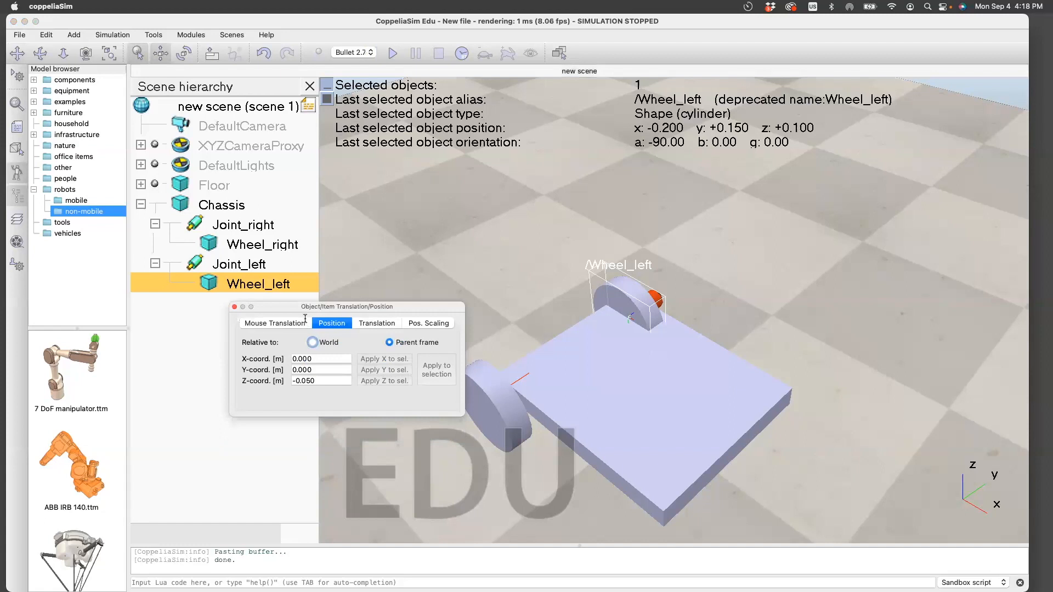
pyautogui.click(321, 380)
pyautogui.write('+0.050')
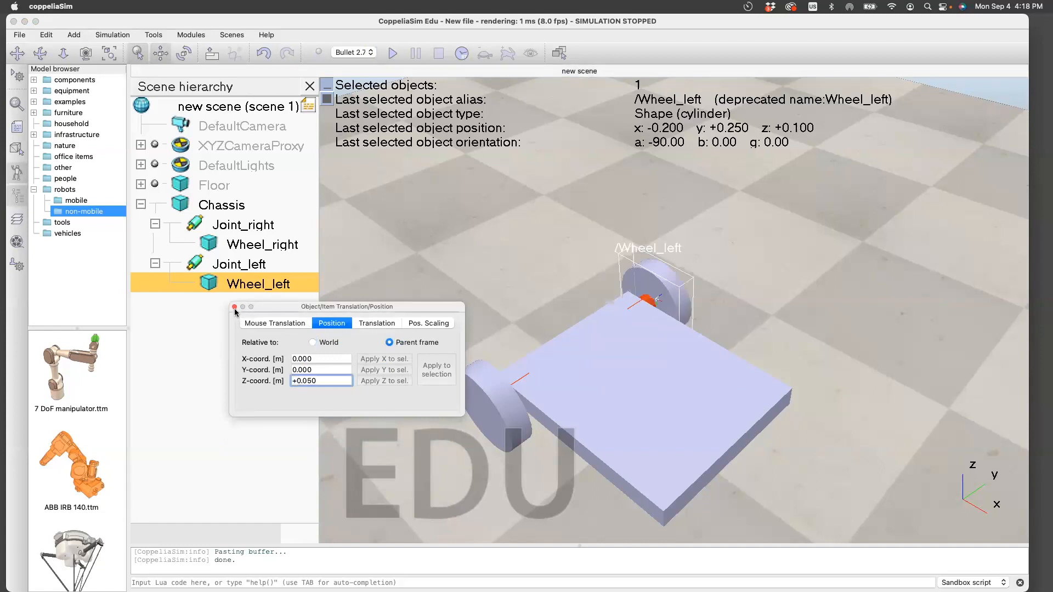
pyautogui.click(234, 307)
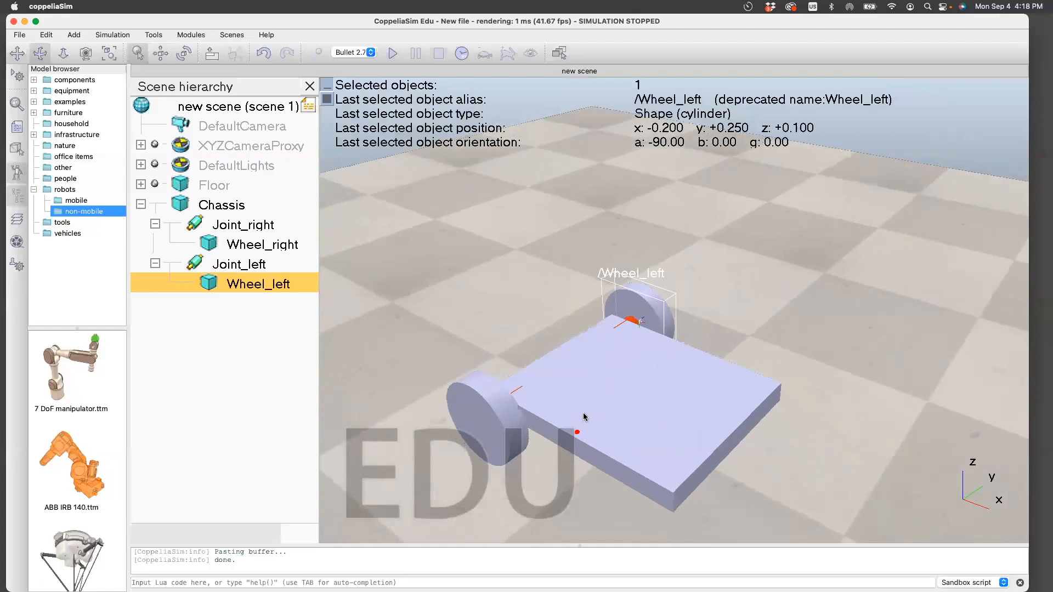
# Turn the chassis yellow by zeroing diffuse Blue, then edit Wheel_left's diffuse colour
pyautogui.click(222, 204)
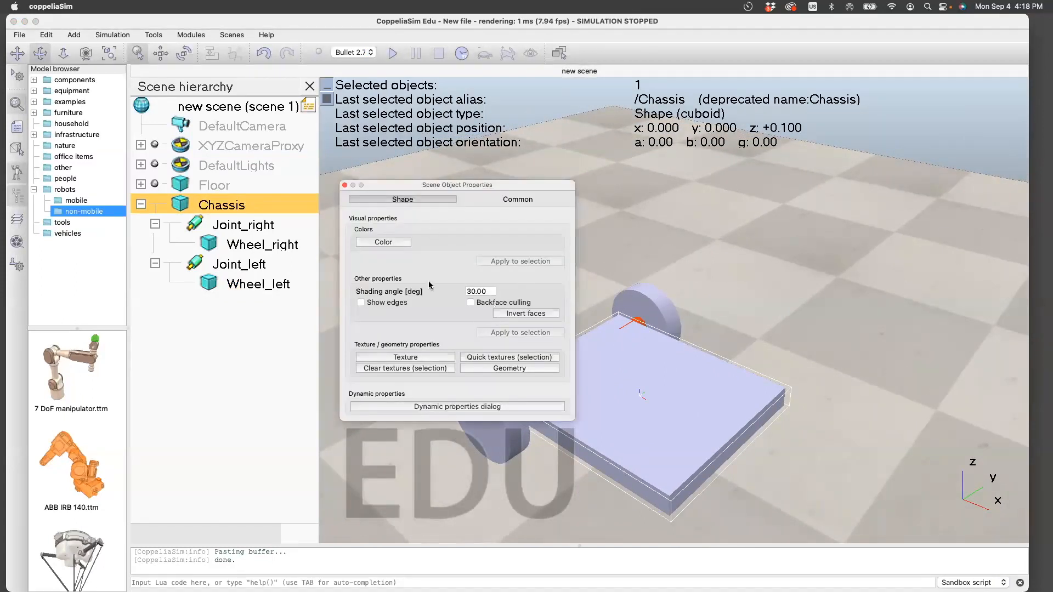
pyautogui.click(383, 242)
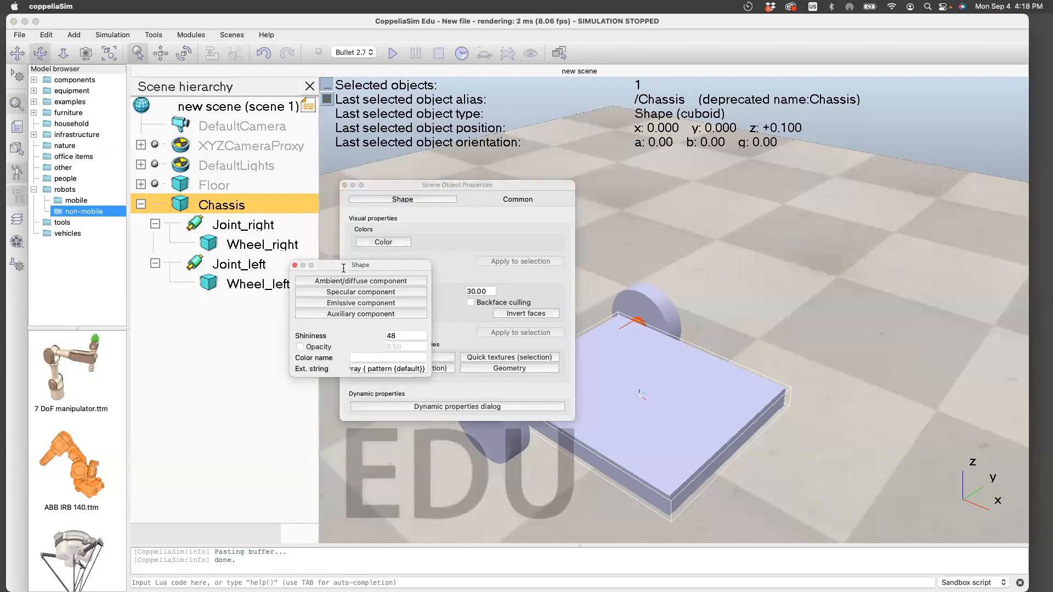
pyautogui.click(360, 281)
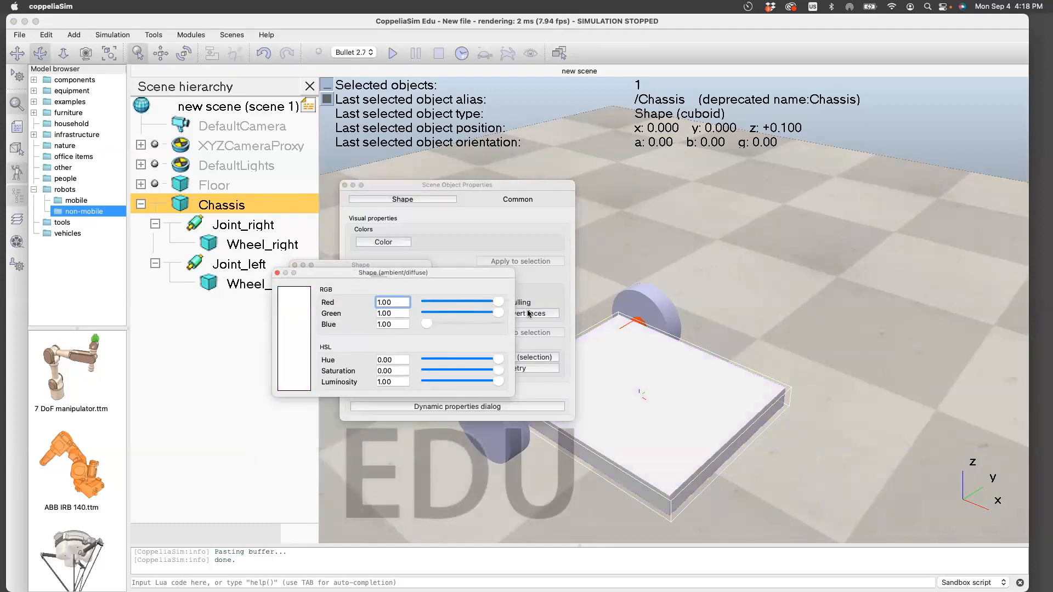
pyautogui.moveTo(497, 324); pyautogui.dragTo(426, 323)
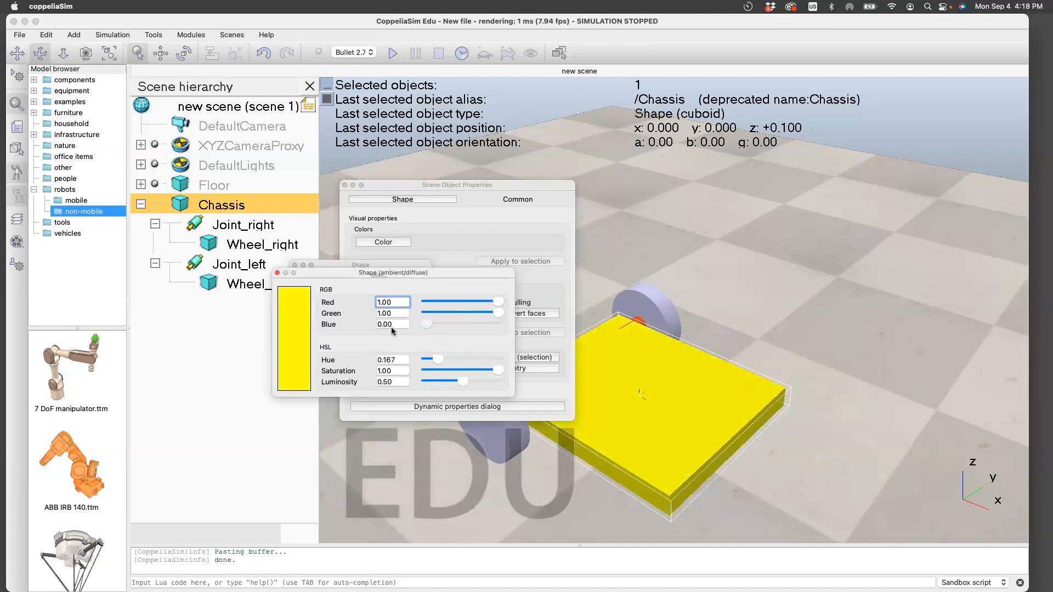
pyautogui.click(277, 273)
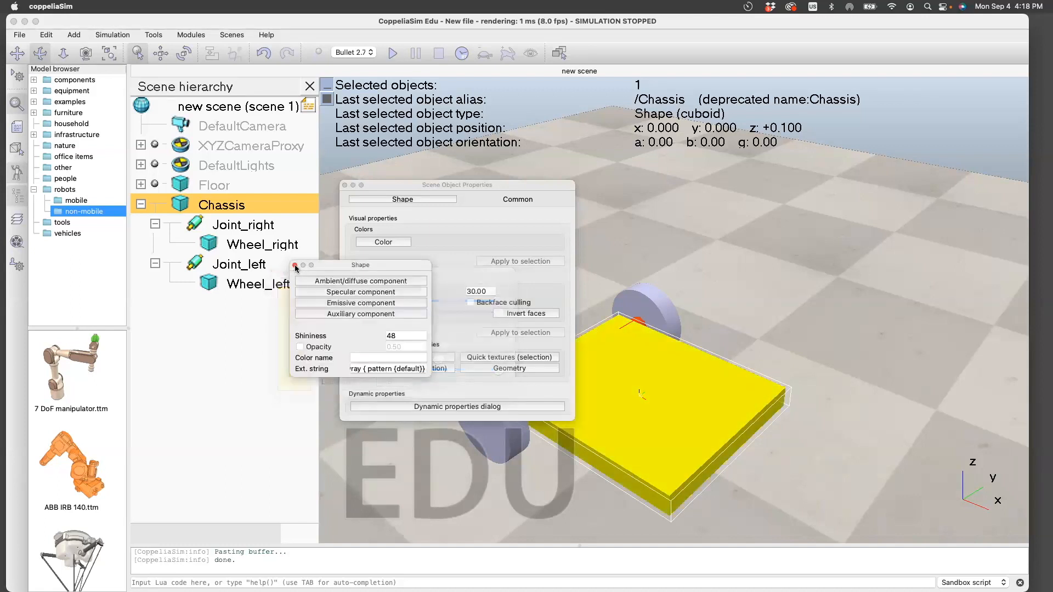
pyautogui.click(258, 284)
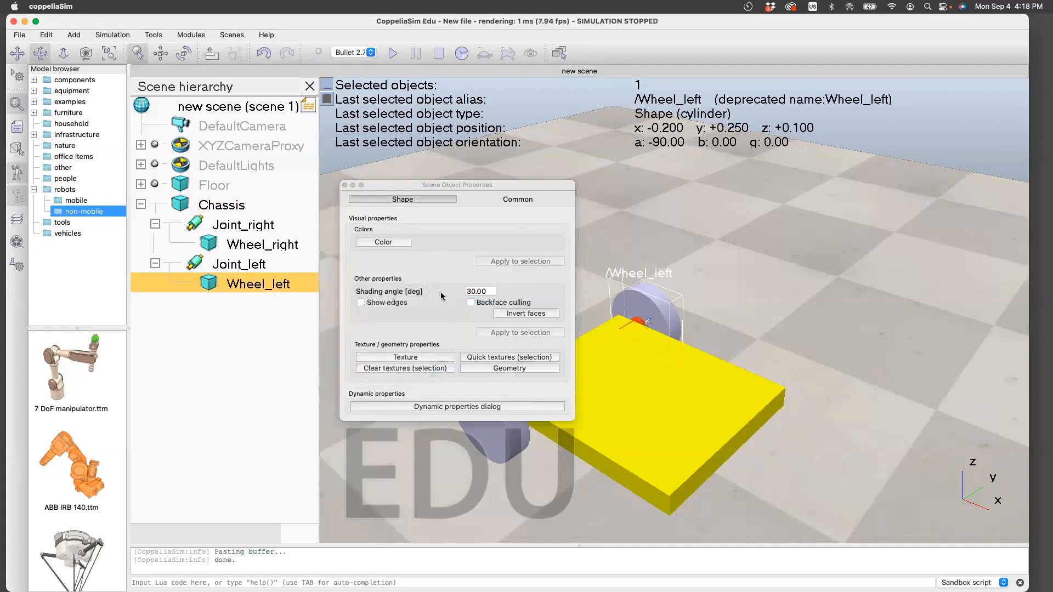
pyautogui.click(383, 242)
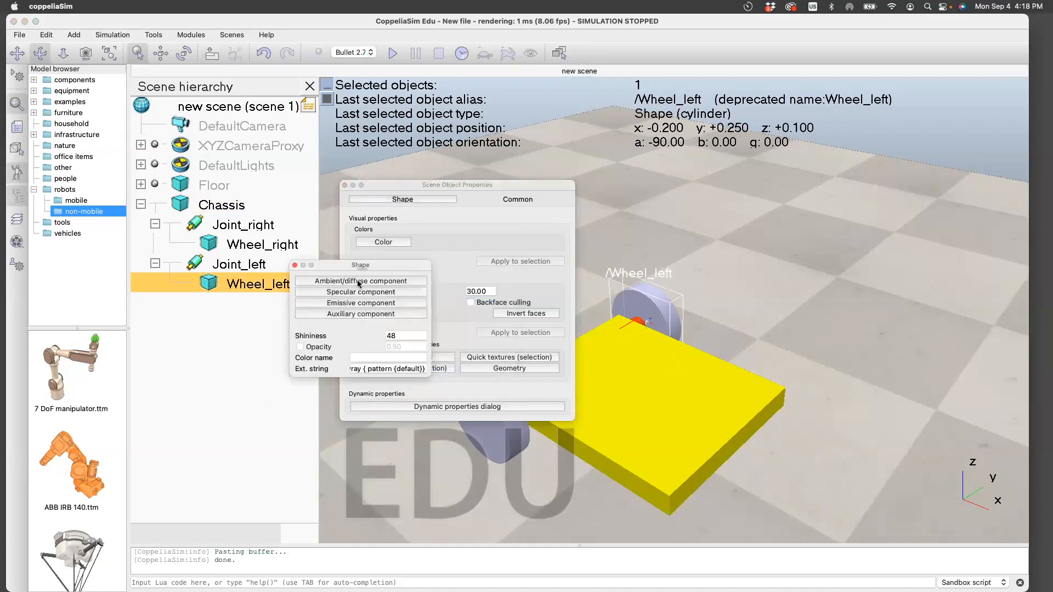
pyautogui.click(360, 281)
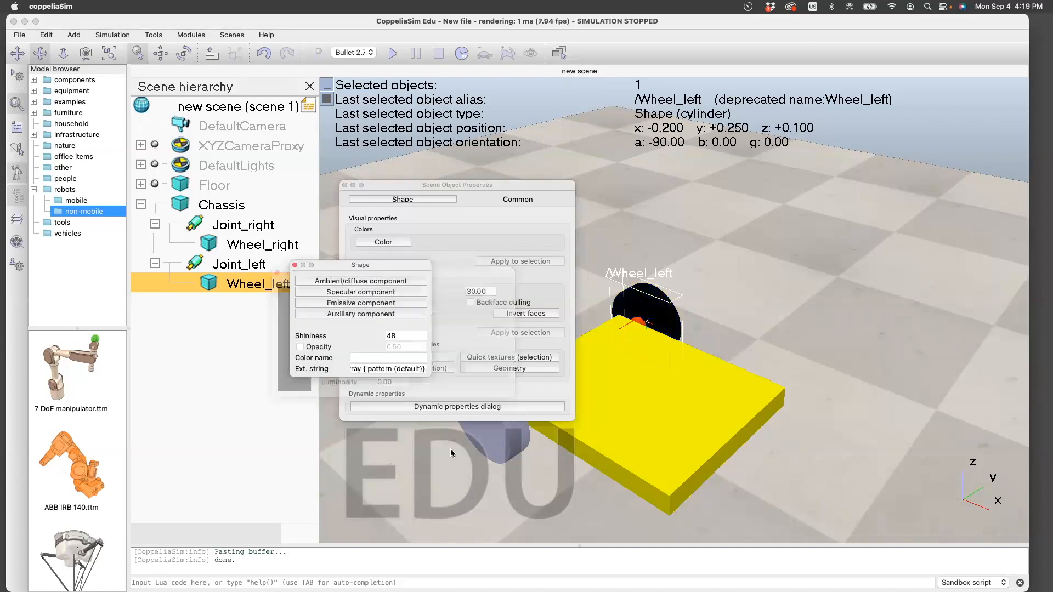
# Make Wheel_right black by dragging its diffuse colour sliders to 0
pyautogui.click(261, 245)
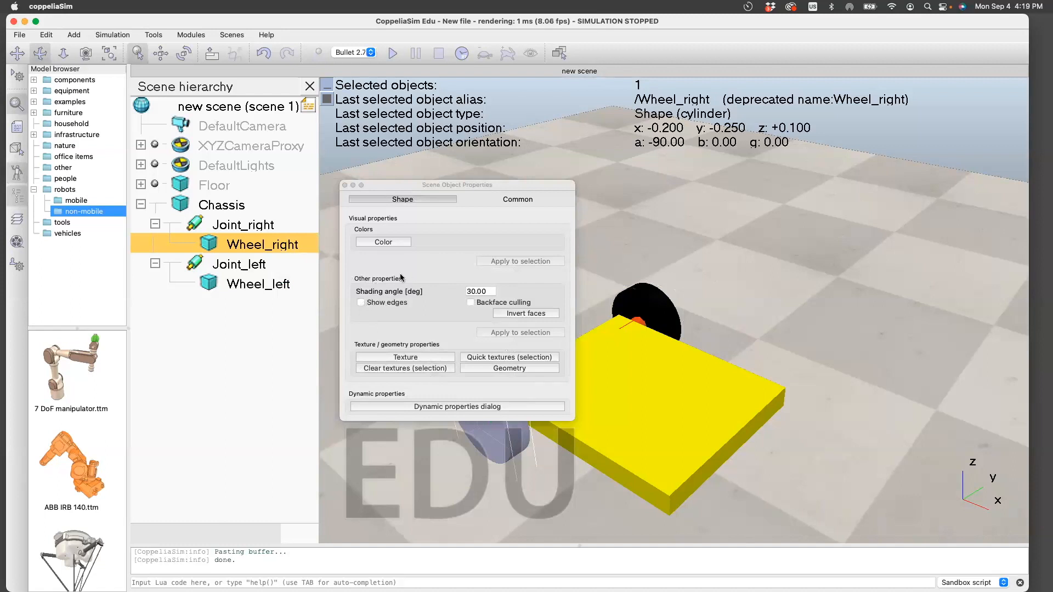
pyautogui.click(383, 242)
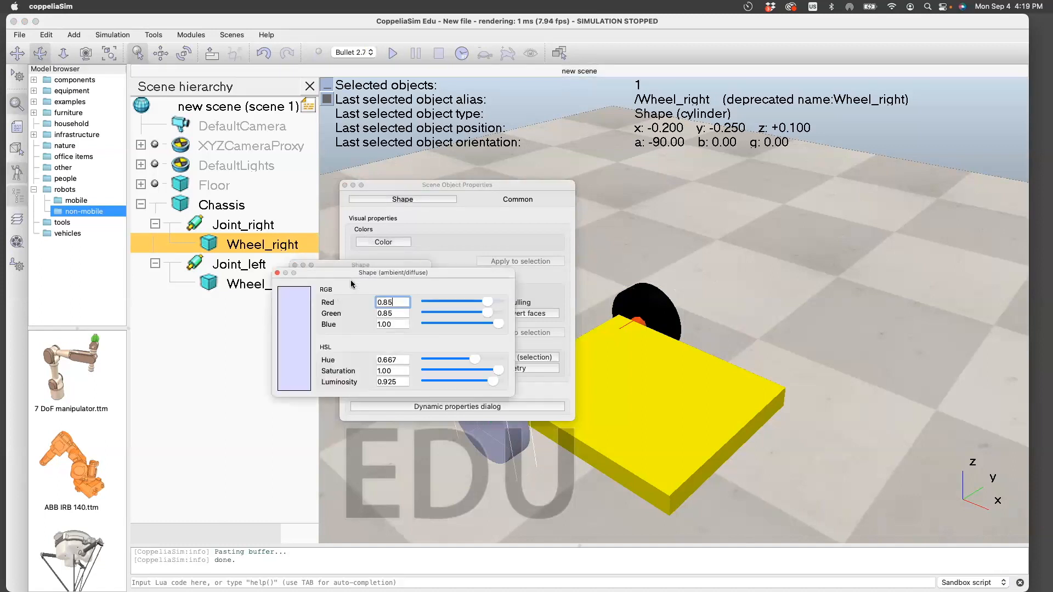
pyautogui.moveTo(487, 301); pyautogui.dragTo(423, 301)
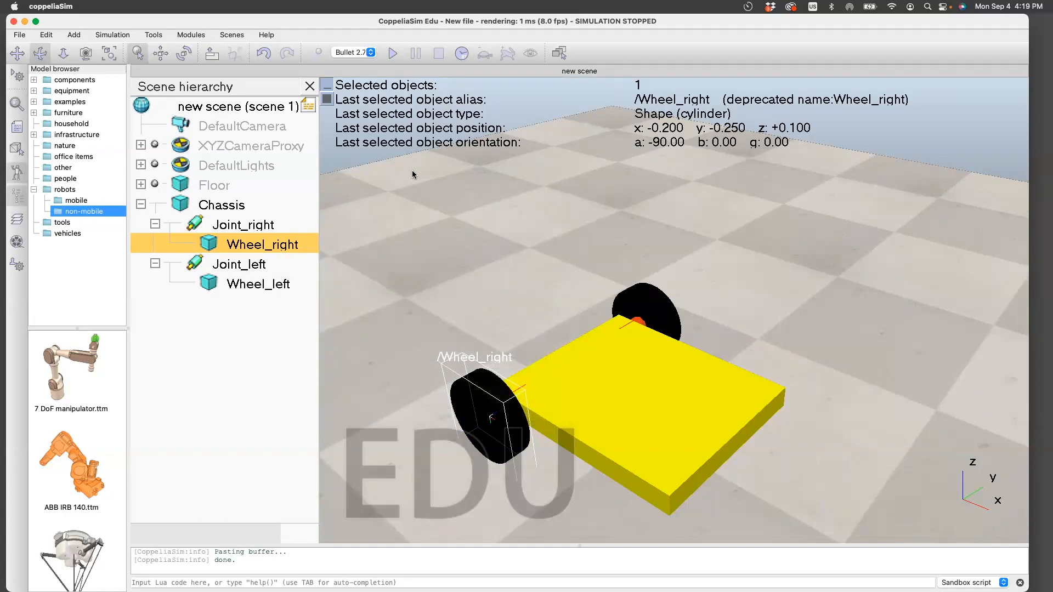
pyautogui.moveTo(702, 437)
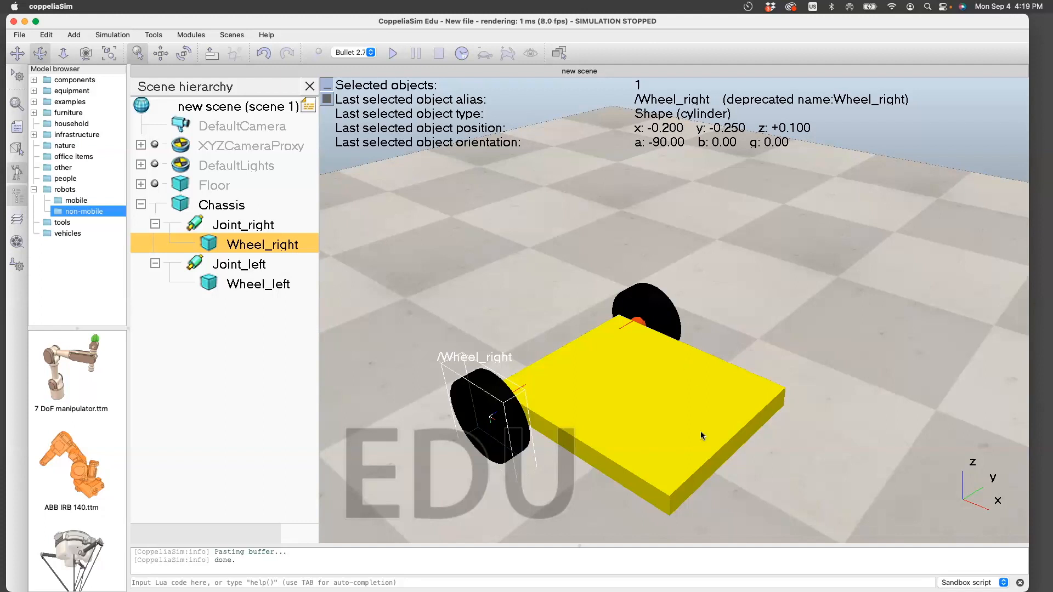
pyautogui.moveTo(686, 438)
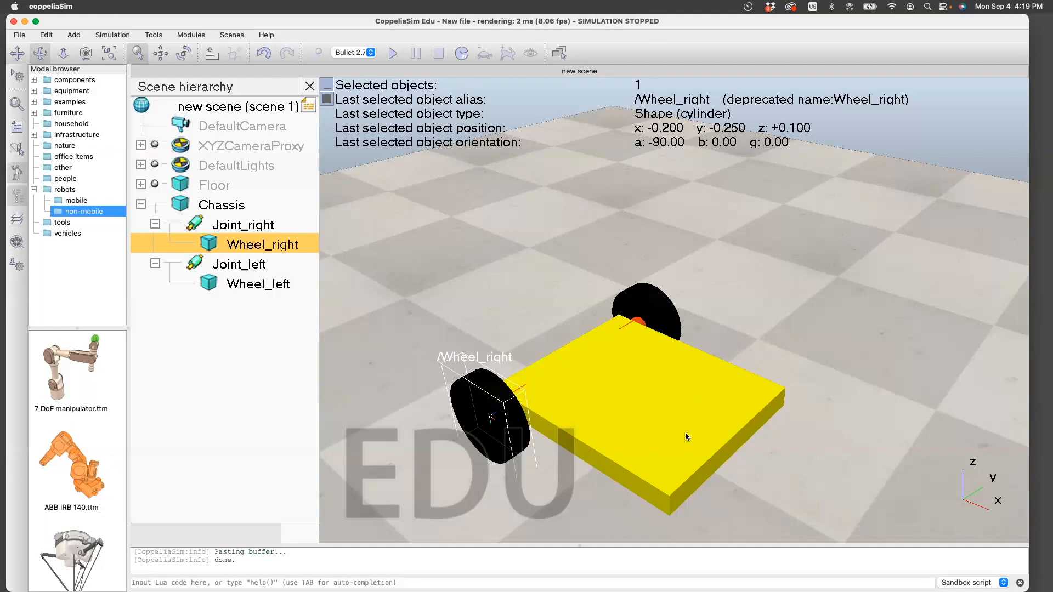
pyautogui.moveTo(679, 403)
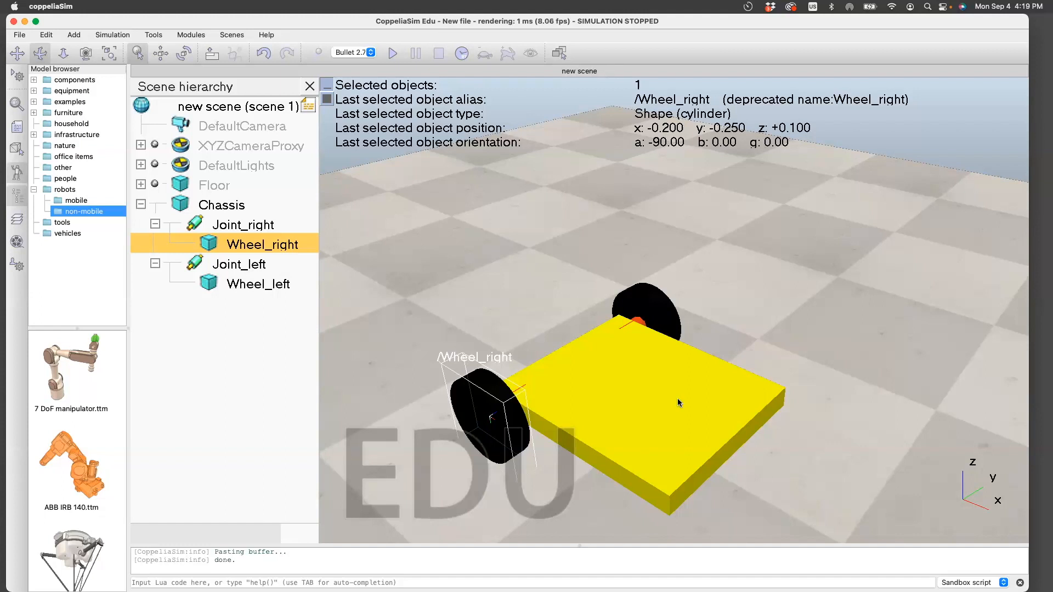
# Add a dummy to the scene and rename it Point
pyautogui.click(74, 35)
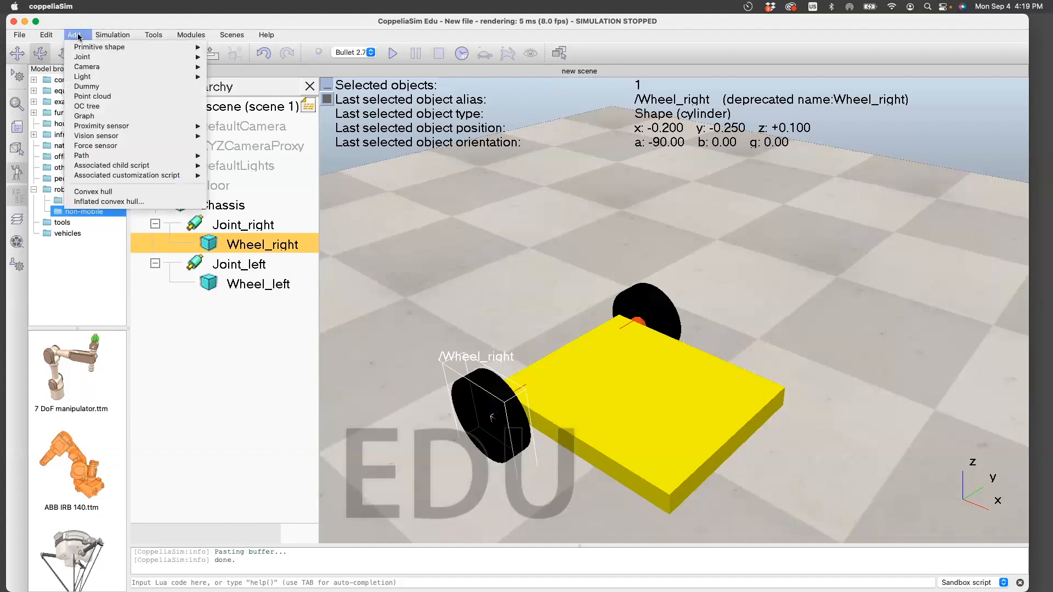
pyautogui.click(87, 86)
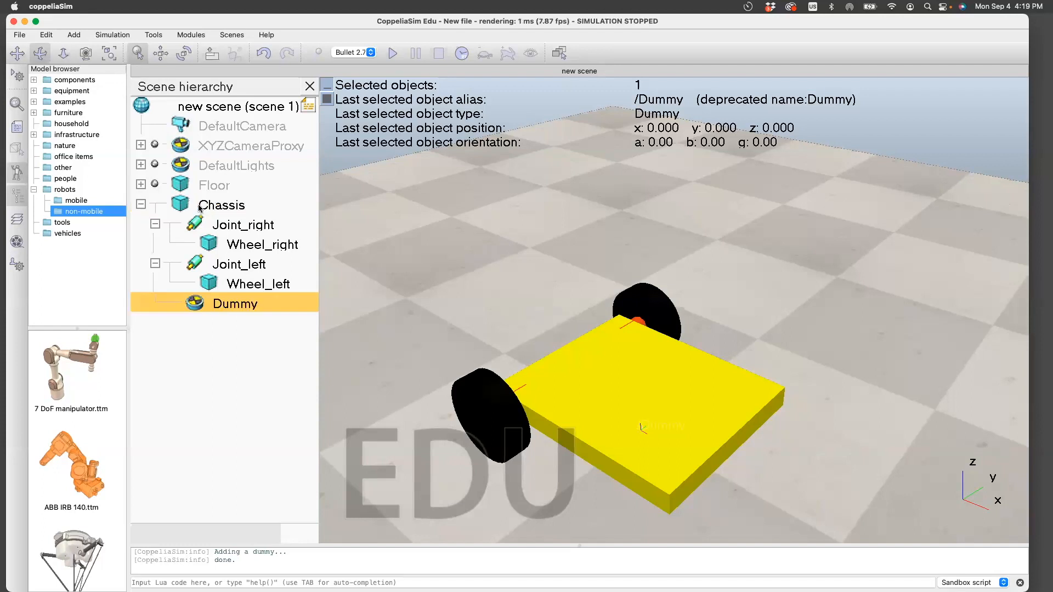
pyautogui.doubleClick(235, 303)
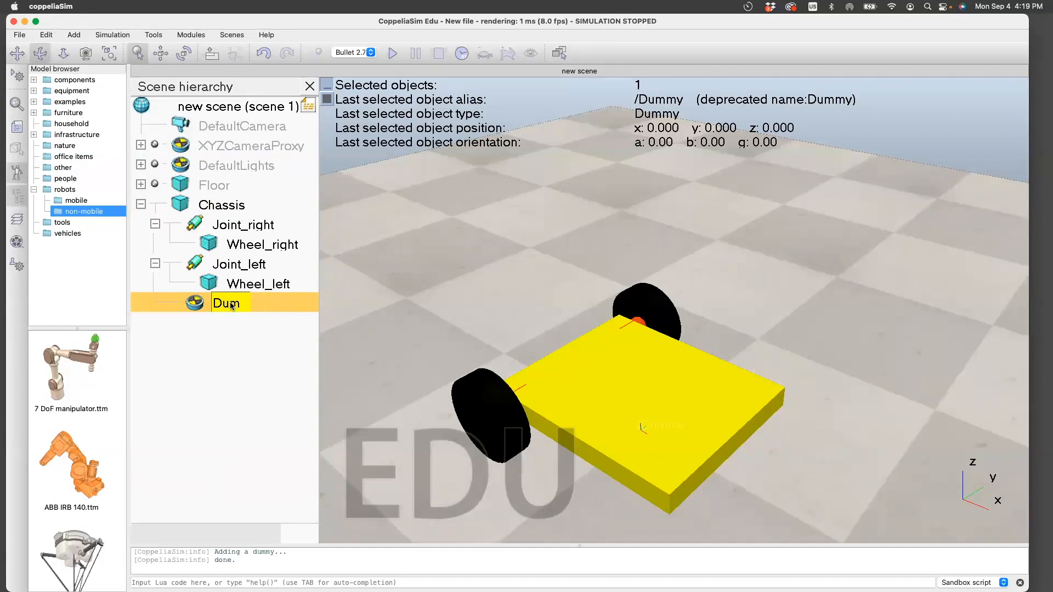
pyautogui.write('Point')
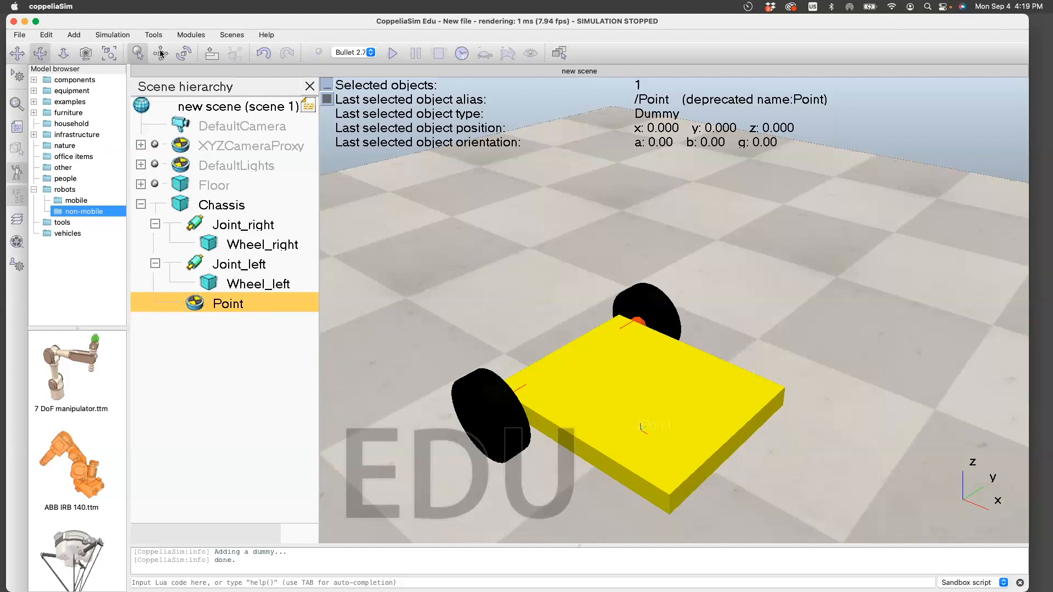
# Set the Point dummy's value to 0.10 and edit its main colour to red
pyautogui.click(159, 53)
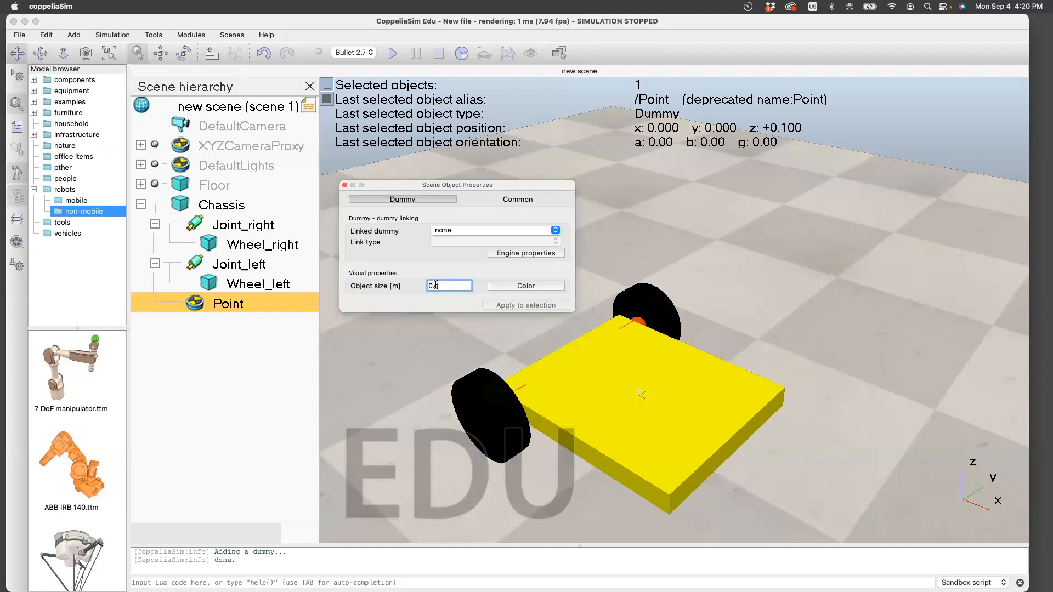
pyautogui.write('0.10')
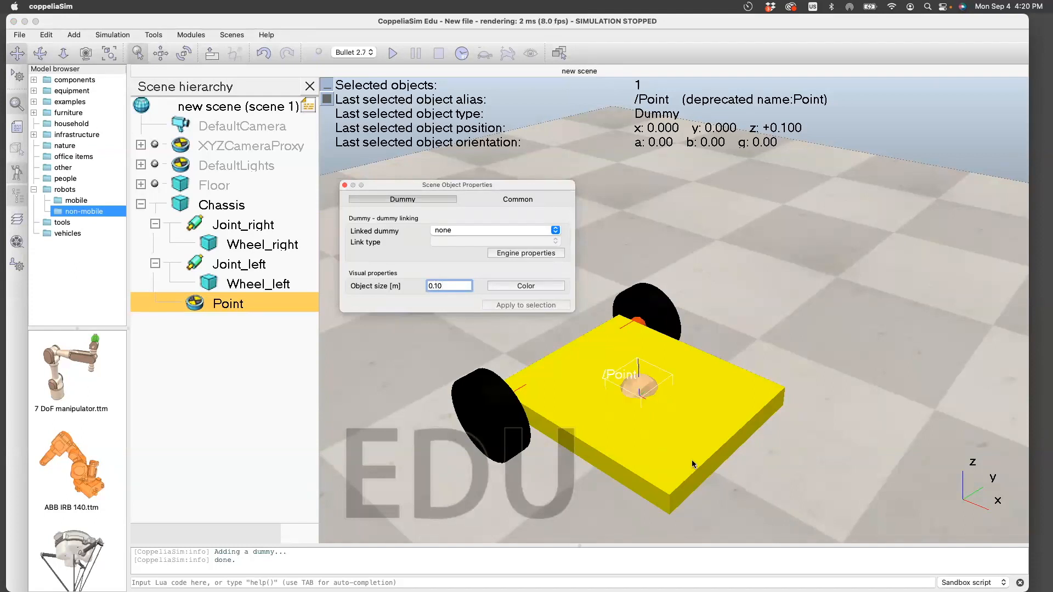
pyautogui.click(526, 286)
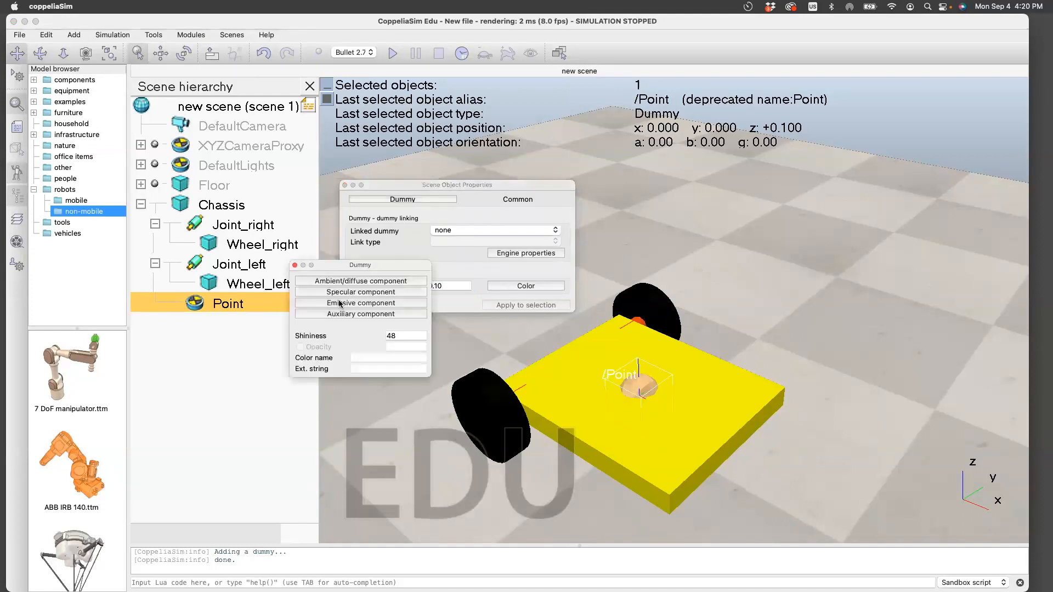
pyautogui.click(360, 281)
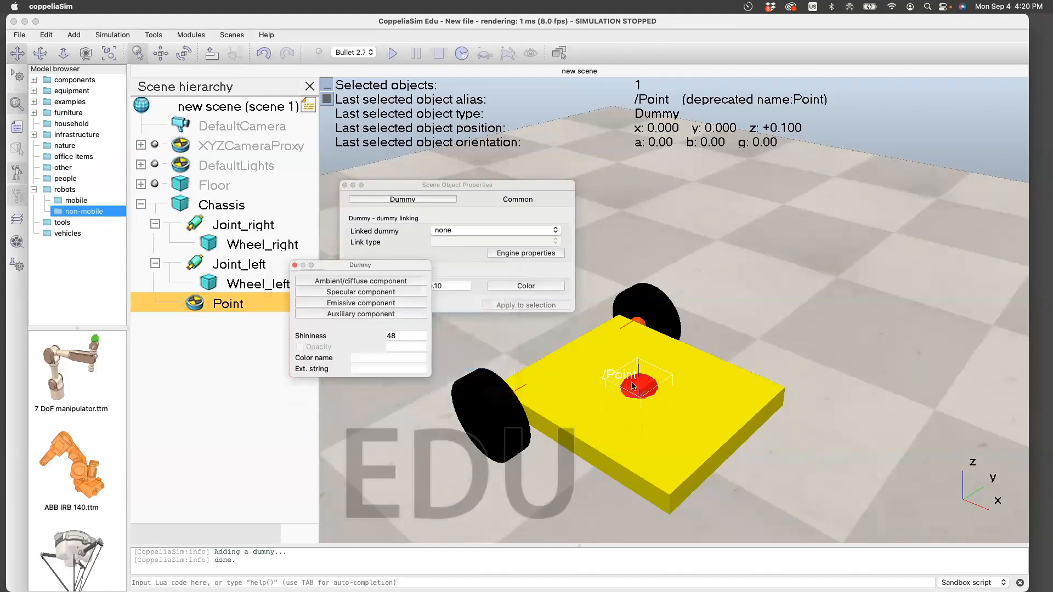
pyautogui.moveTo(643, 396)
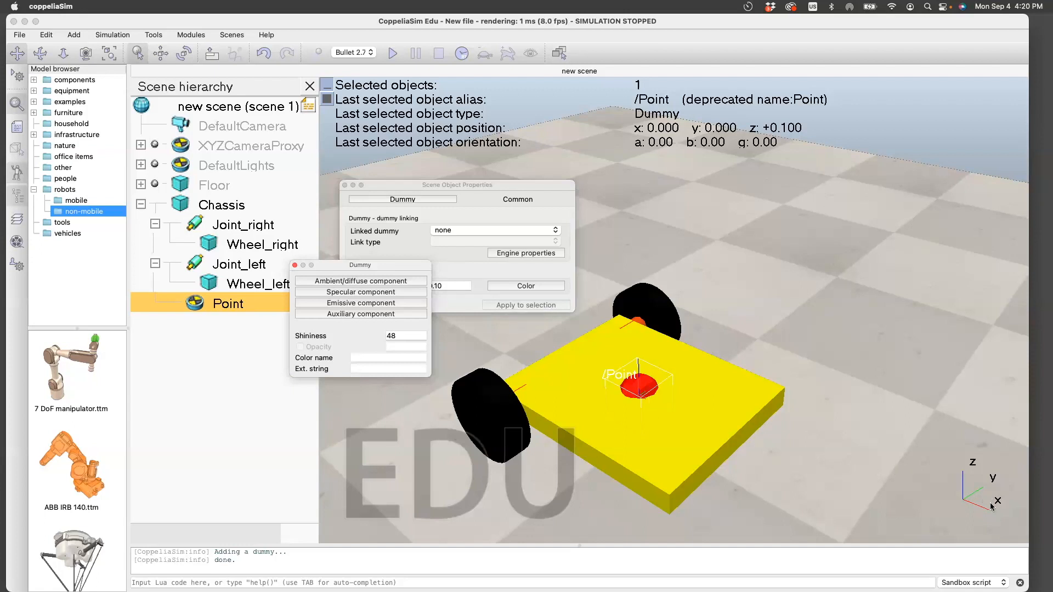
pyautogui.moveTo(308, 256)
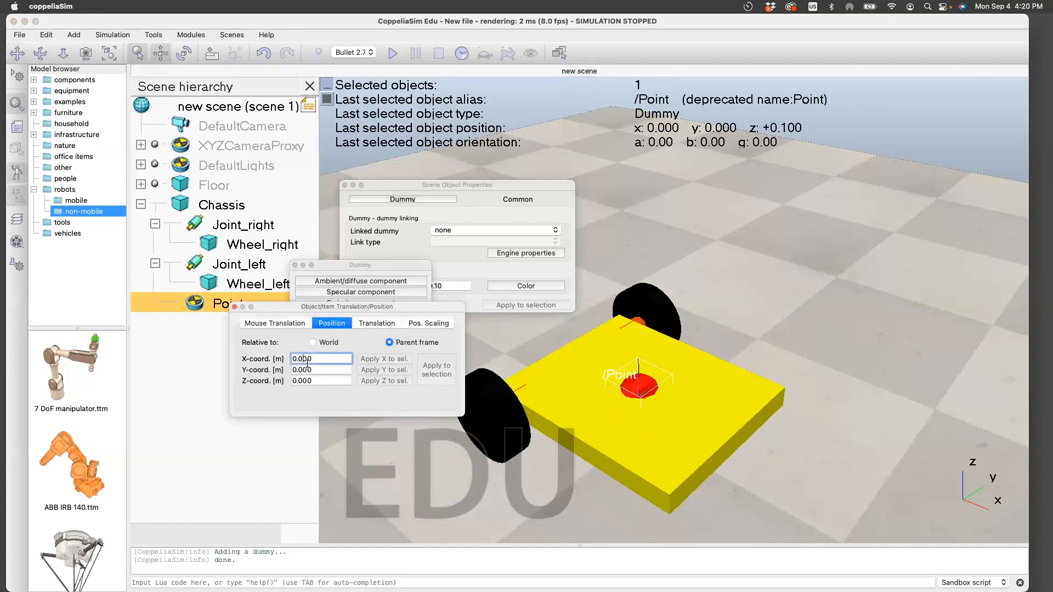
# Move Point to X = 0.200 and close the dummy property windows
pyautogui.write('0.200')
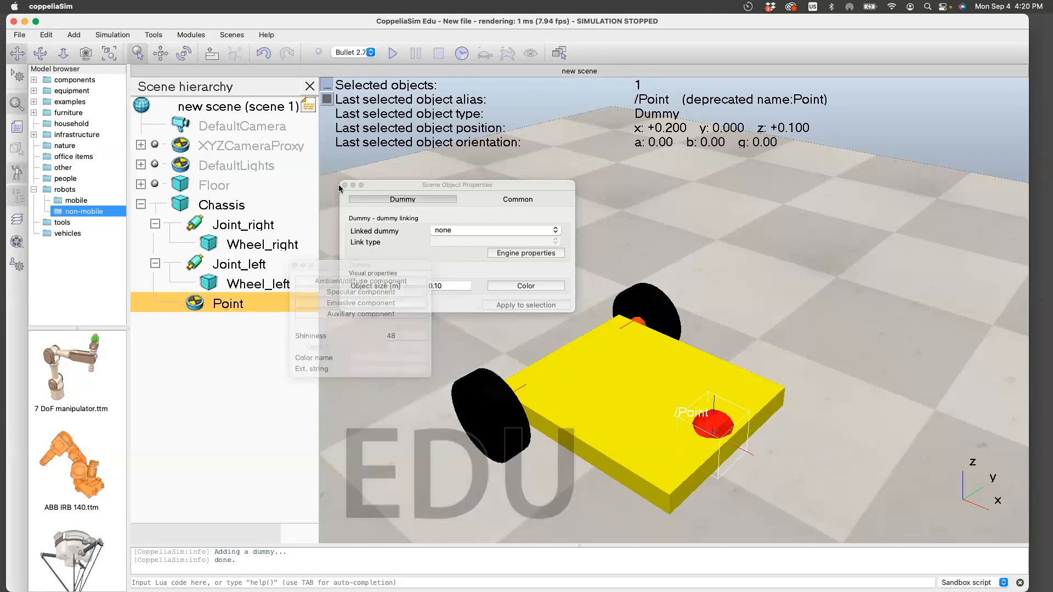
pyautogui.click(345, 185)
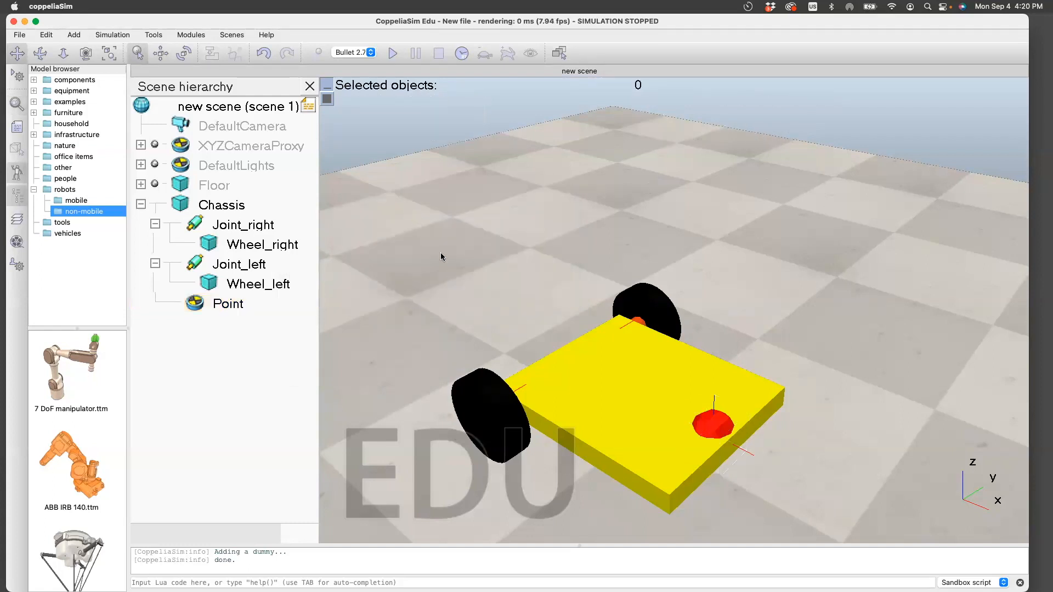
pyautogui.moveTo(433, 218)
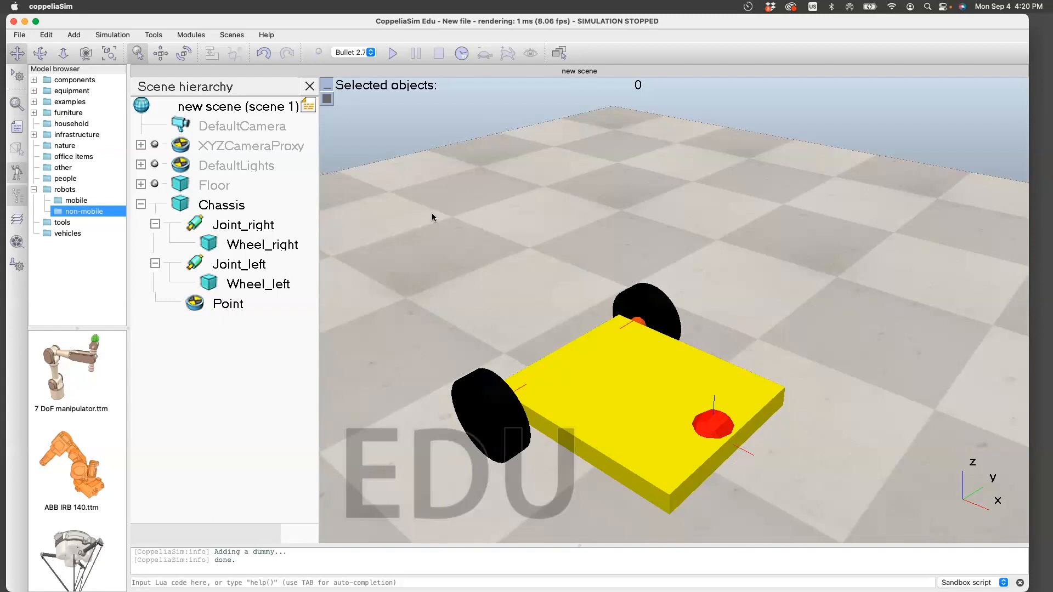
# Start and stop the simulation, then select the Chassis
pyautogui.click(393, 52)
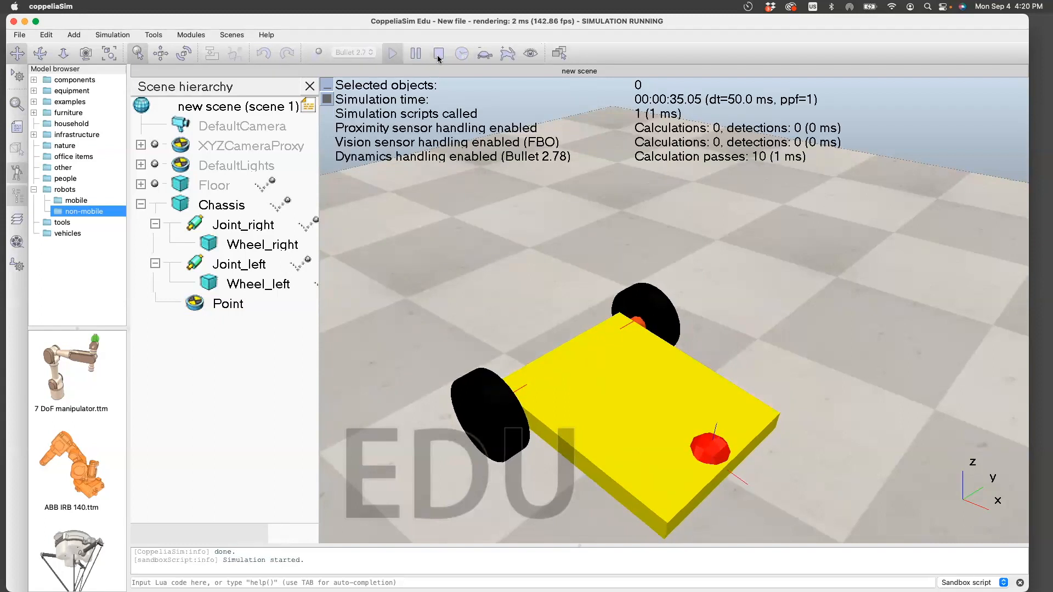
pyautogui.moveTo(437, 57)
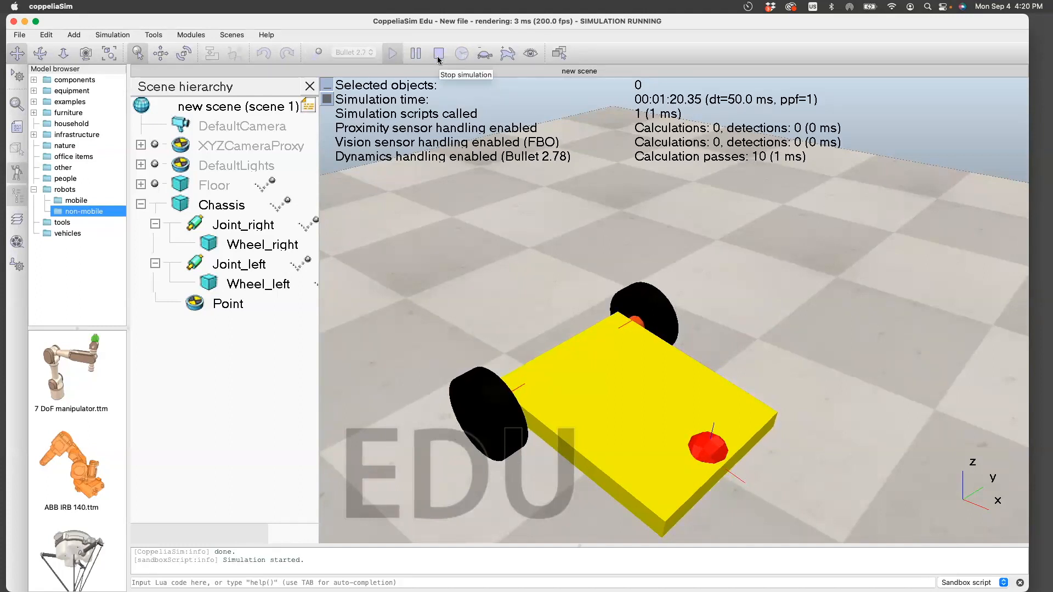
pyautogui.click(437, 52)
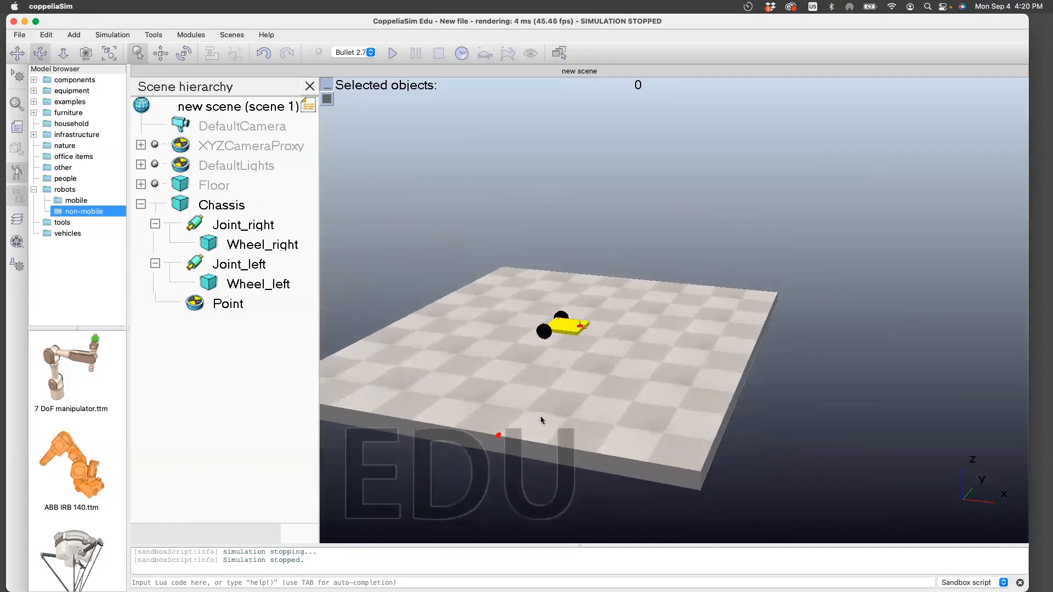
pyautogui.click(222, 205)
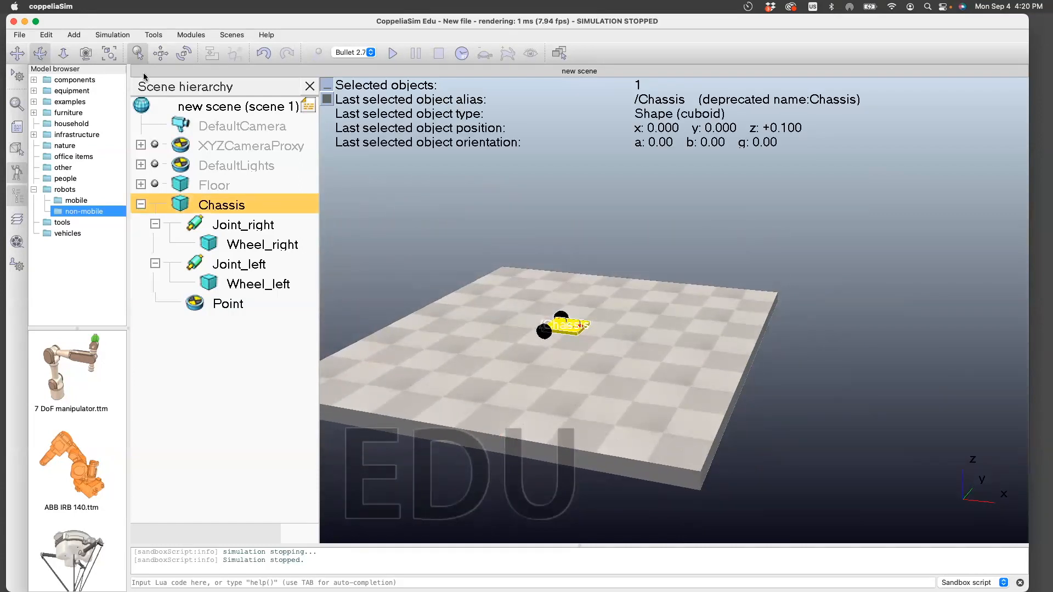
pyautogui.moveTo(200, 71)
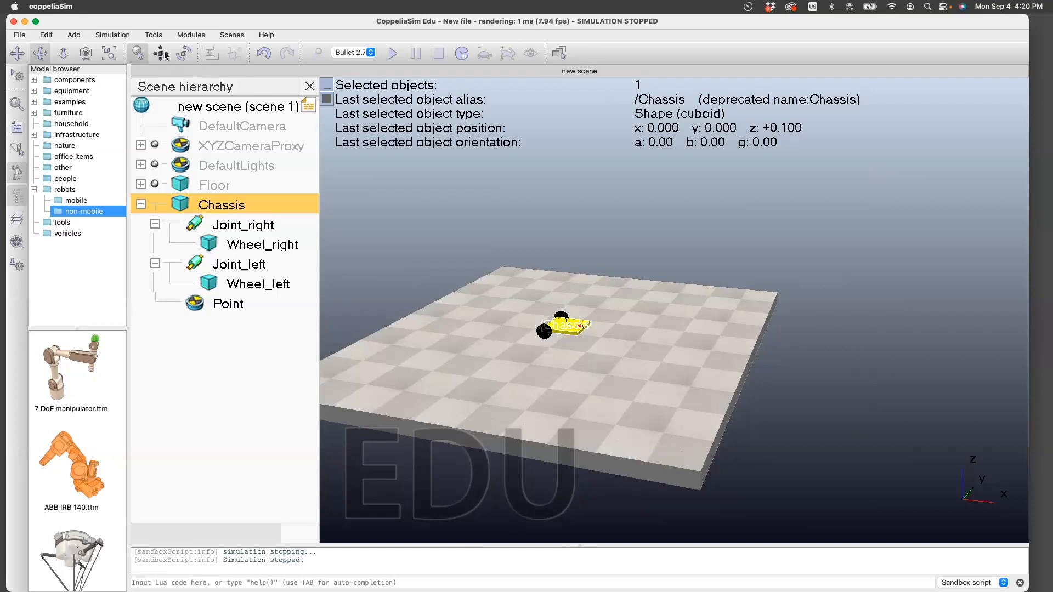
# Drag the chassis up along Z with mouse translation to z = 2.150 m
pyautogui.click(159, 53)
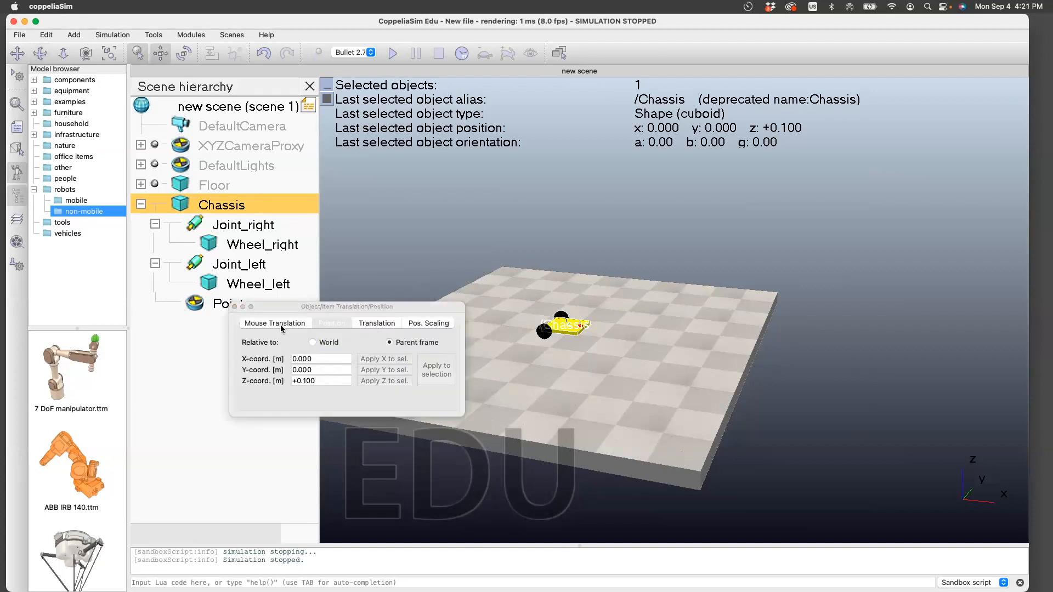
pyautogui.click(275, 323)
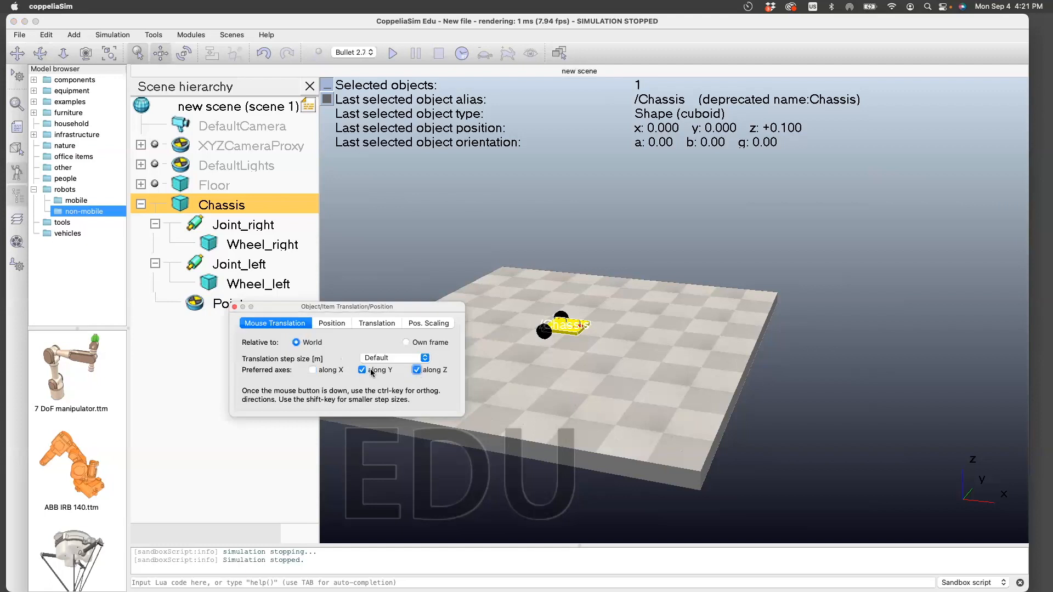
pyautogui.moveTo(563, 326); pyautogui.dragTo(568, 282)
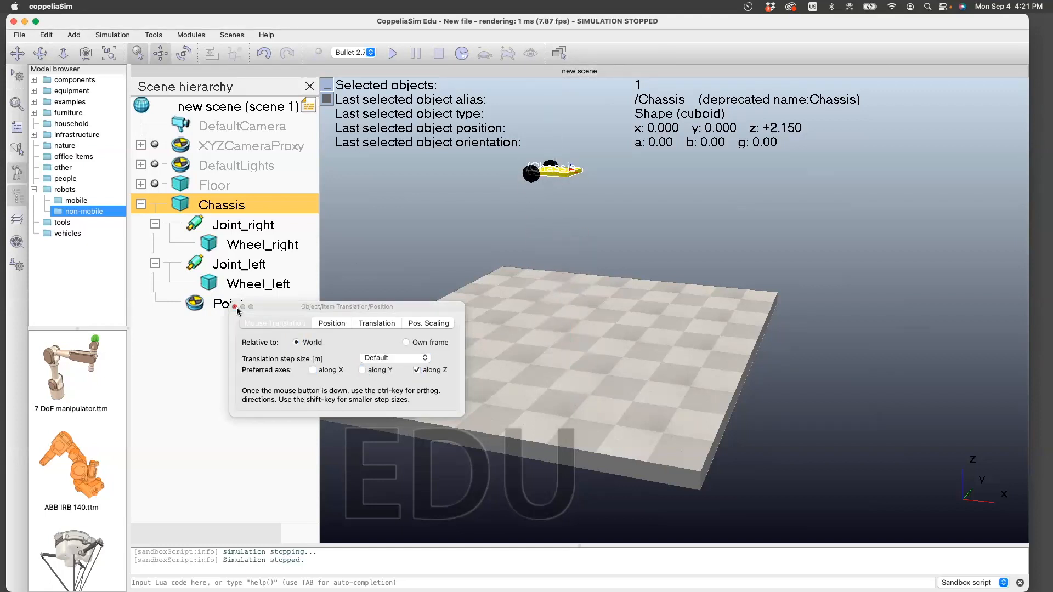
pyautogui.click(74, 35)
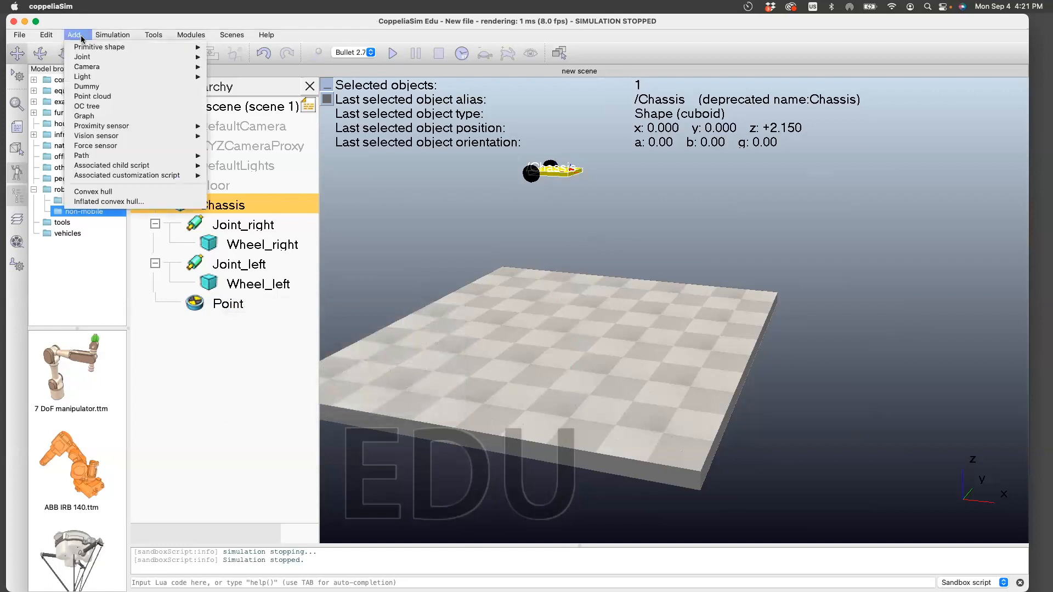
pyautogui.moveTo(98, 47)
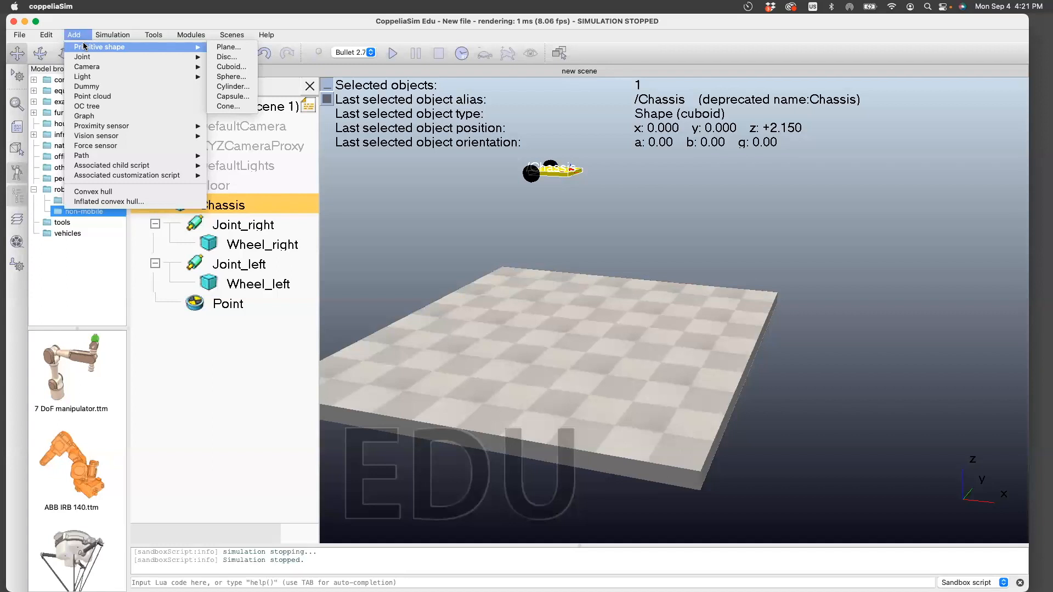
# Add a 5 × 5 m primitive plane on the floor beneath the raised car
pyautogui.click(228, 47)
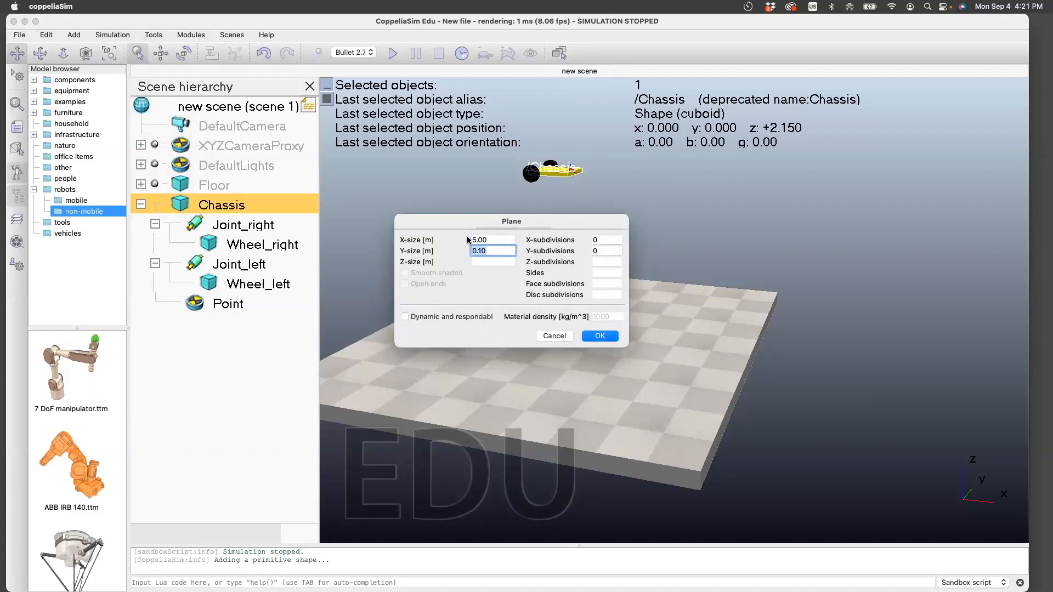
pyautogui.click(600, 336)
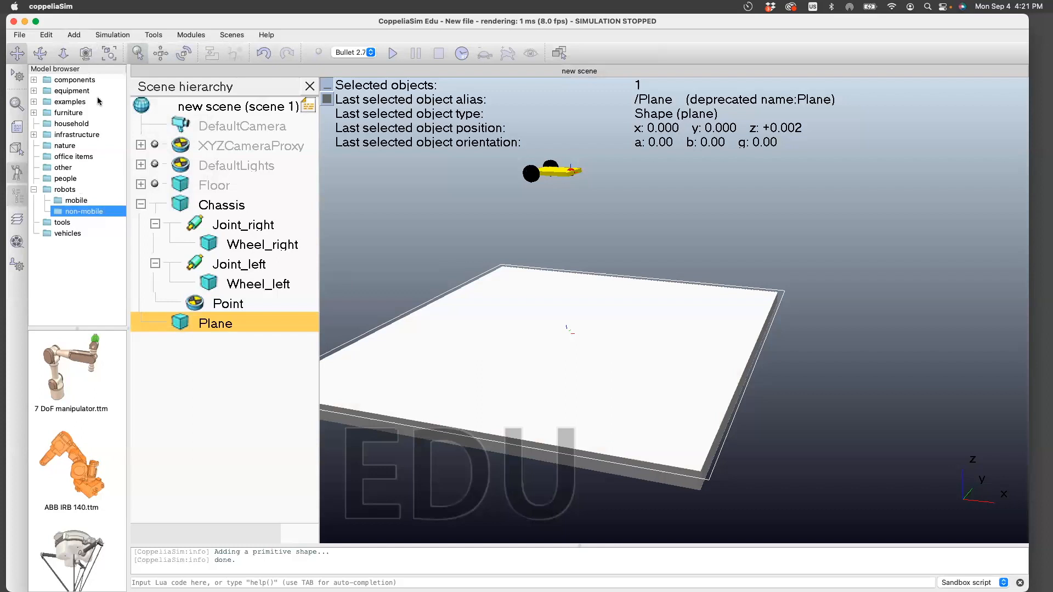
pyautogui.moveTo(182, 54)
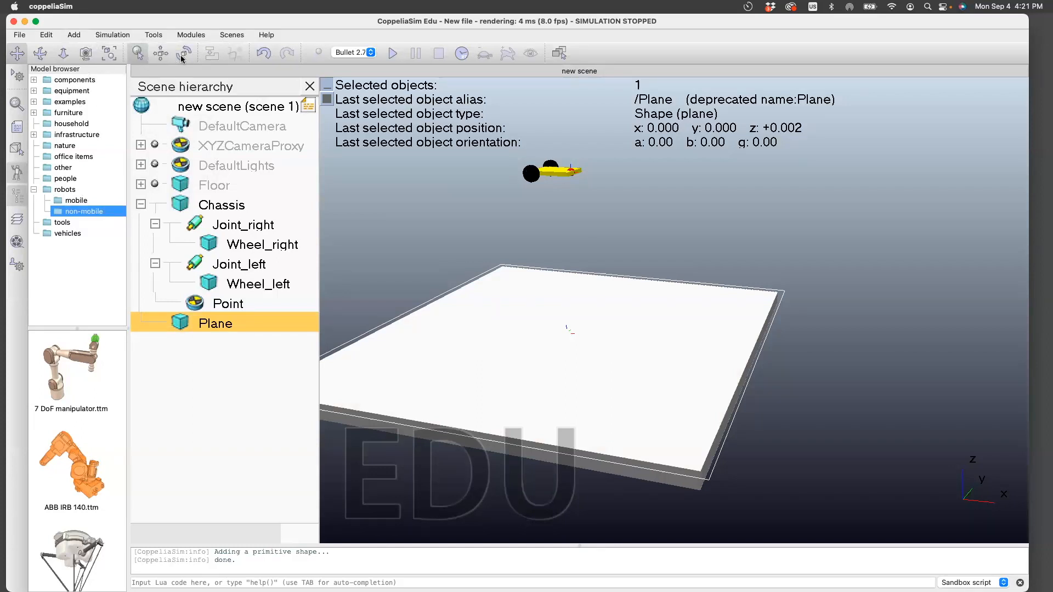
# Rotate the plane +20° about its own Y axis and raise it to z 0.977 m
pyautogui.click(183, 53)
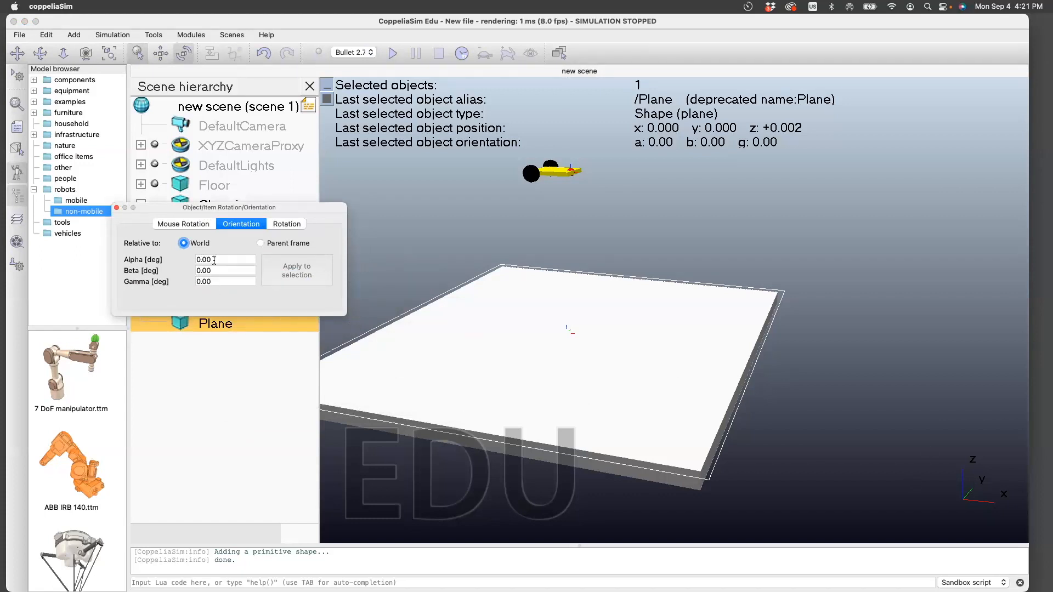
pyautogui.click(183, 224)
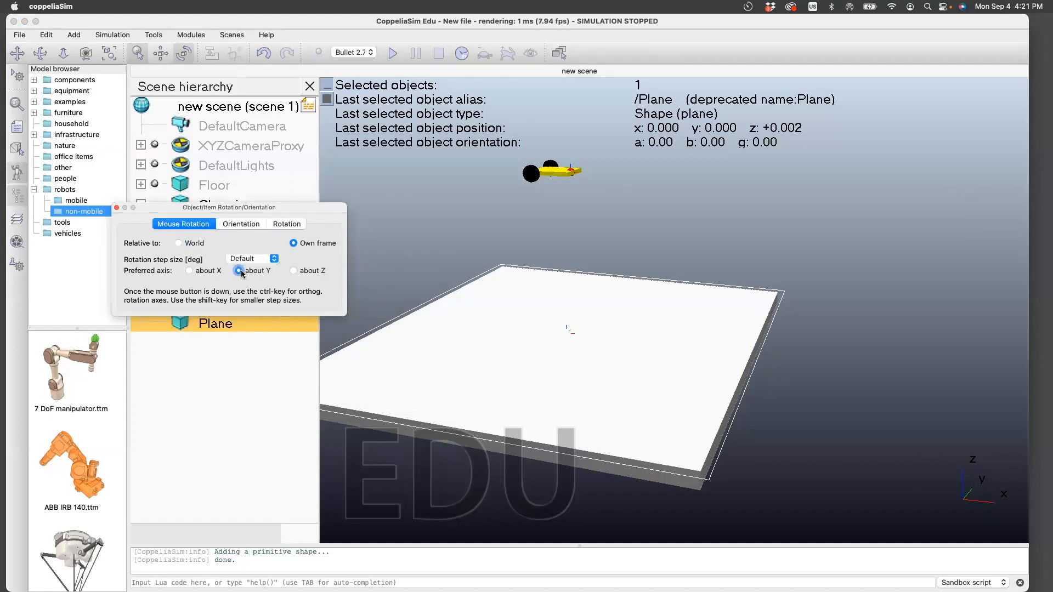
pyautogui.moveTo(569, 329); pyautogui.dragTo(604, 339)
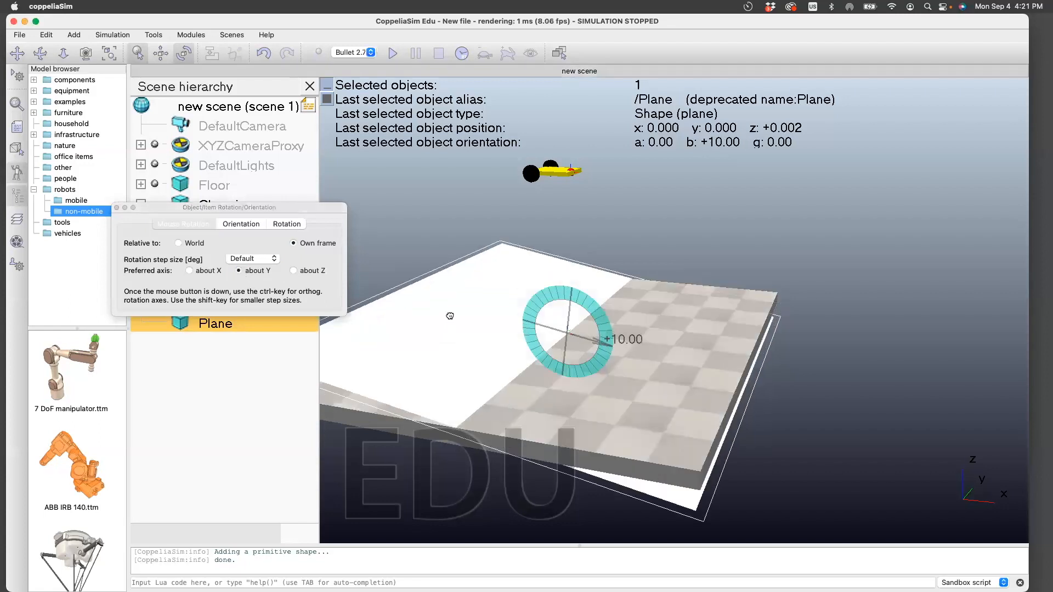
pyautogui.moveTo(449, 316); pyautogui.dragTo(484, 277)
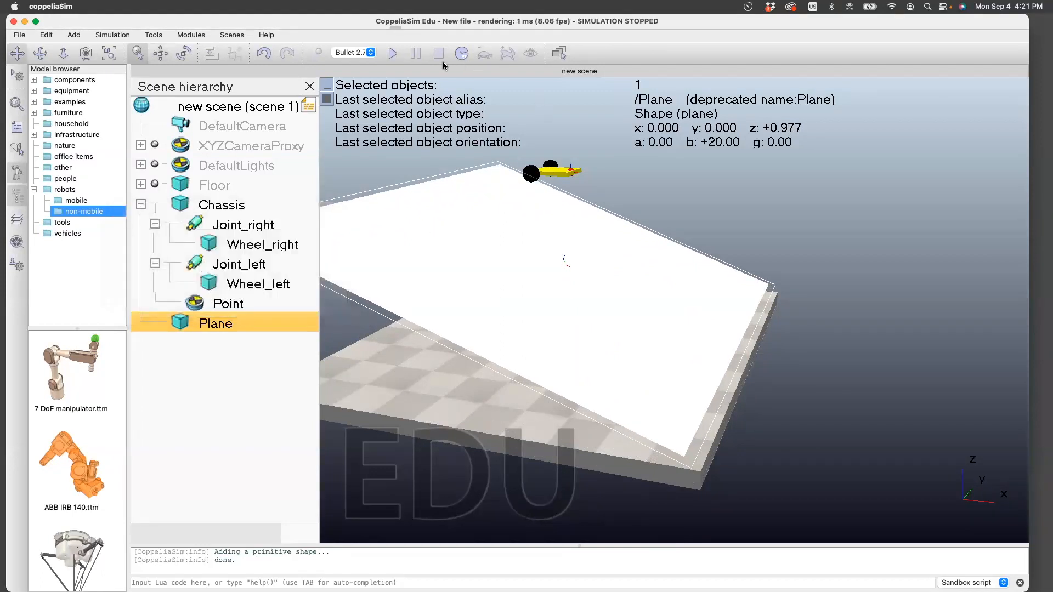
# Run the simulation briefly, then stop it
pyautogui.click(392, 53)
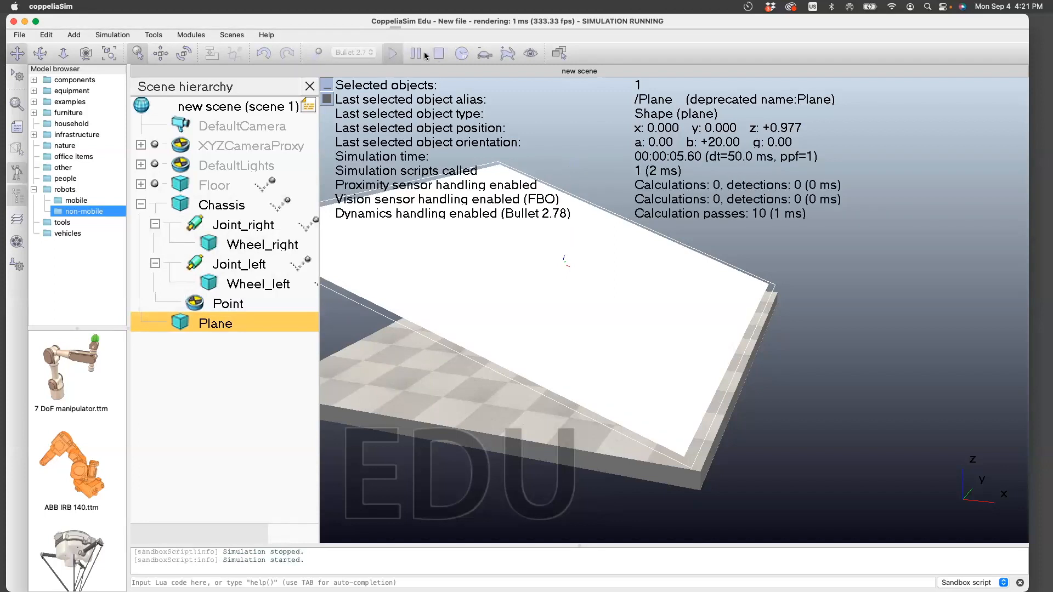
pyautogui.click(438, 53)
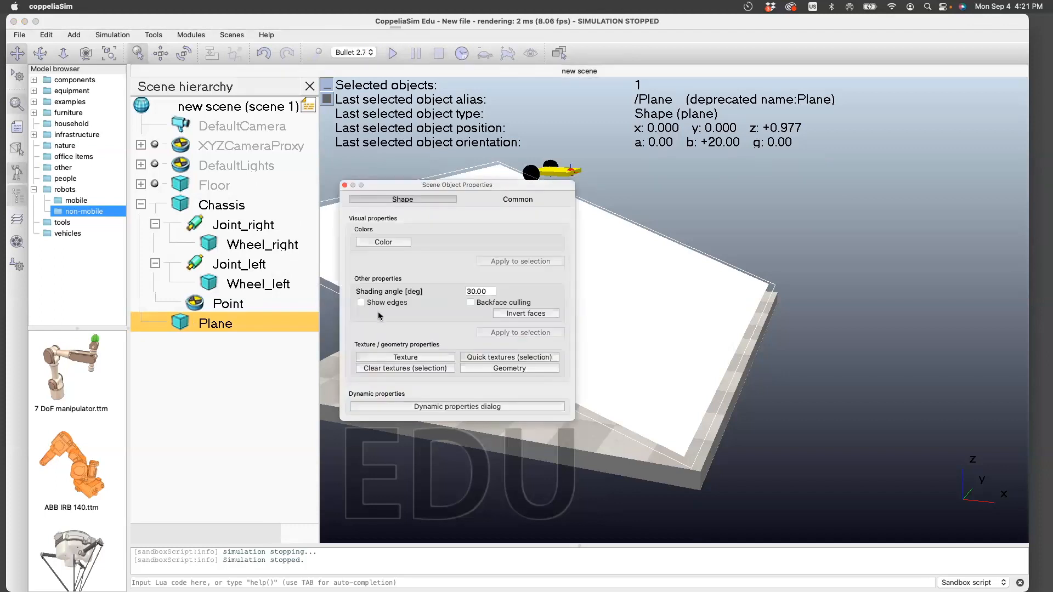
# Enable 'Body is respondable' for the plane, then start the simulation to drop the car
pyautogui.click(456, 407)
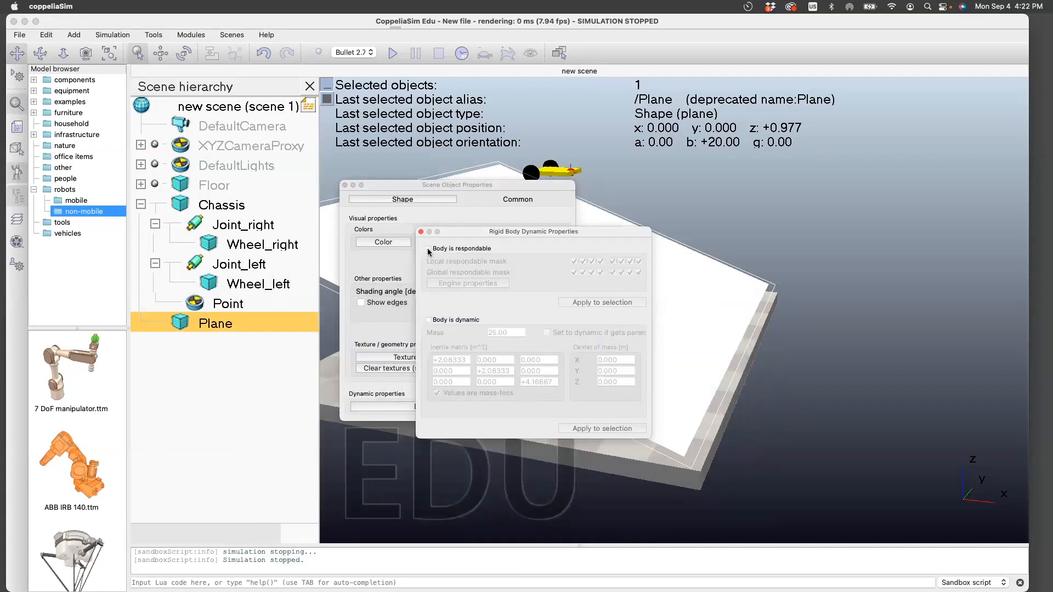
pyautogui.click(428, 249)
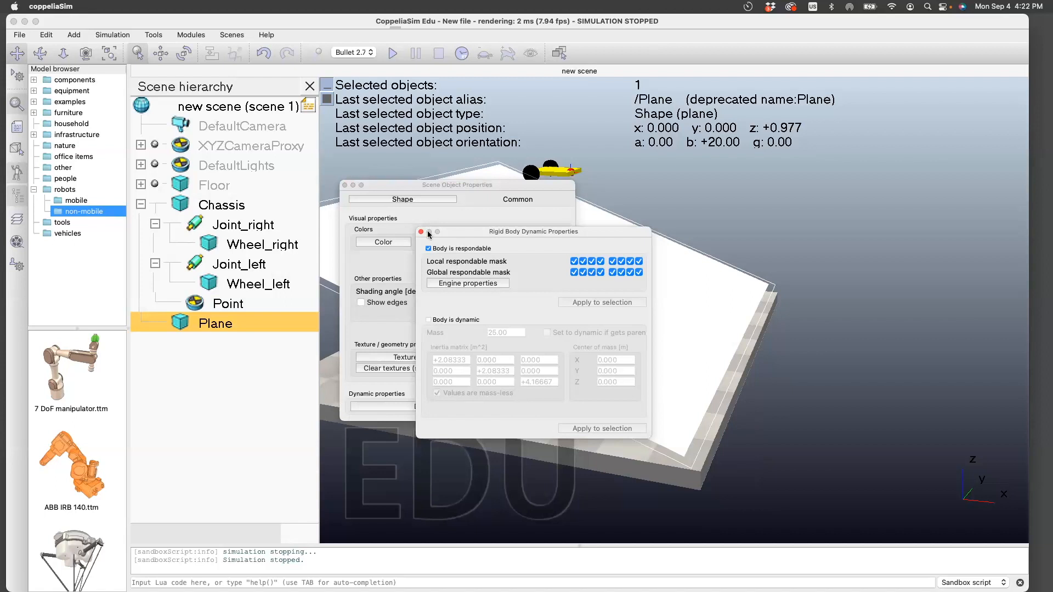
pyautogui.click(421, 232)
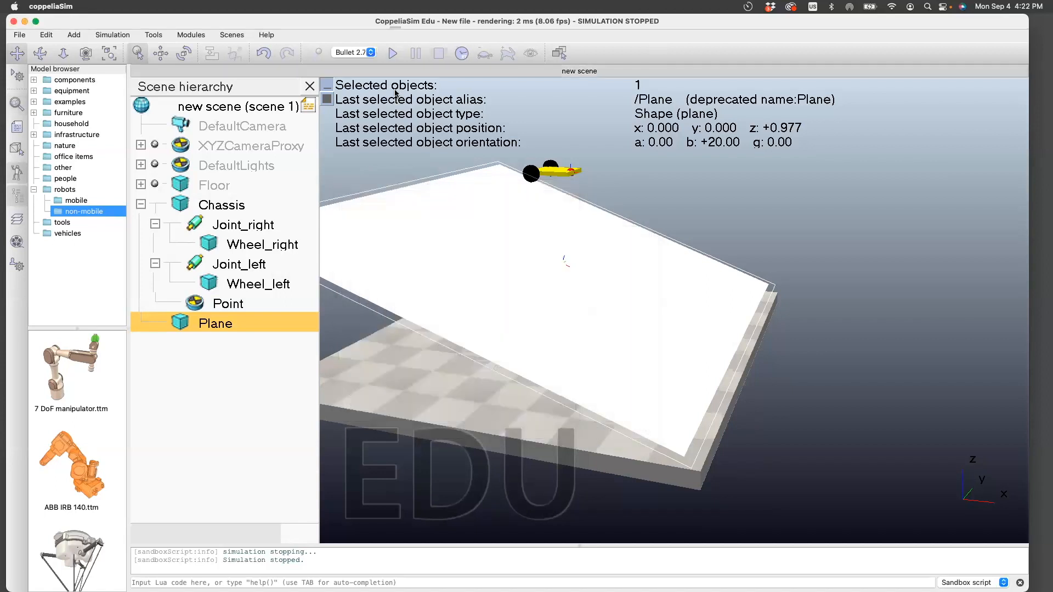
pyautogui.click(393, 53)
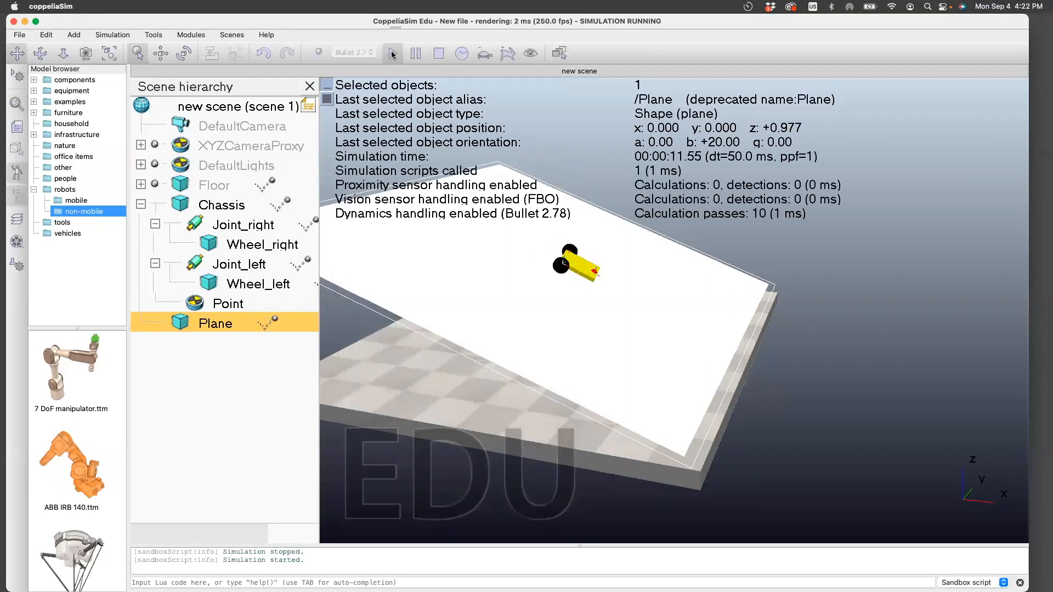